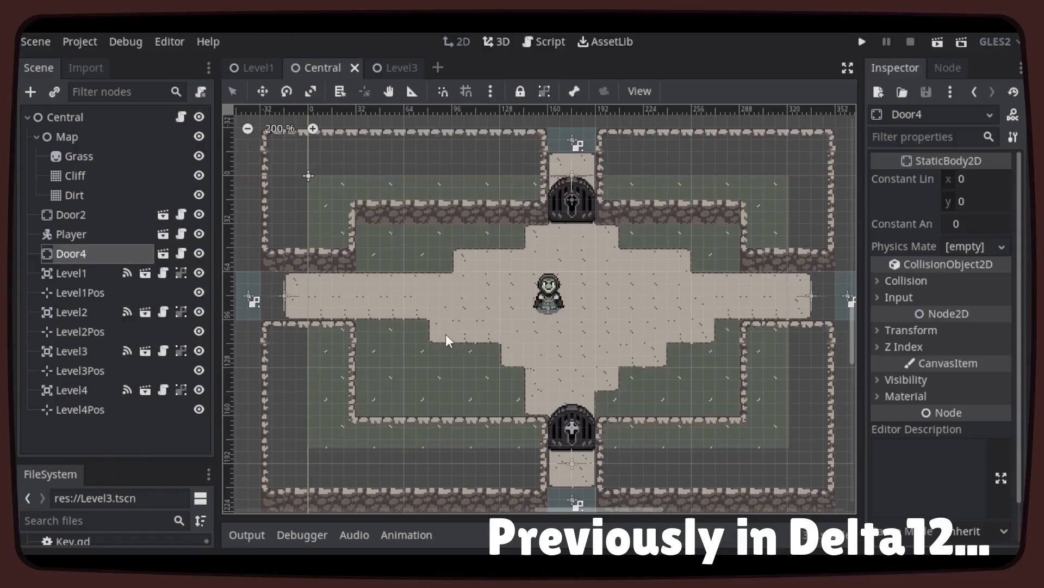
pyautogui.moveTo(256, 67)
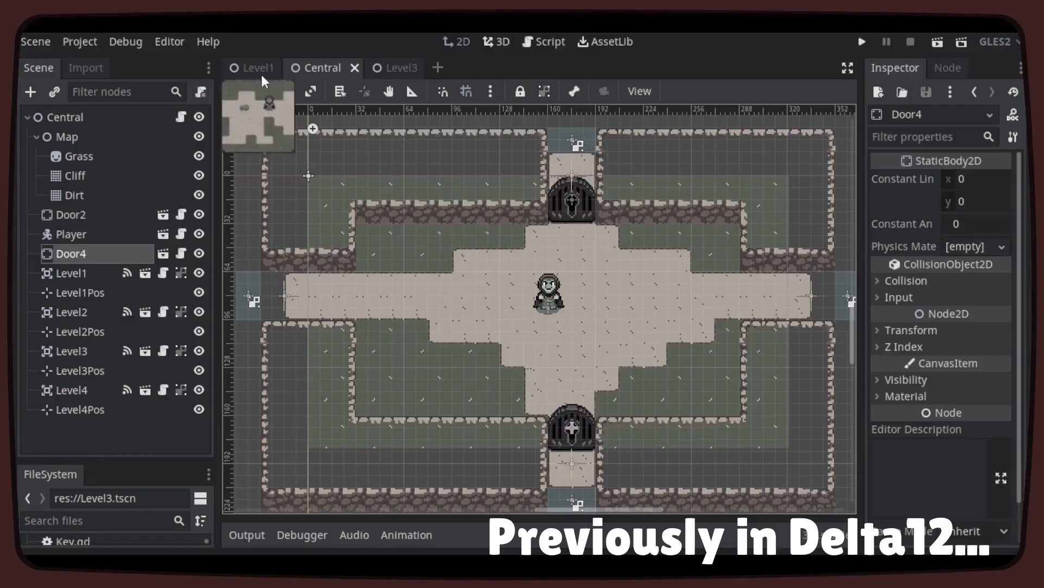
# Instance Key.tscn into the Central scene as Door3, placed left of the player.
pyautogui.click(256, 67)
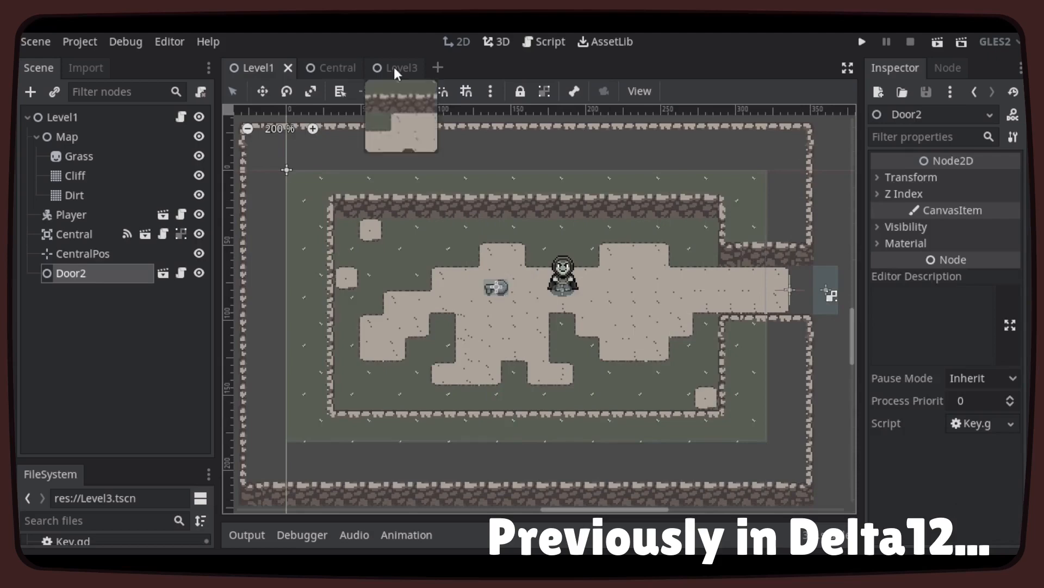
pyautogui.click(331, 68)
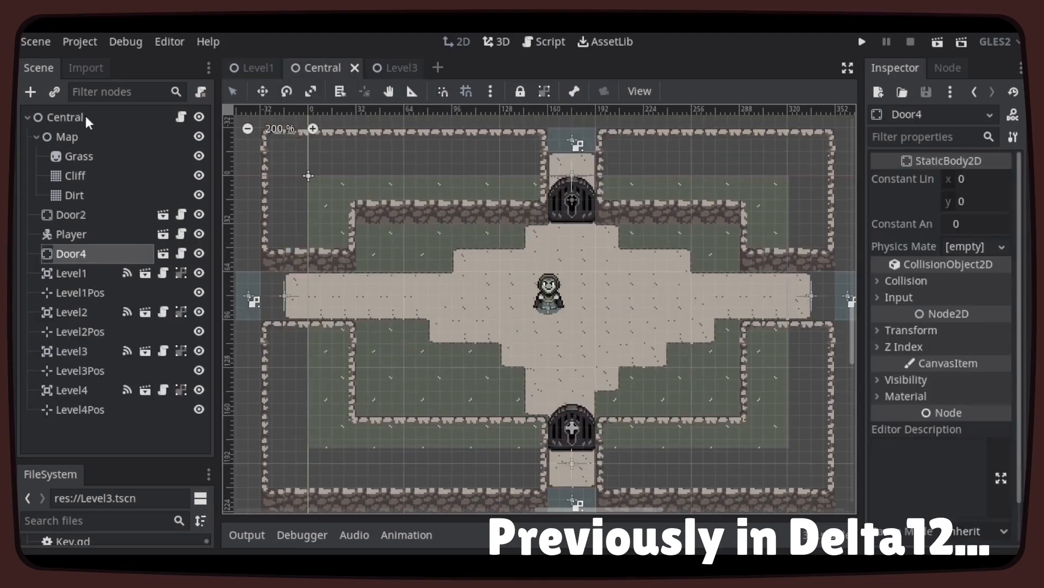
pyautogui.rightClick(66, 117)
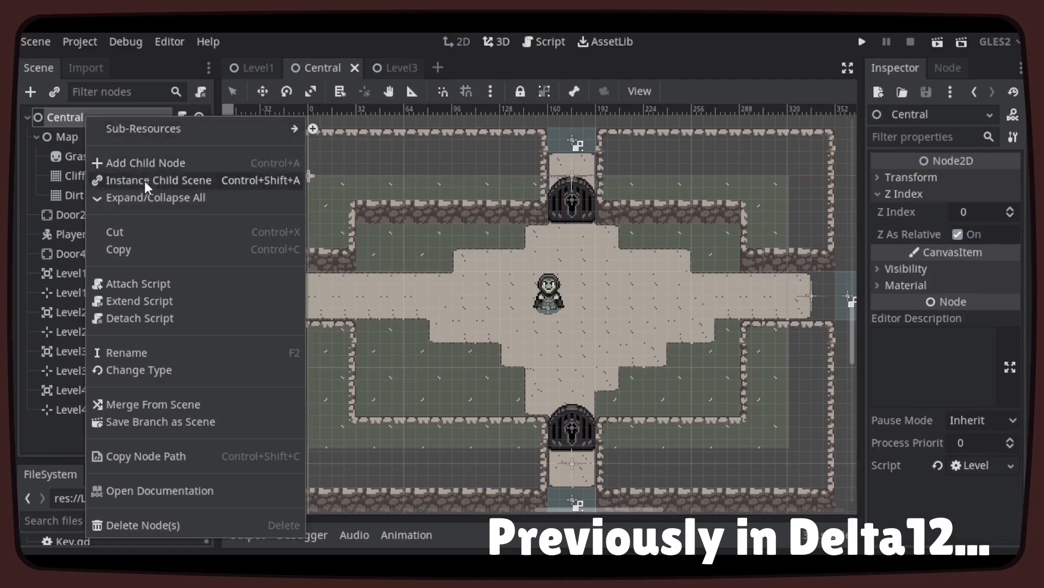
pyautogui.click(158, 180)
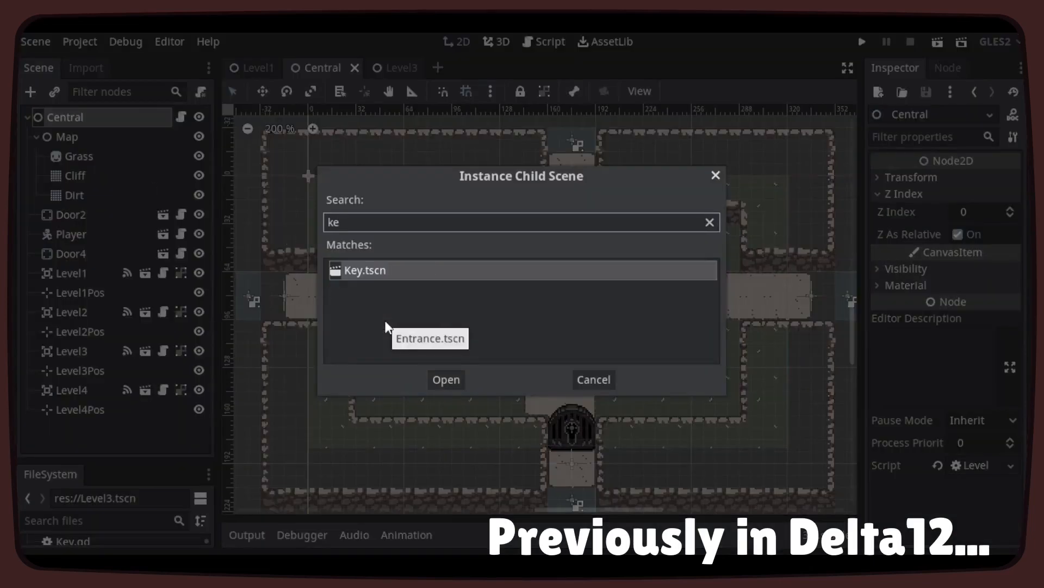
pyautogui.click(446, 379)
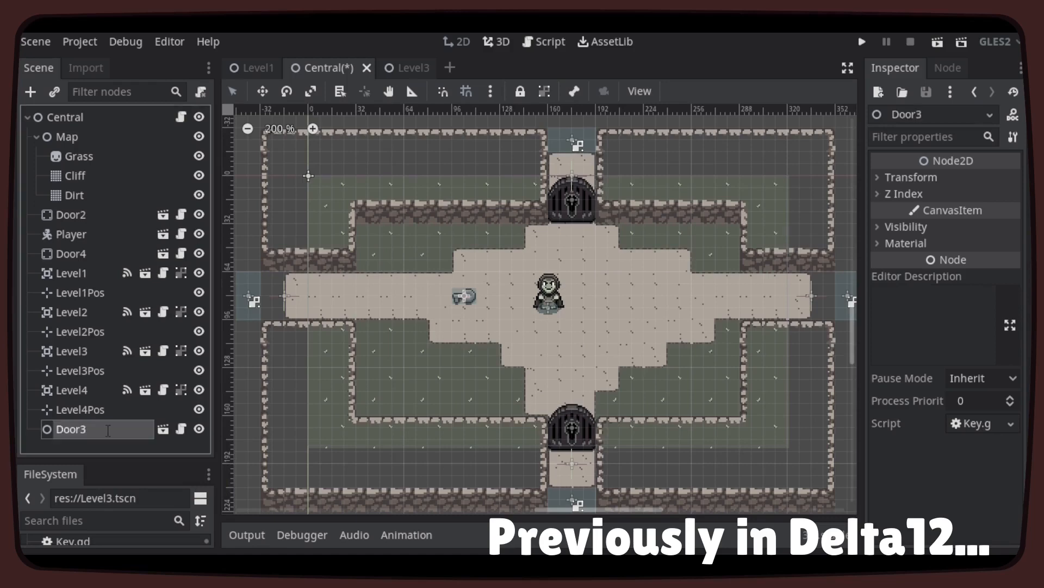
pyautogui.moveTo(97, 226)
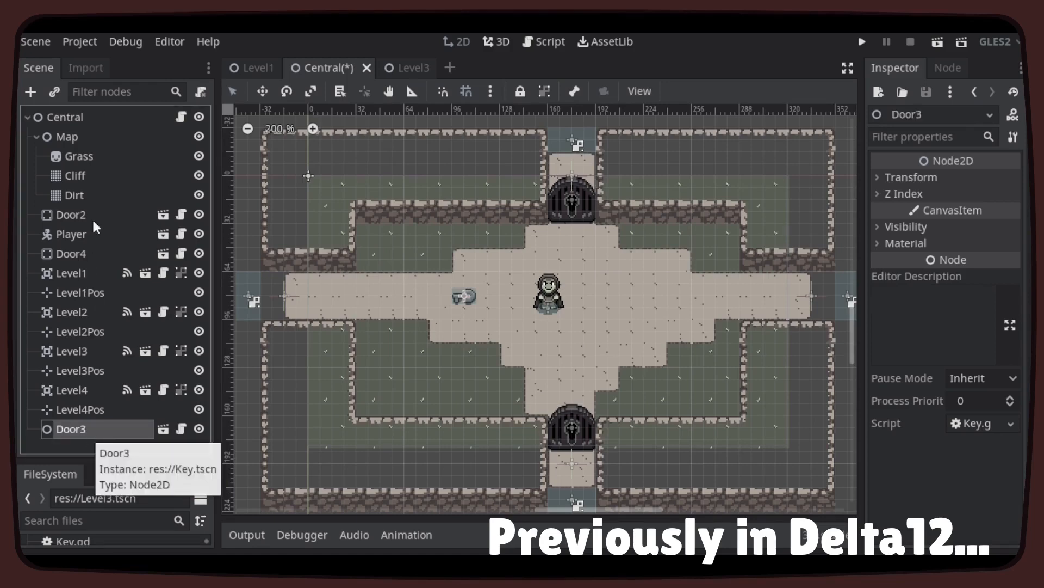
pyautogui.click(71, 214)
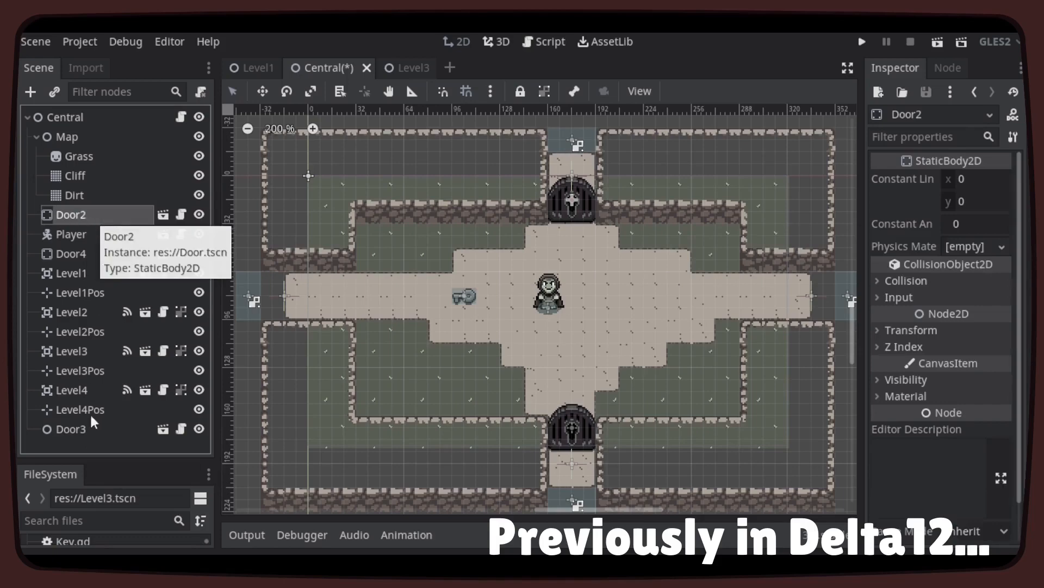
pyautogui.click(72, 428)
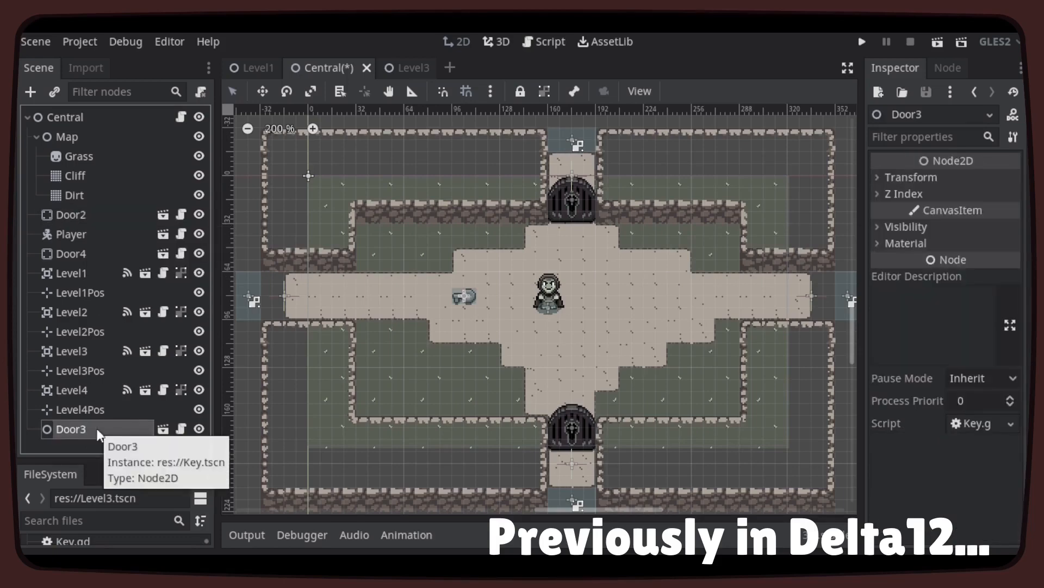
pyautogui.moveTo(86, 119)
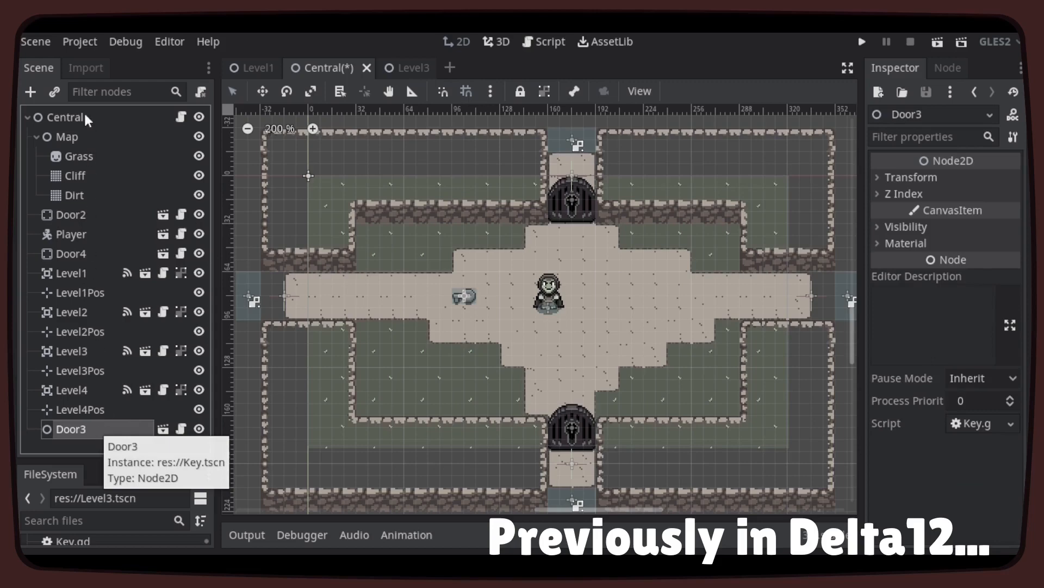
# Create a YSort node in Central, nest the key instance under it, and run.
pyautogui.click(29, 91)
pyautogui.write('yso')
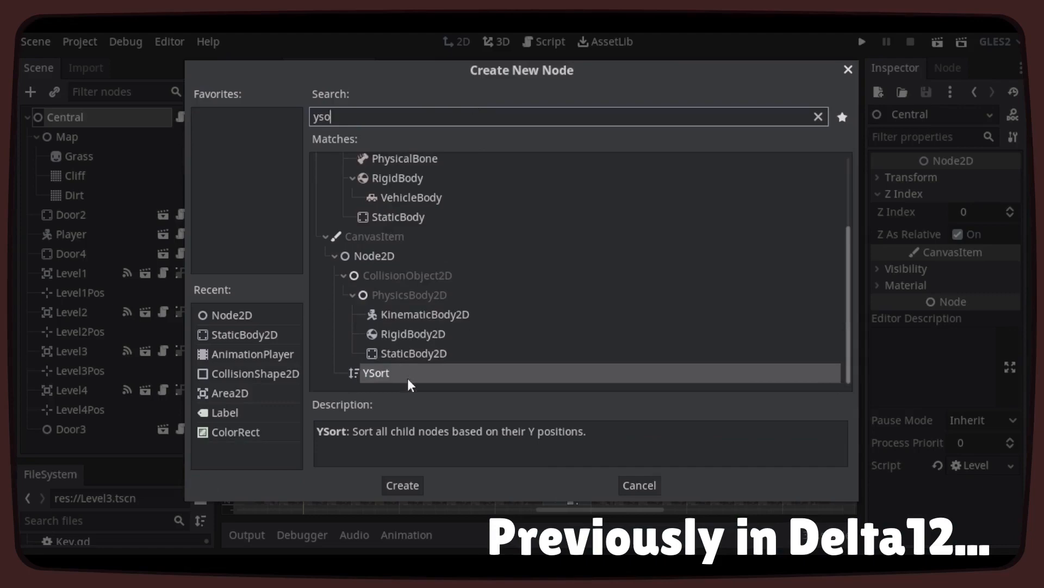
pyautogui.moveTo(413, 472)
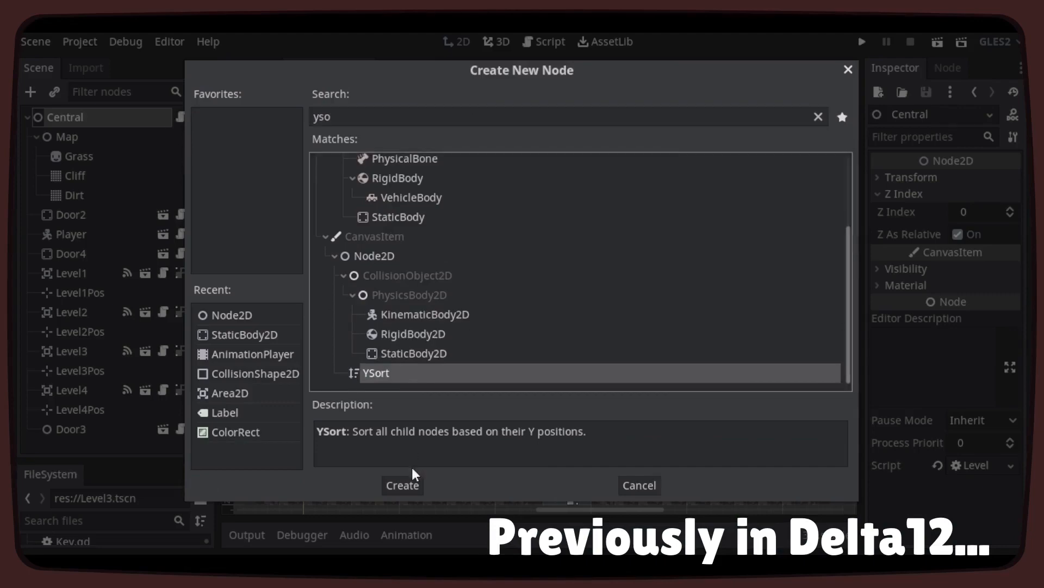
pyautogui.click(401, 484)
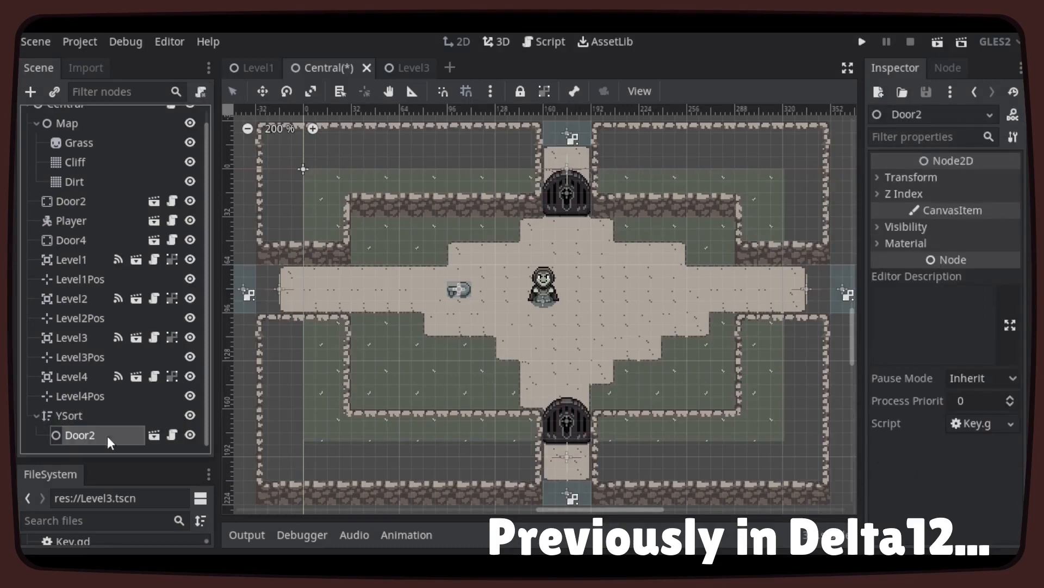
pyautogui.moveTo(101, 439)
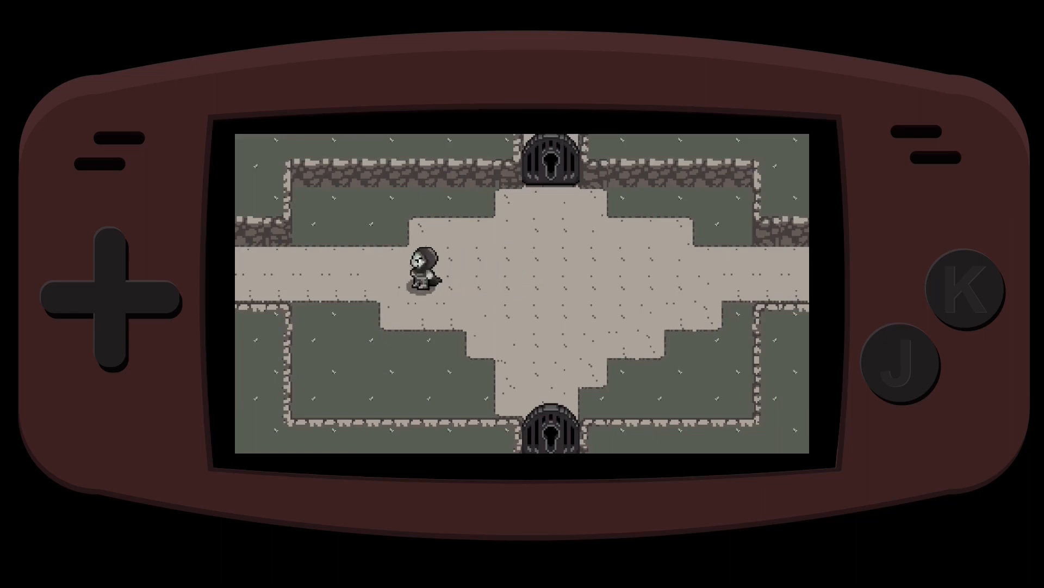
pyautogui.press('Up')
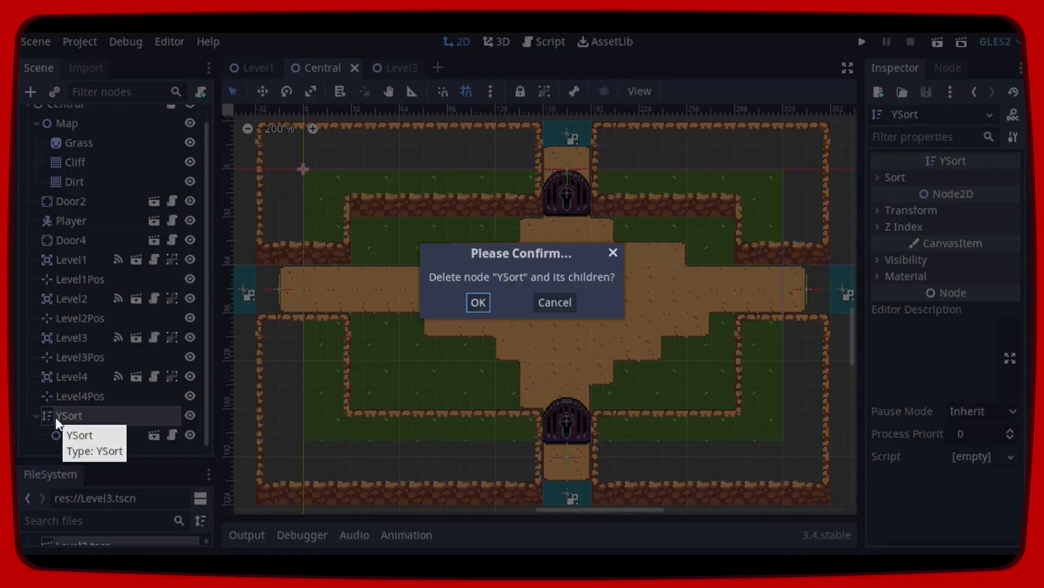
# Confirm deleting YSort and its child, then switch to the Level1 scene.
pyautogui.click(478, 302)
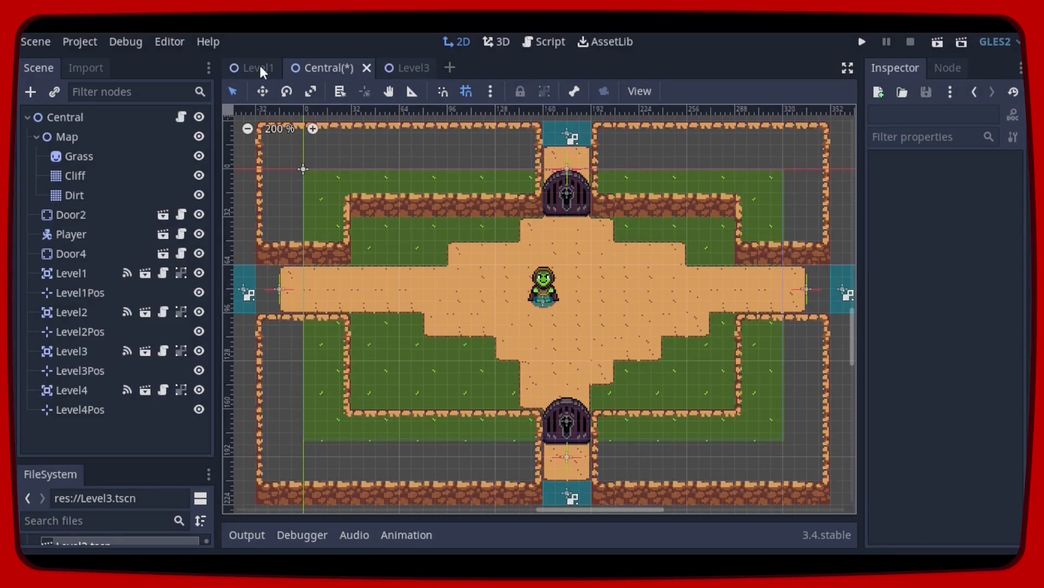
pyautogui.click(253, 68)
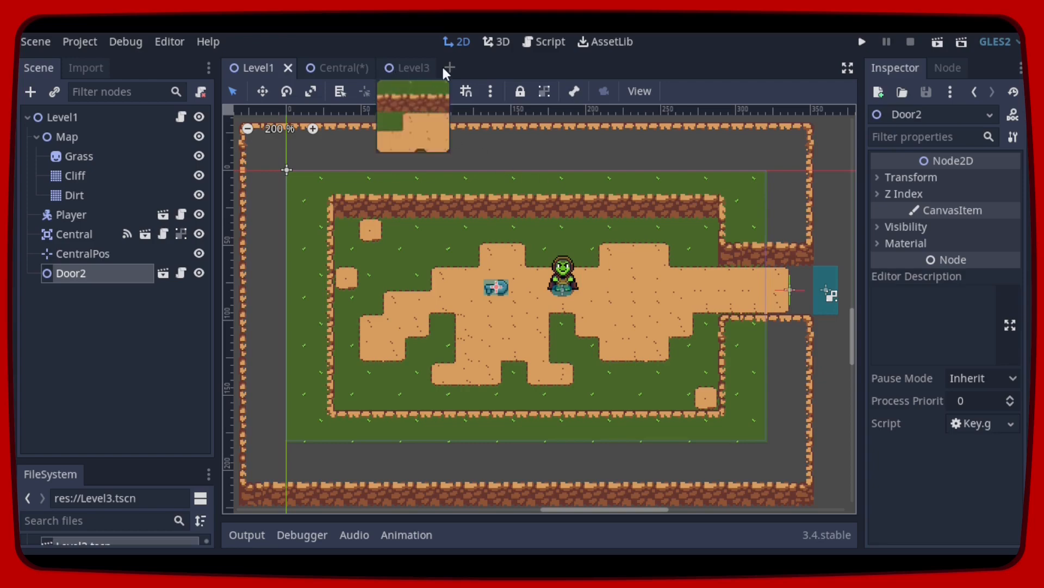
# Create a new scene with a CanvasLayer root named KeyCanvas.
pyautogui.click(449, 68)
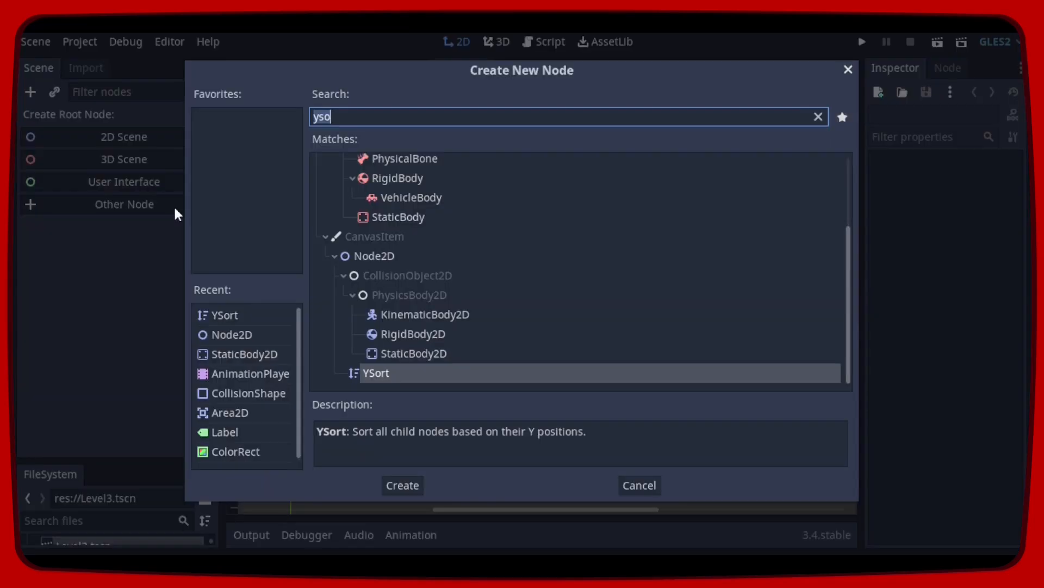
pyautogui.moveTo(427, 140)
pyautogui.write('canv')
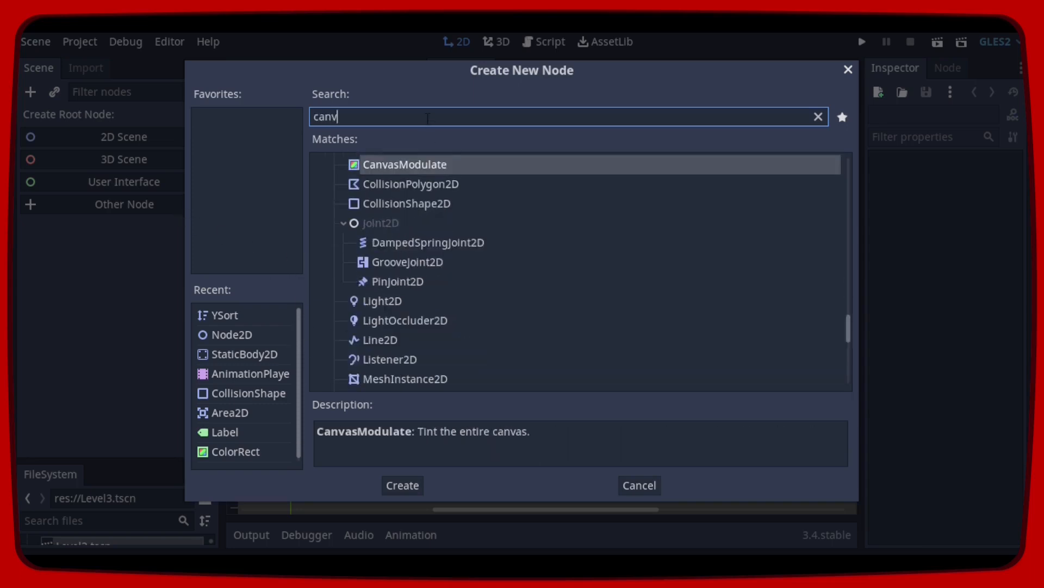
pyautogui.write('al')
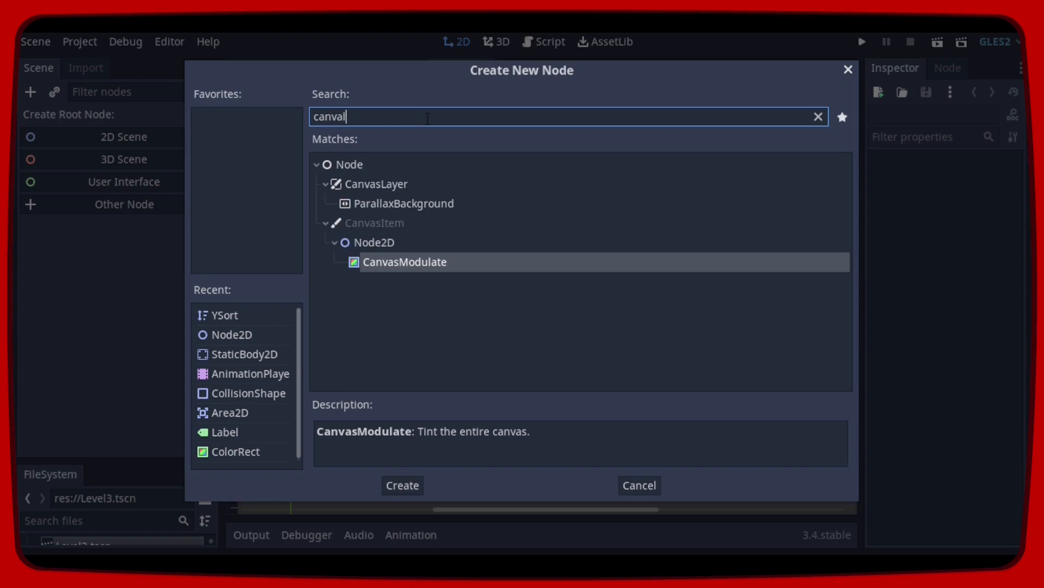
pyautogui.click(376, 184)
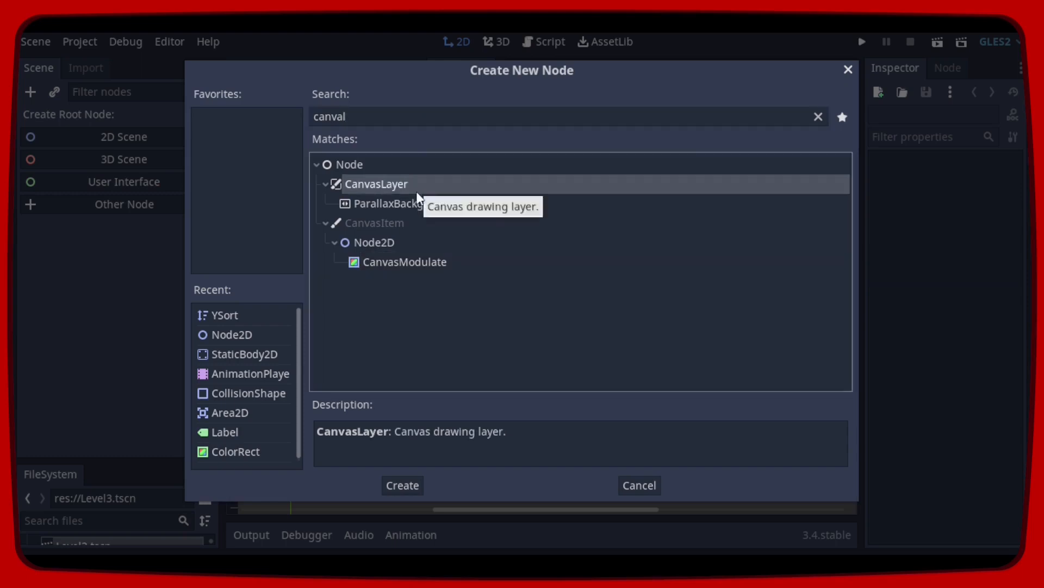
pyautogui.click(402, 485)
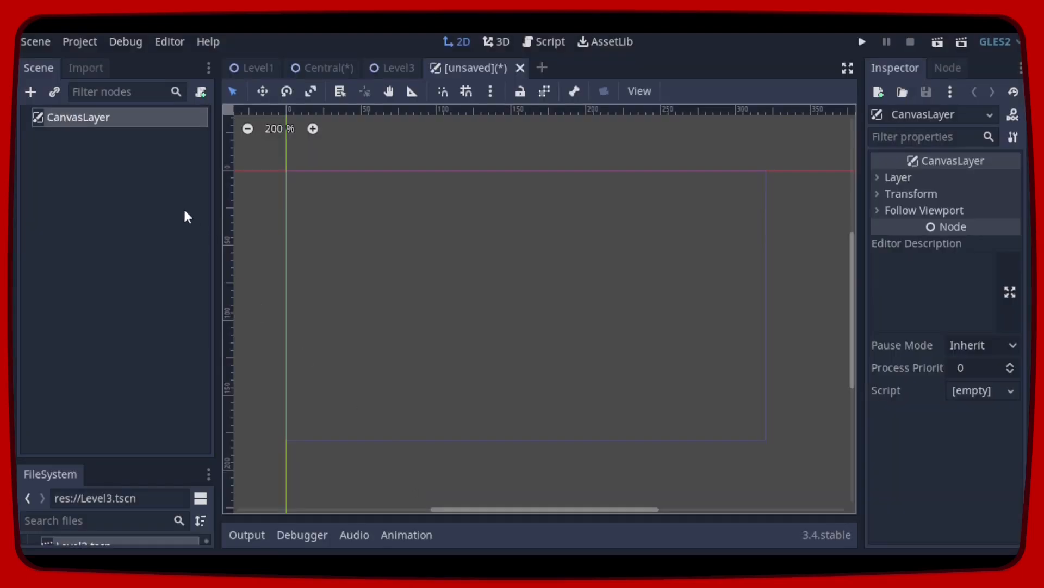
pyautogui.moveTo(148, 123)
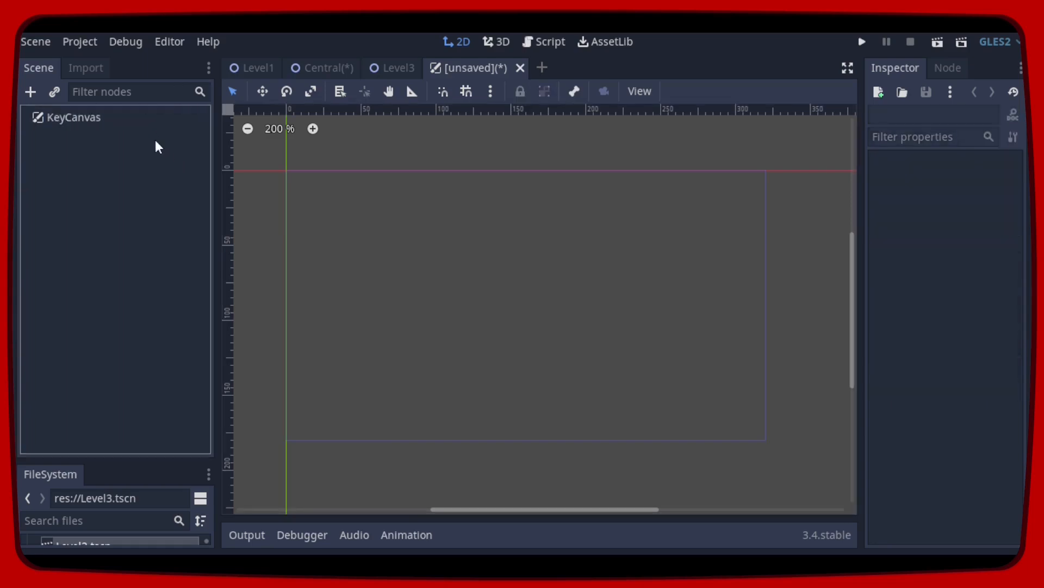
pyautogui.moveTo(102, 449)
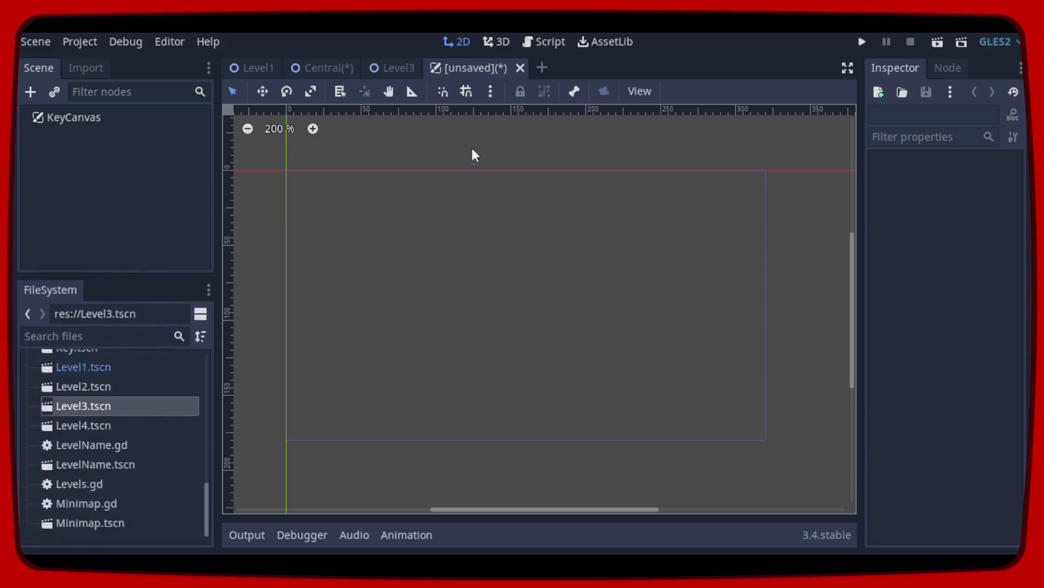
# Add two key.png sprites side by side and rename them Door2 and Door4.
pyautogui.click(465, 91)
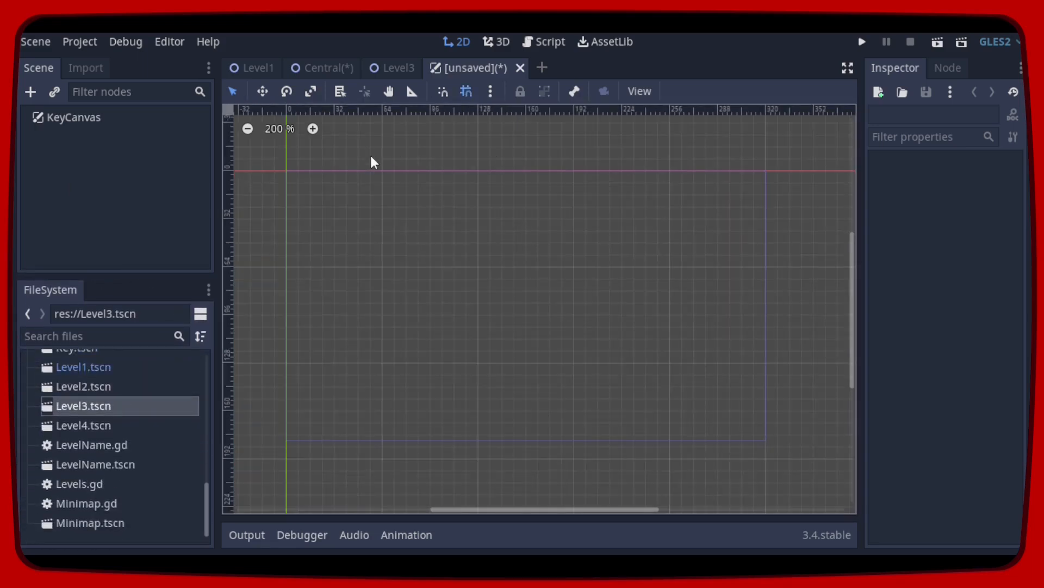
pyautogui.scroll(3)
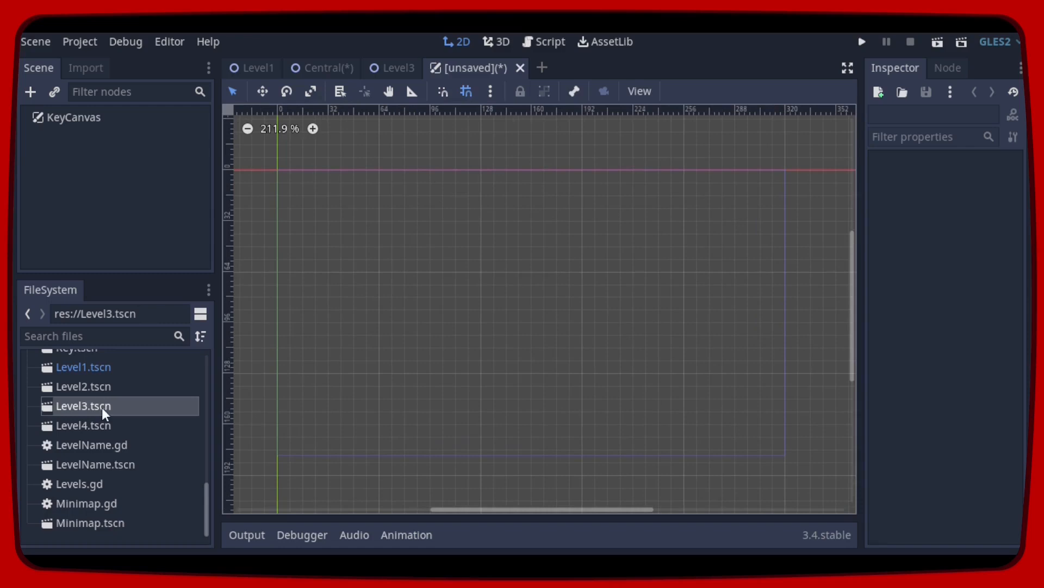
pyautogui.scroll(3)
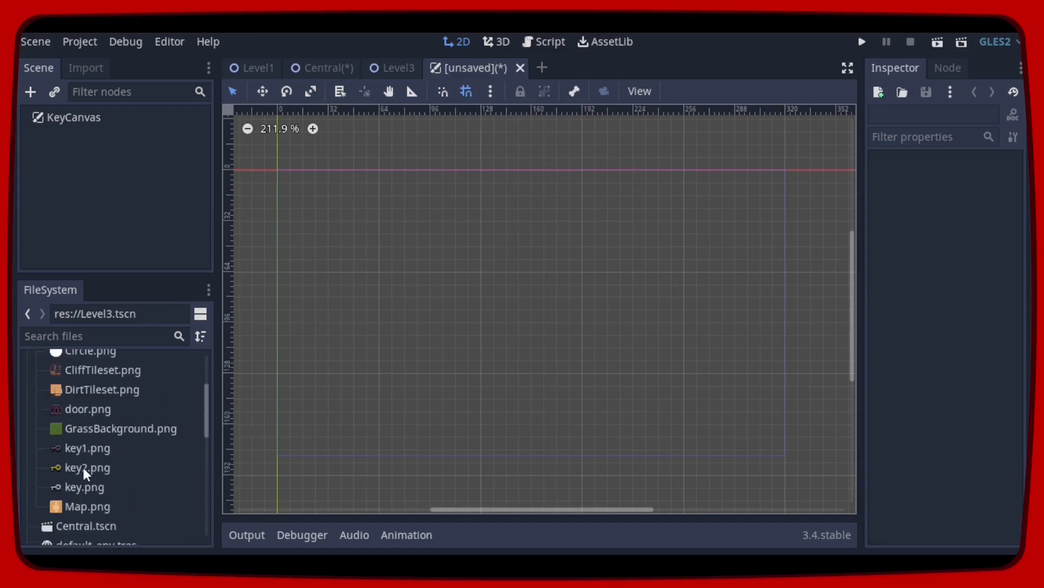
pyautogui.click(83, 486)
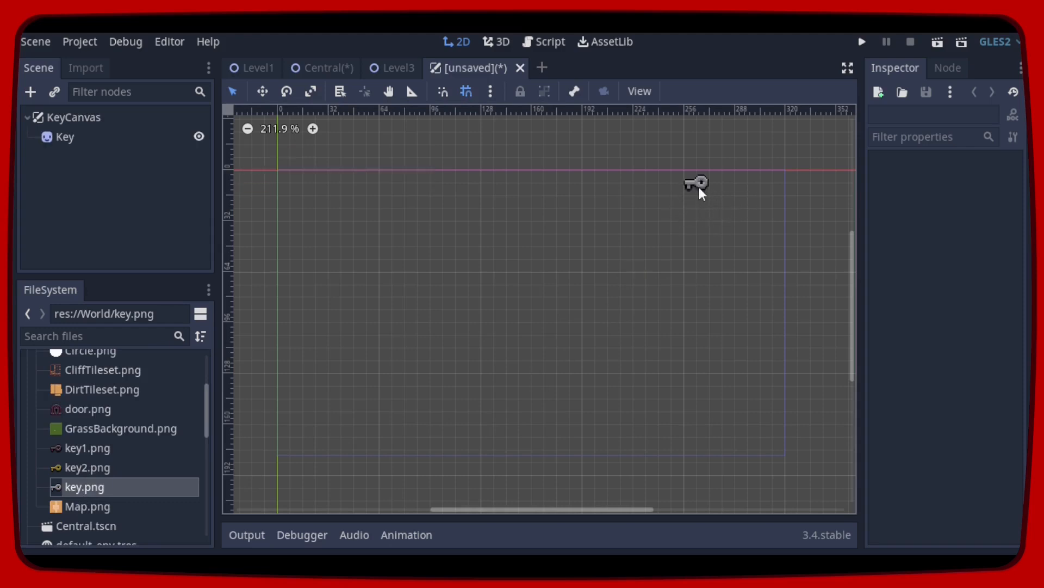
pyautogui.moveTo(706, 192)
pyautogui.write('Door2')
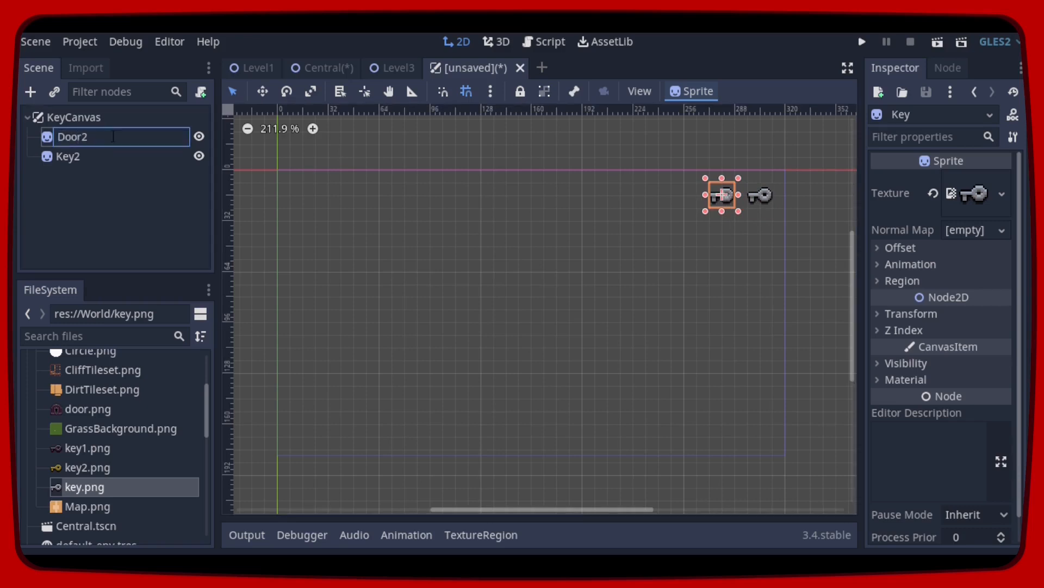
pyautogui.click(69, 156)
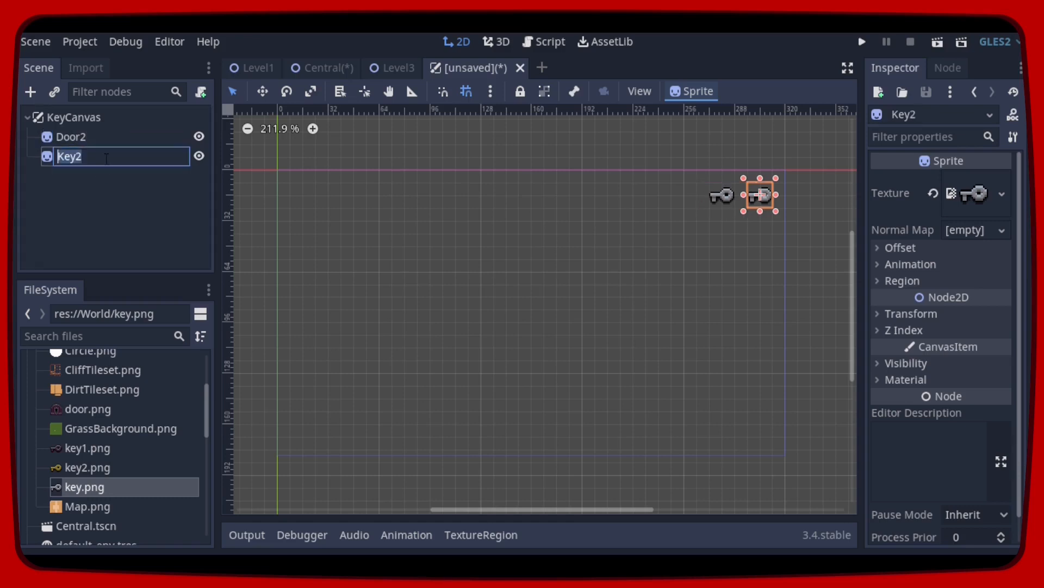
pyautogui.write('Doo')
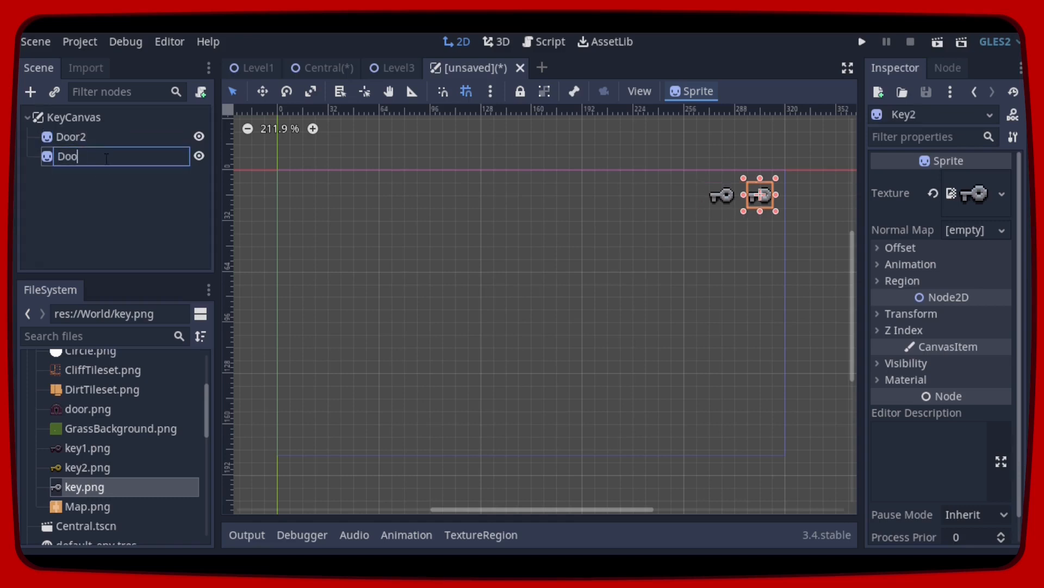
pyautogui.write('Door4')
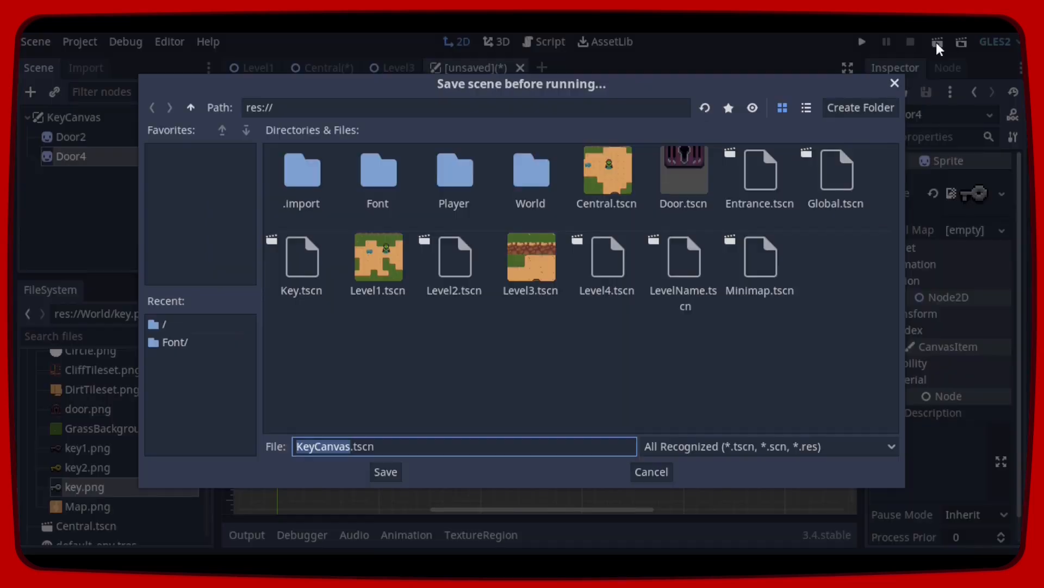
pyautogui.moveTo(395, 423)
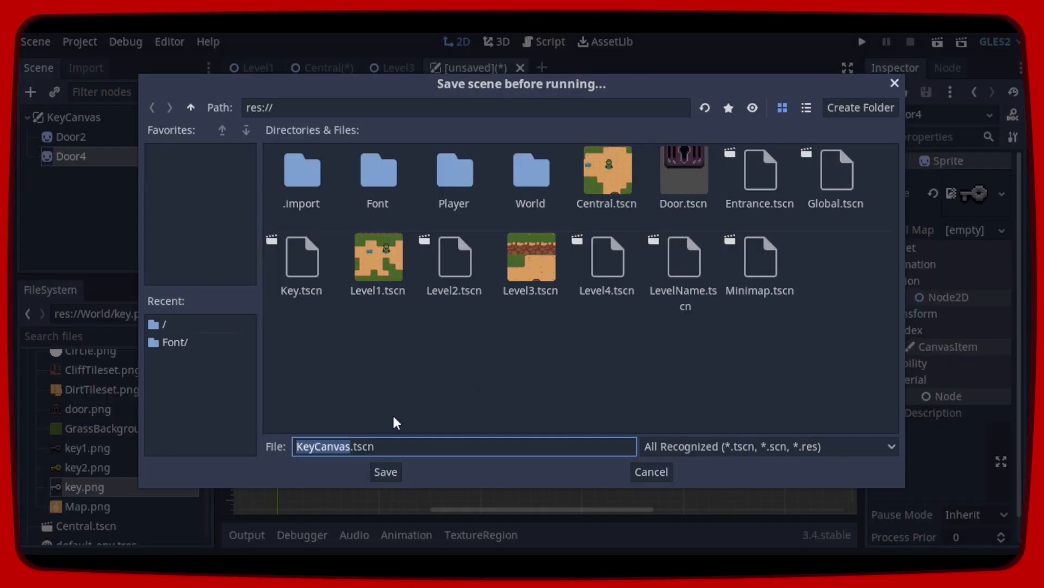
# Save the scene as KeyCanvas.tscn and run it briefly.
pyautogui.click(385, 471)
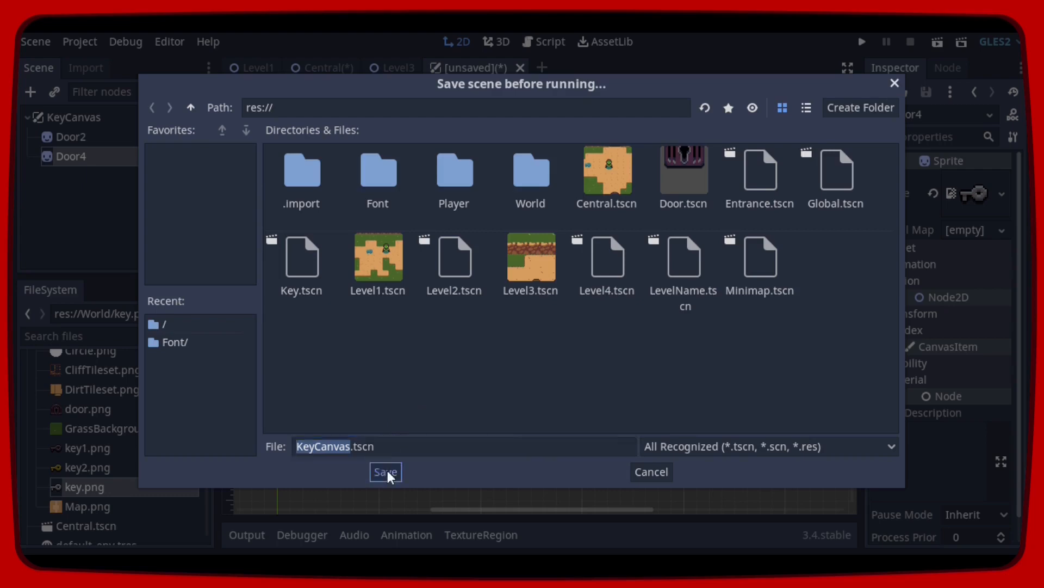
pyautogui.click(385, 471)
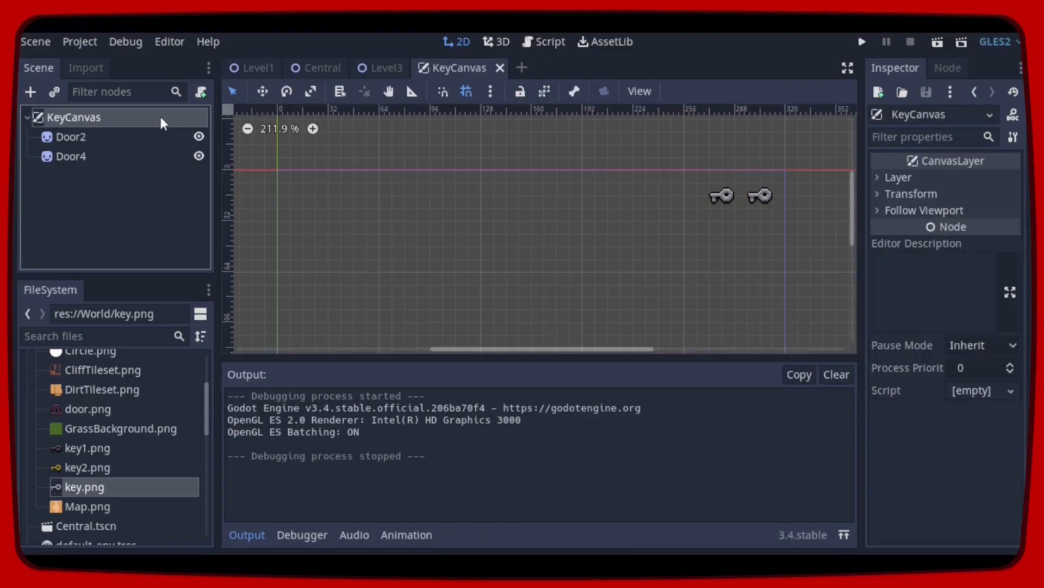
# Attach a new KeyCanvas.gd script to the KeyCanvas node.
pyautogui.rightClick(75, 116)
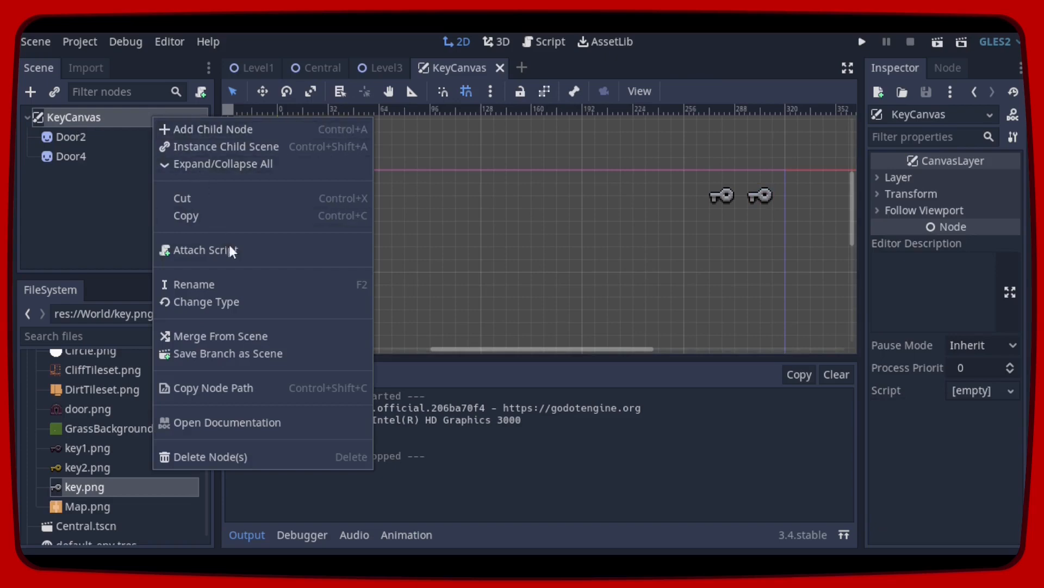
pyautogui.click(206, 250)
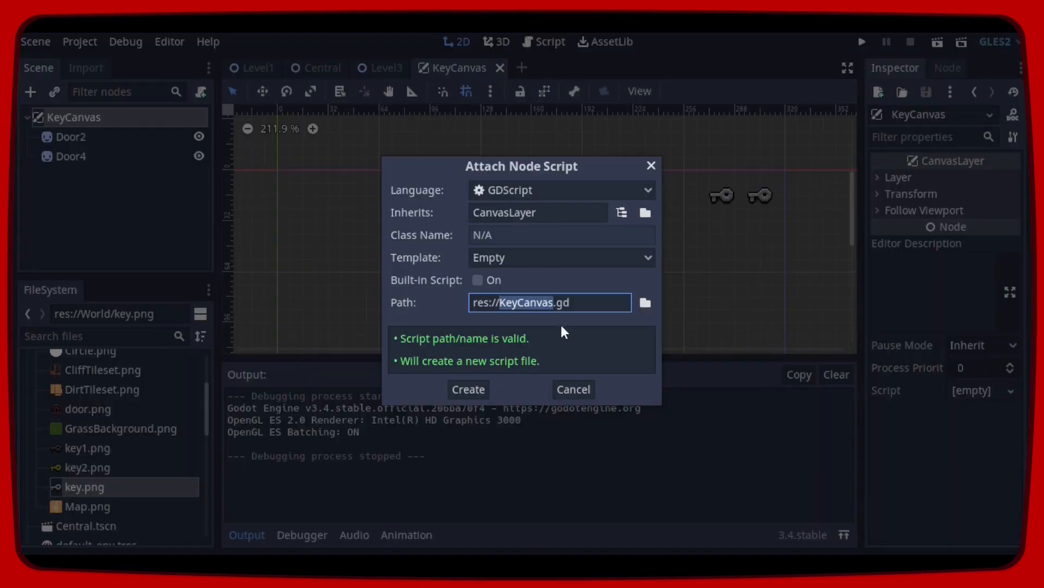
pyautogui.click(468, 388)
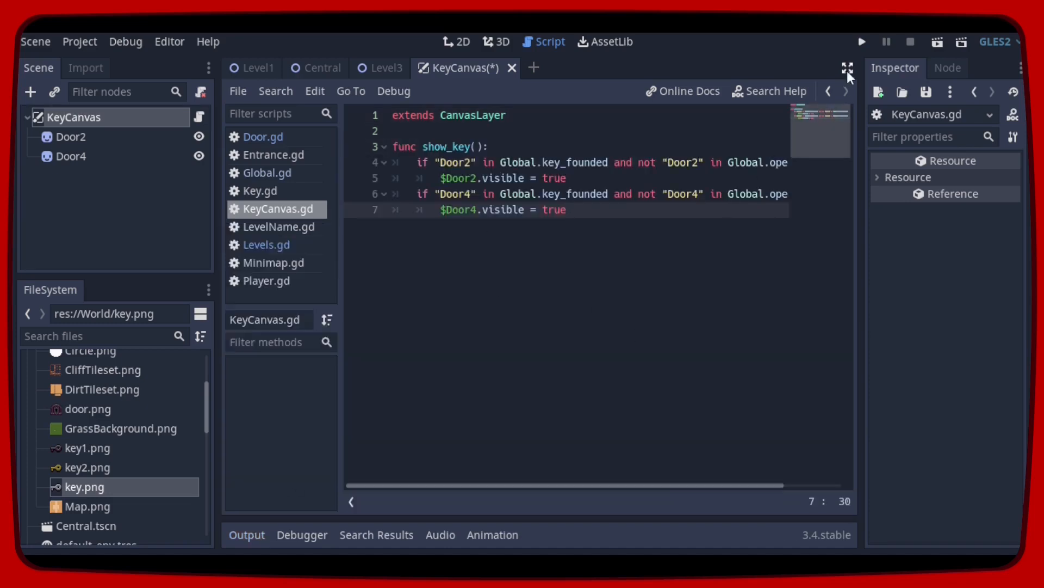
# Write show_key() revealing Door2 and Door4 keys when found but not opened.
pyautogui.click(846, 68)
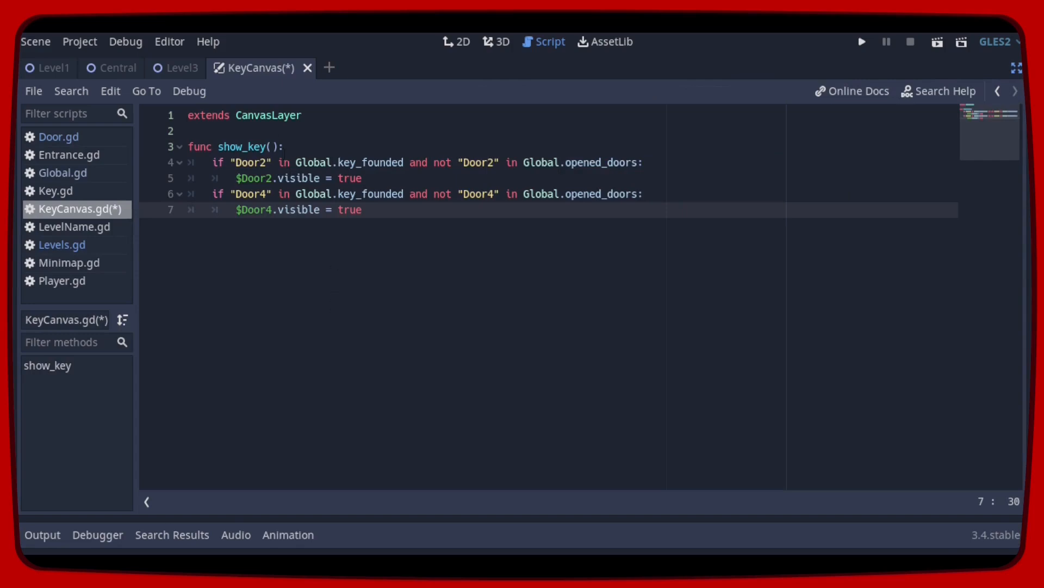
pyautogui.click(189, 130)
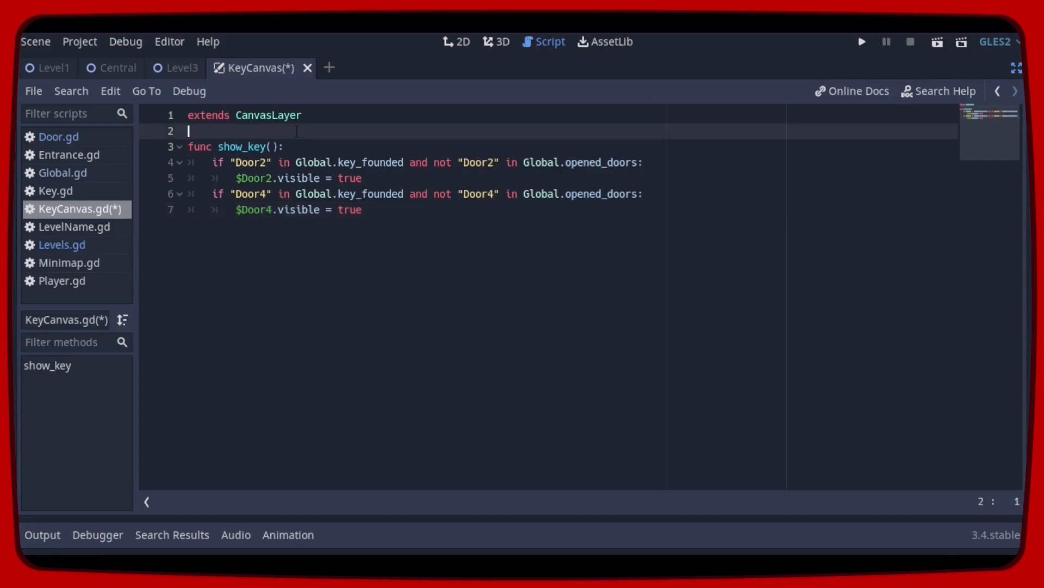
pyautogui.click(287, 146)
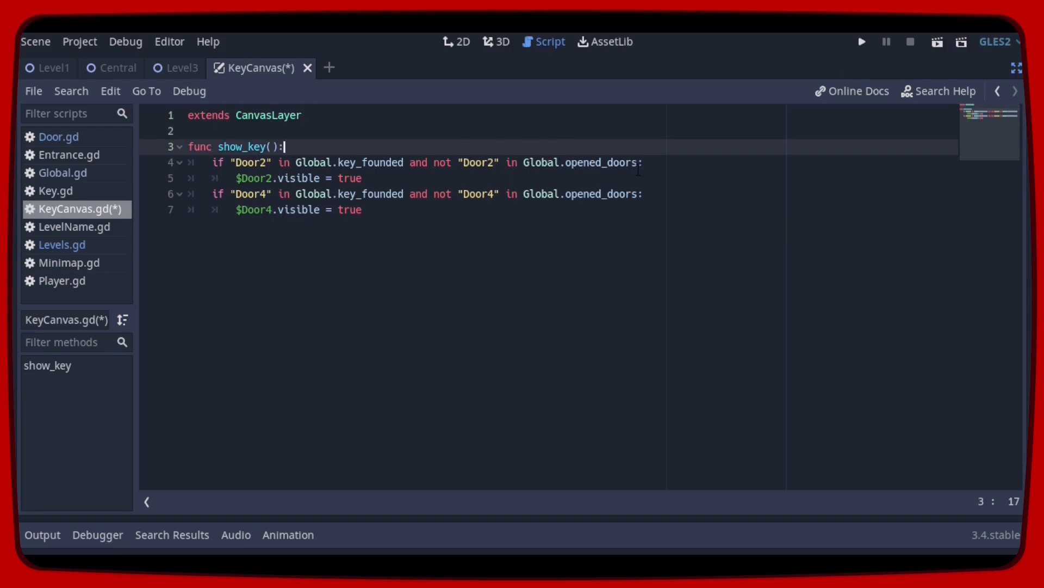
pyautogui.click(643, 162)
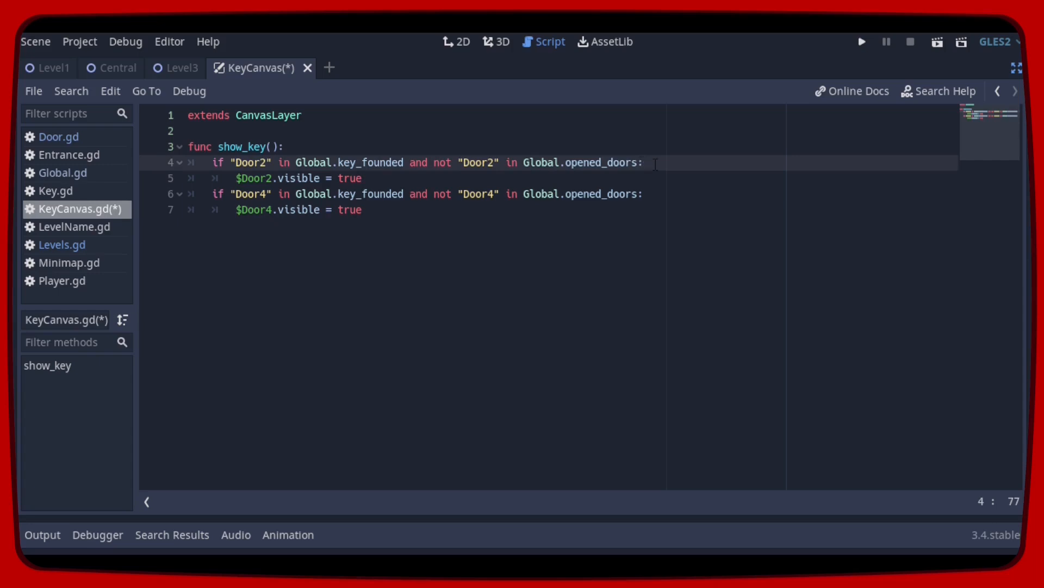
pyautogui.click(646, 163)
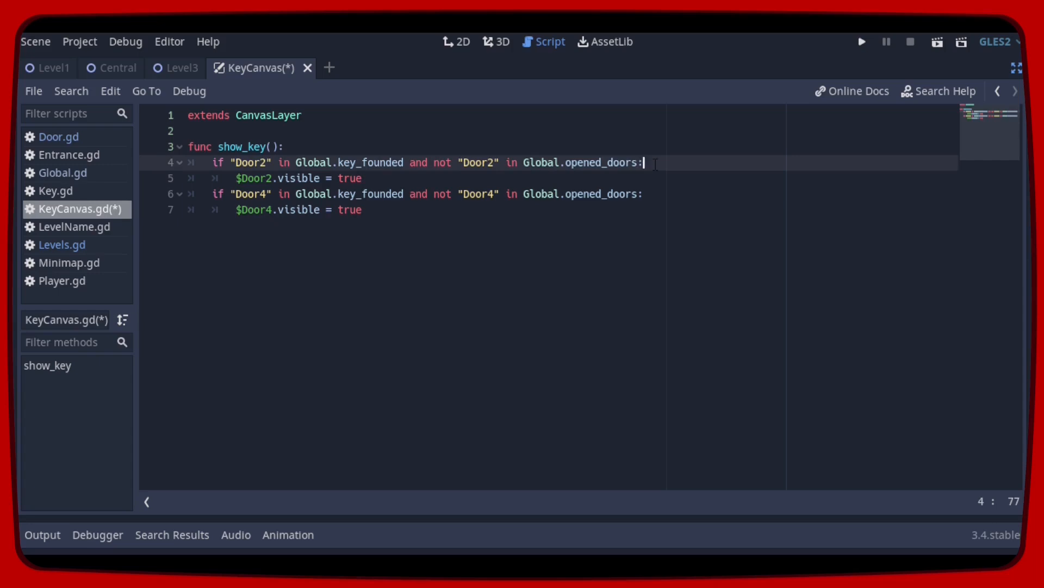
pyautogui.press('Home')
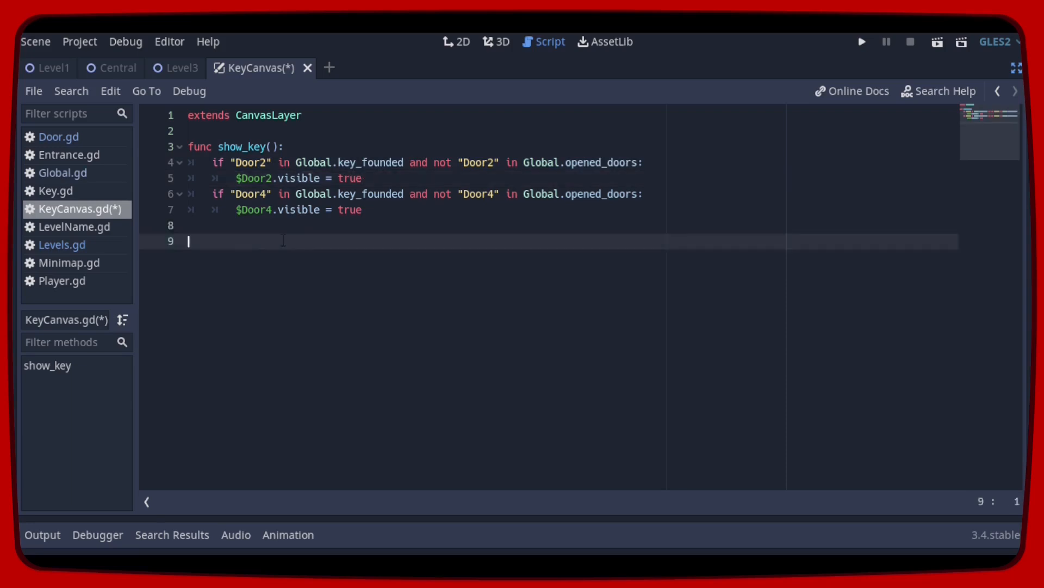
# Write a hide_key() function that hides the Door2 and Door4 keys.
pyautogui.write('func hide_key():')
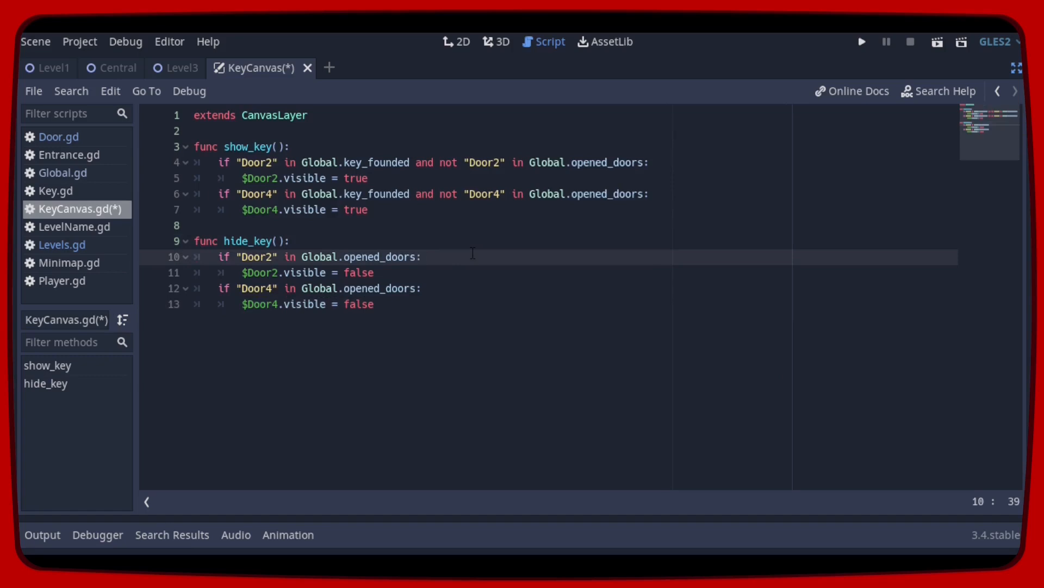
pyautogui.moveTo(478, 270)
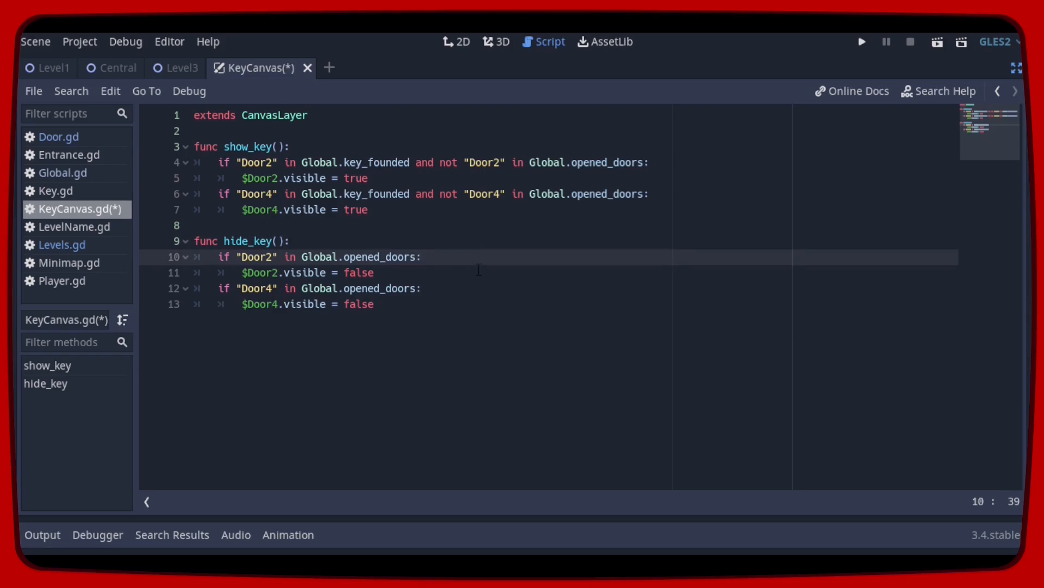
pyautogui.click(333, 272)
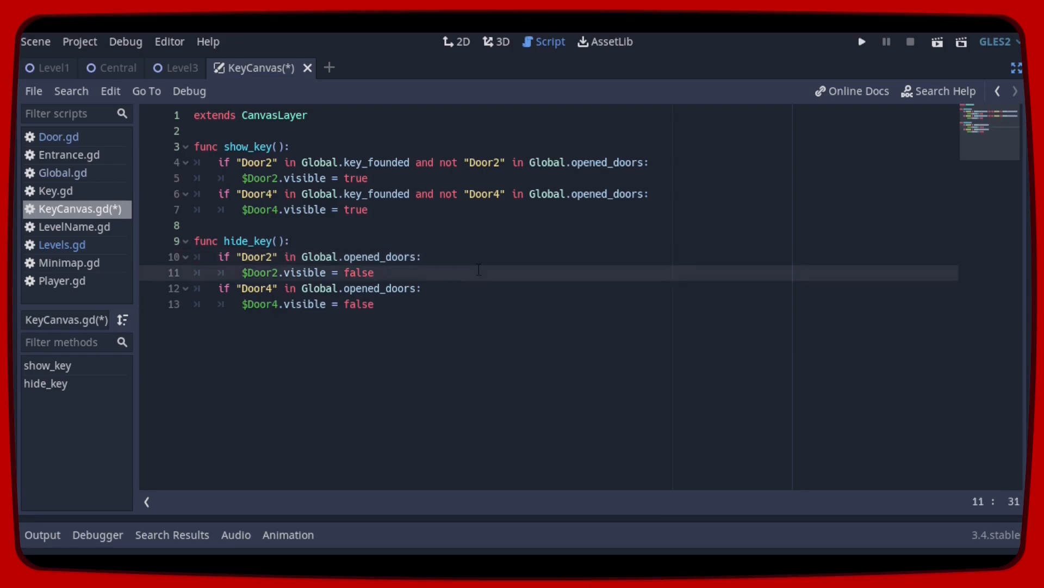
pyautogui.press('enter')
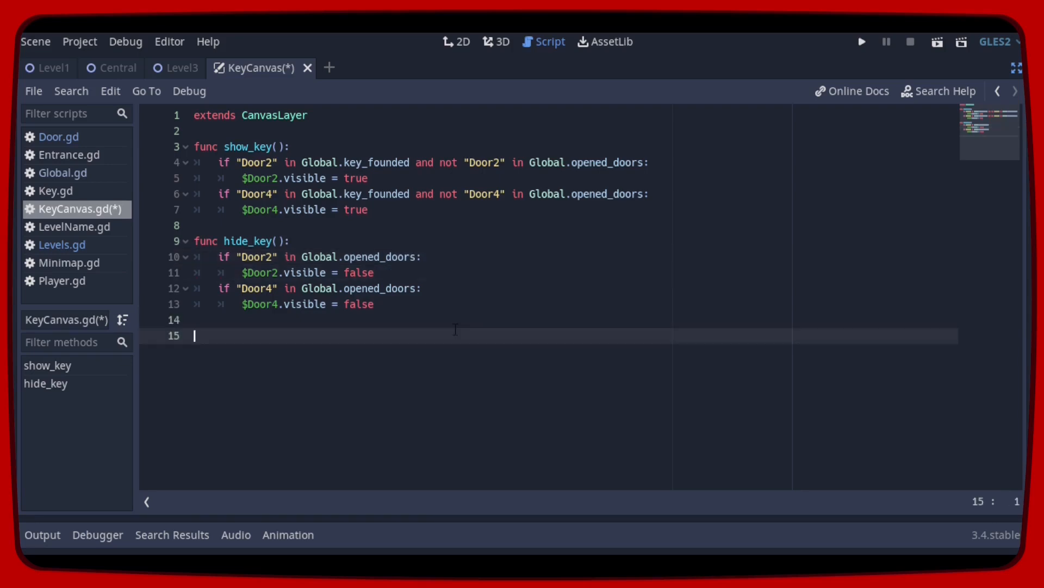
# Write delete_canvas() with its queue_free condition, and begin _ready at the script top.
pyautogui.write('func delete_canvas():')
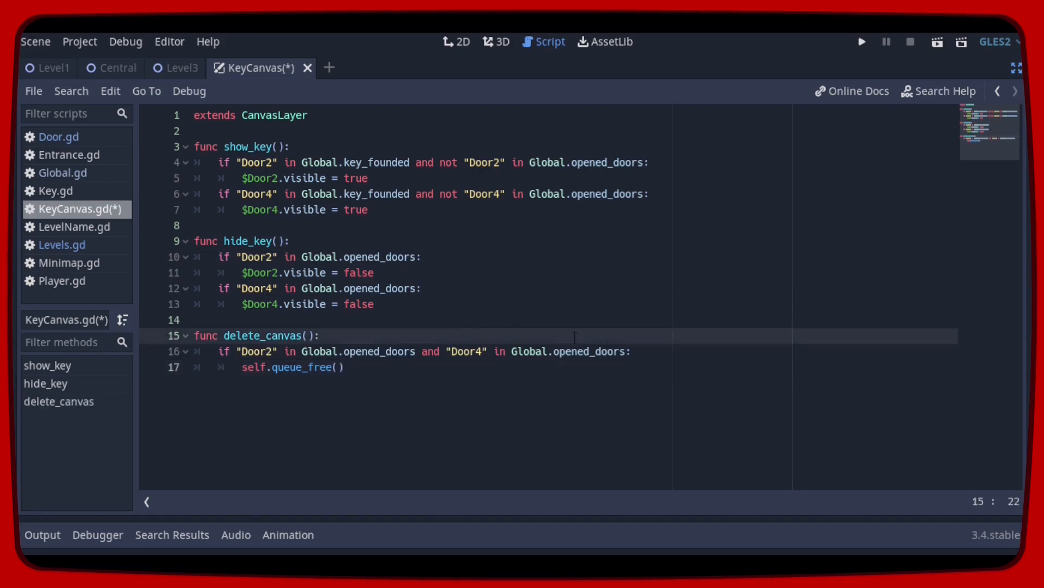
pyautogui.click(640, 350)
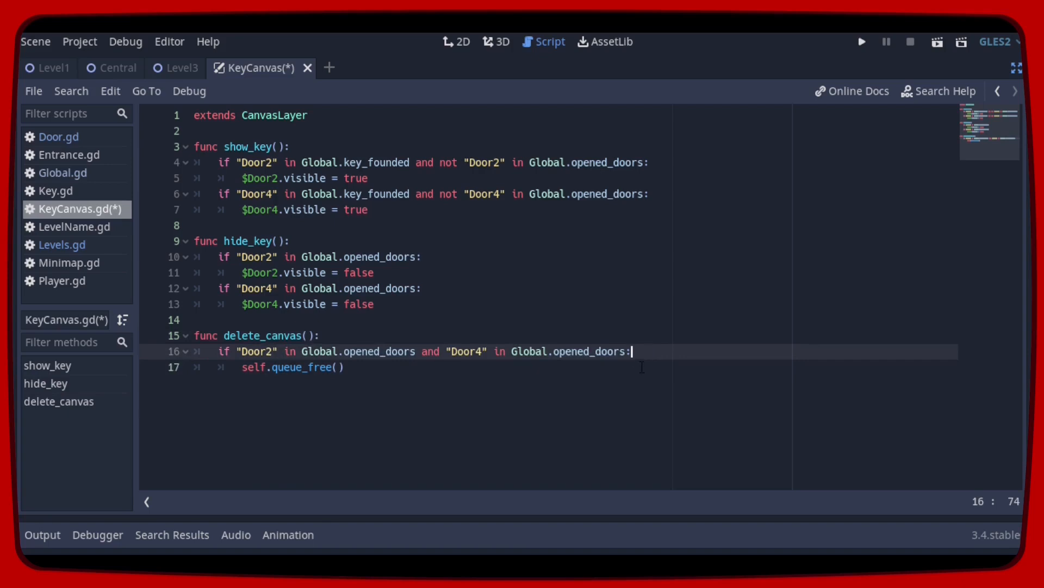
pyautogui.click(320, 367)
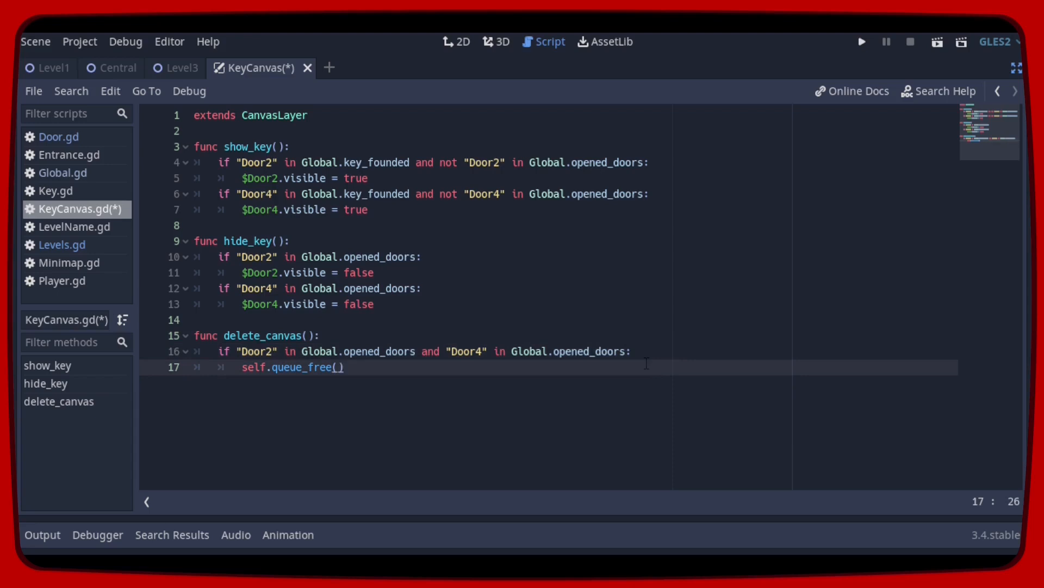
pyautogui.click(379, 130)
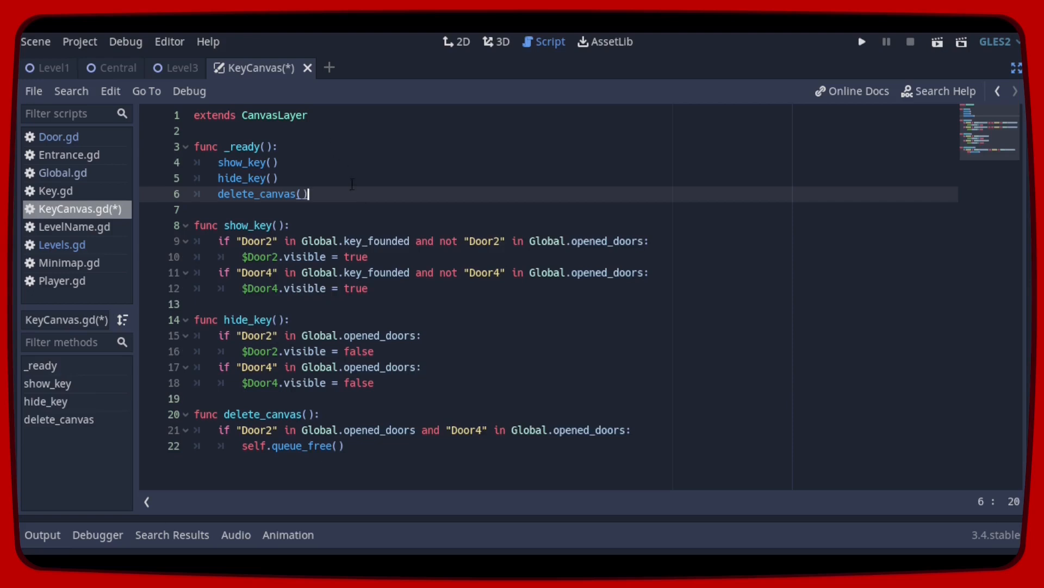
# Save KeyCanvas.gd and open Levels.gd in the expanded script editor.
pyautogui.press('ctrl+s')
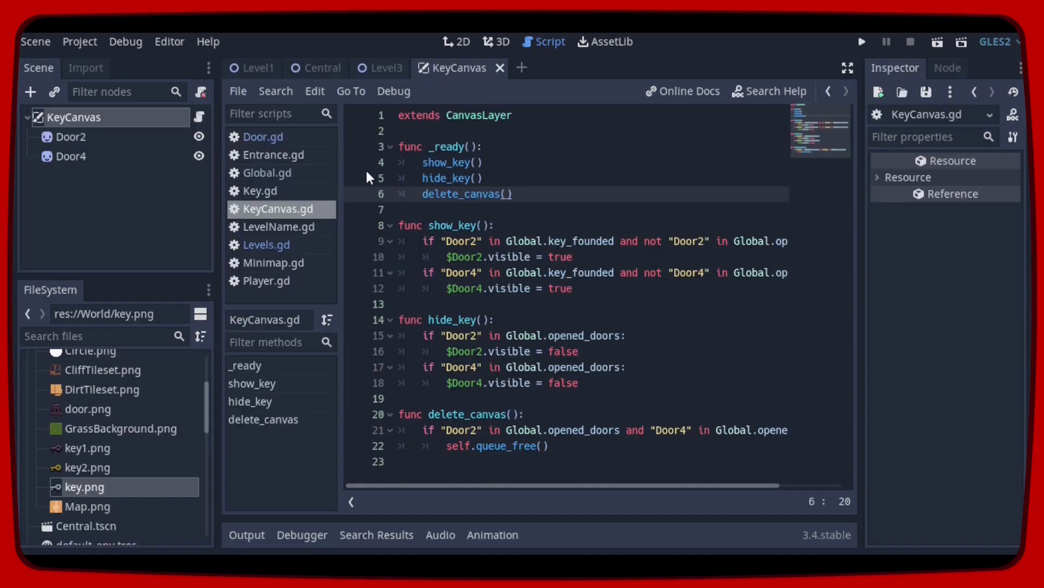
pyautogui.click(266, 244)
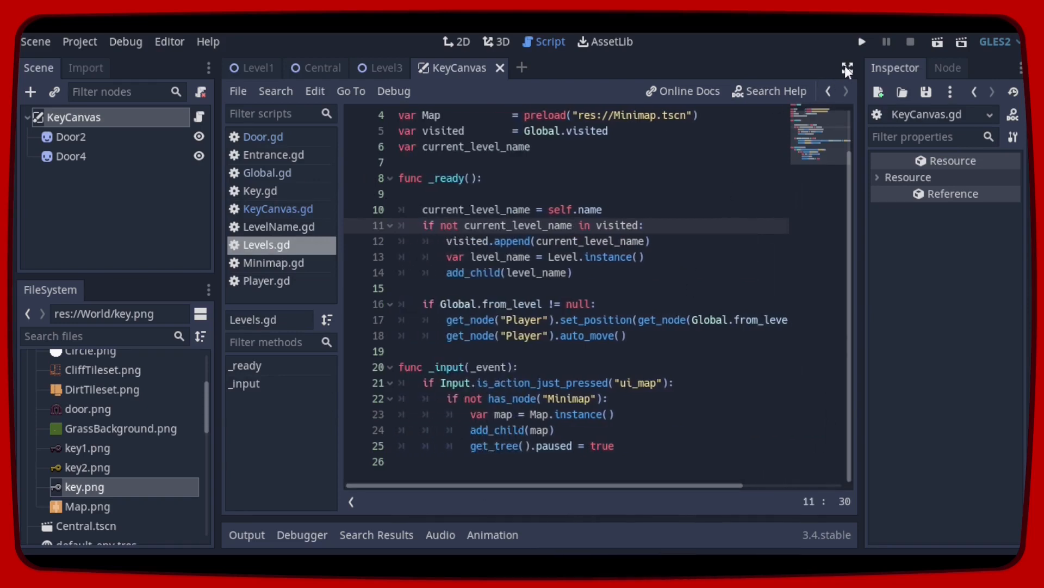
pyautogui.click(846, 68)
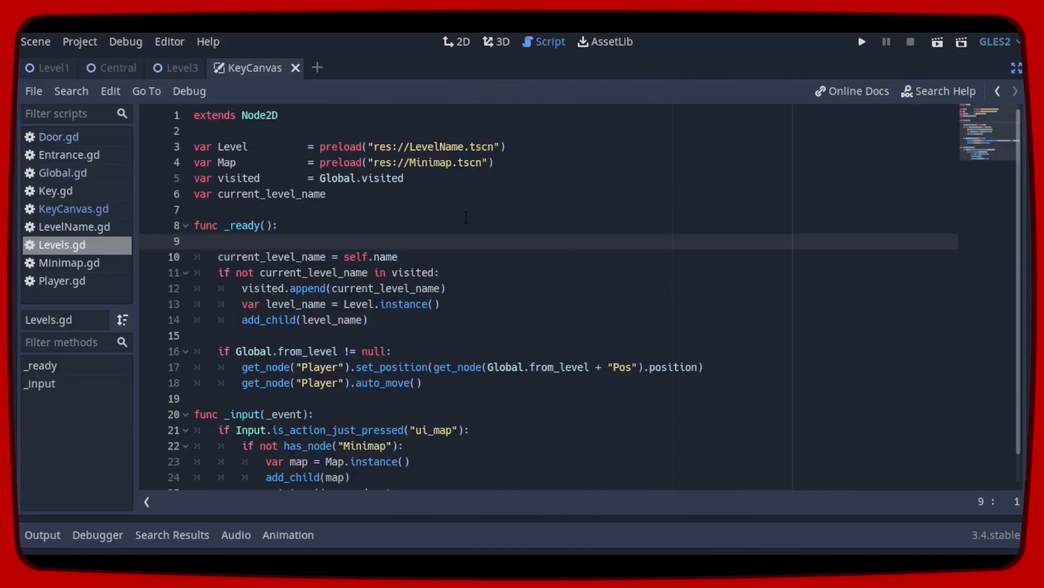
# Write key_collect() adding or refreshing KeyCanvas, and call it in _ready().
pyautogui.click(496, 162)
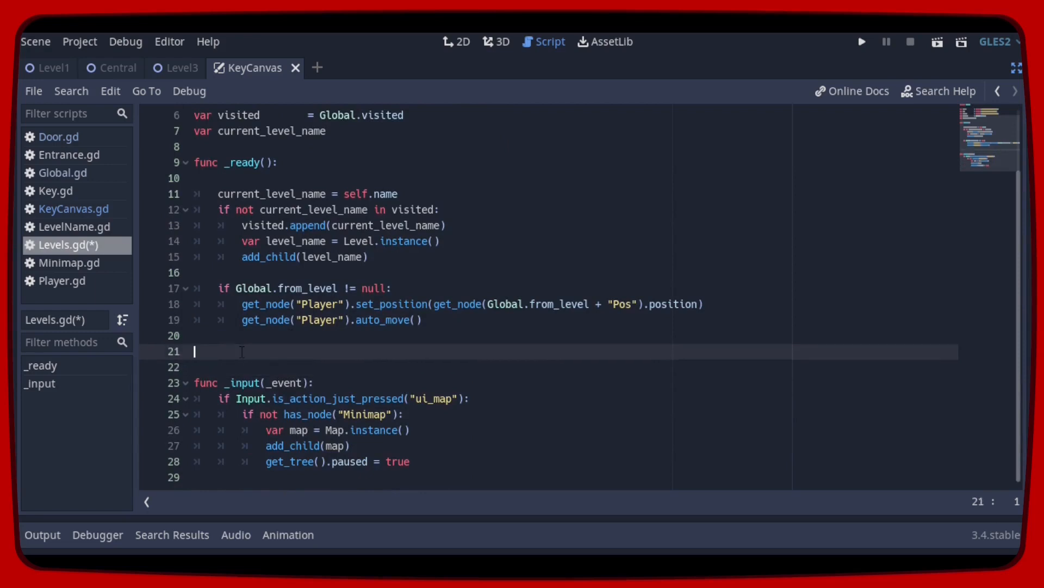
pyautogui.write('func key_collect():')
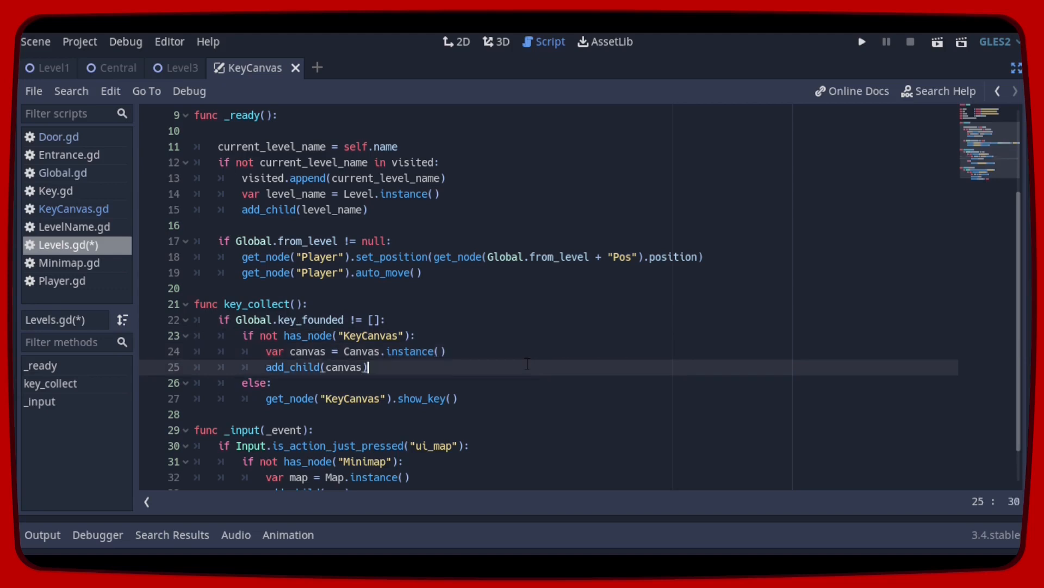
pyautogui.click(460, 398)
pyautogui.write('key_collect()')
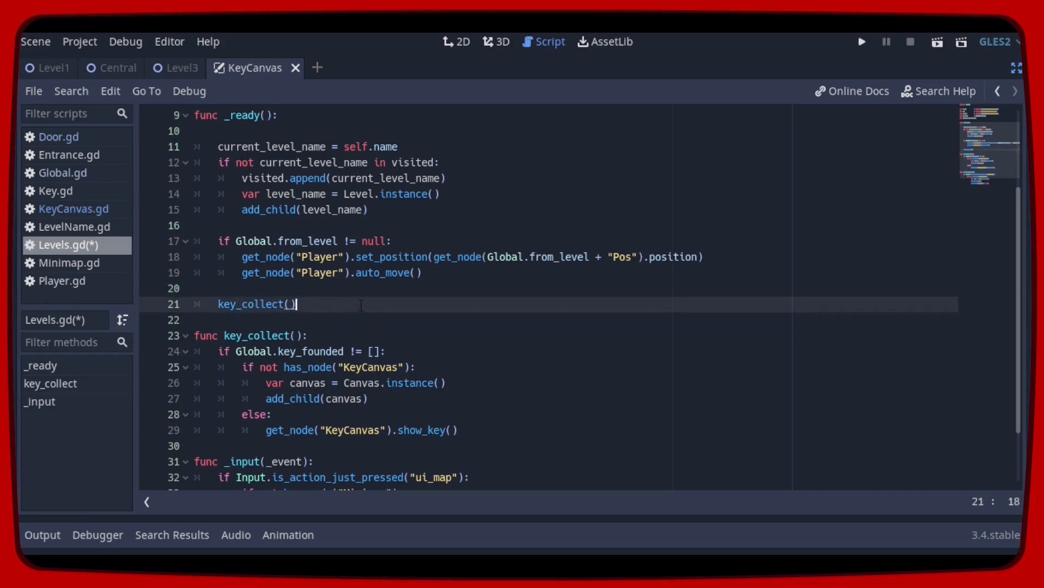
pyautogui.scroll(-3)
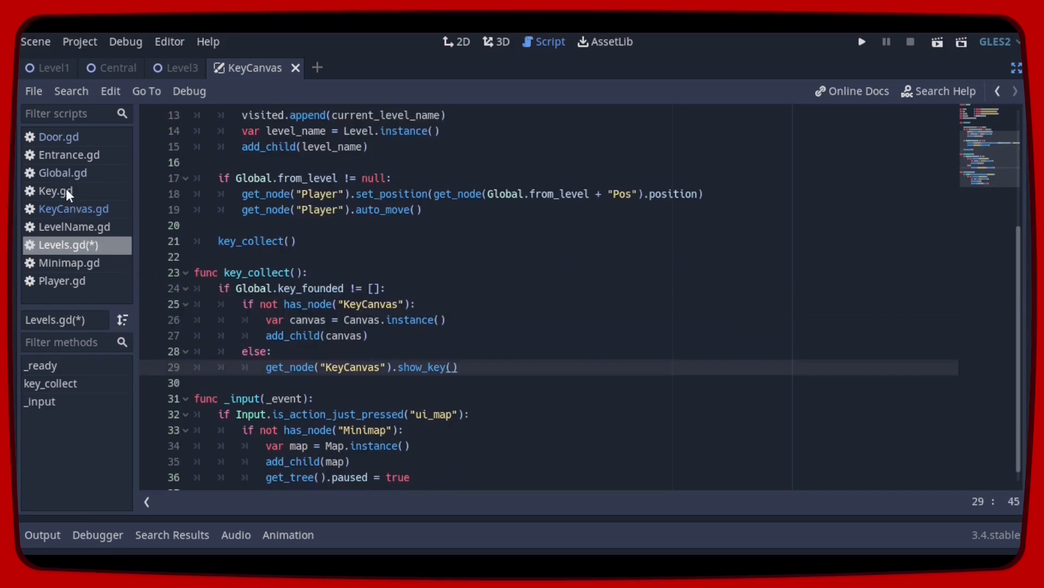
# Add get_parent().key_collect() after the key append line in Key.gd.
pyautogui.click(55, 190)
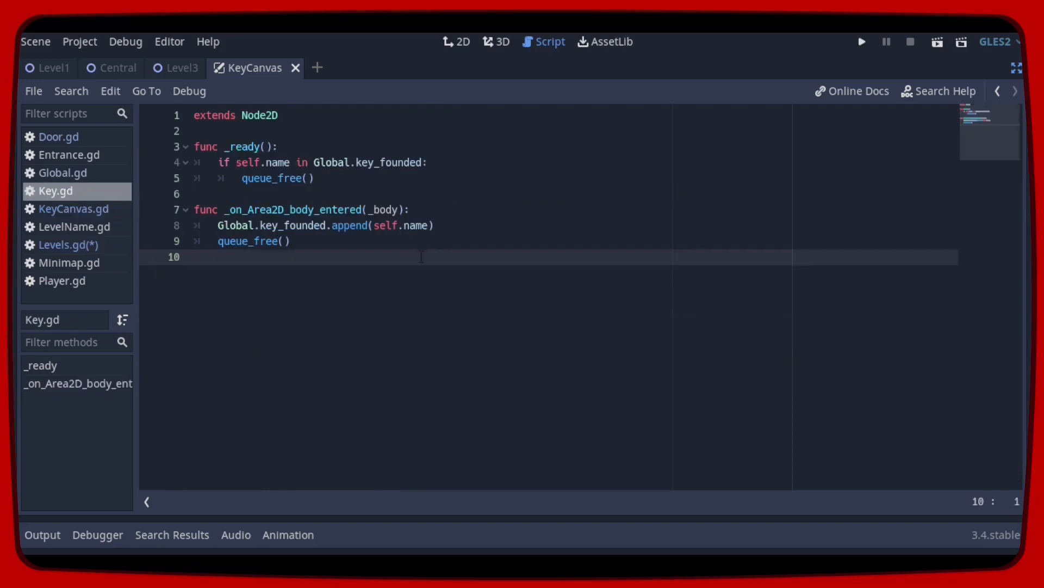
pyautogui.moveTo(453, 225)
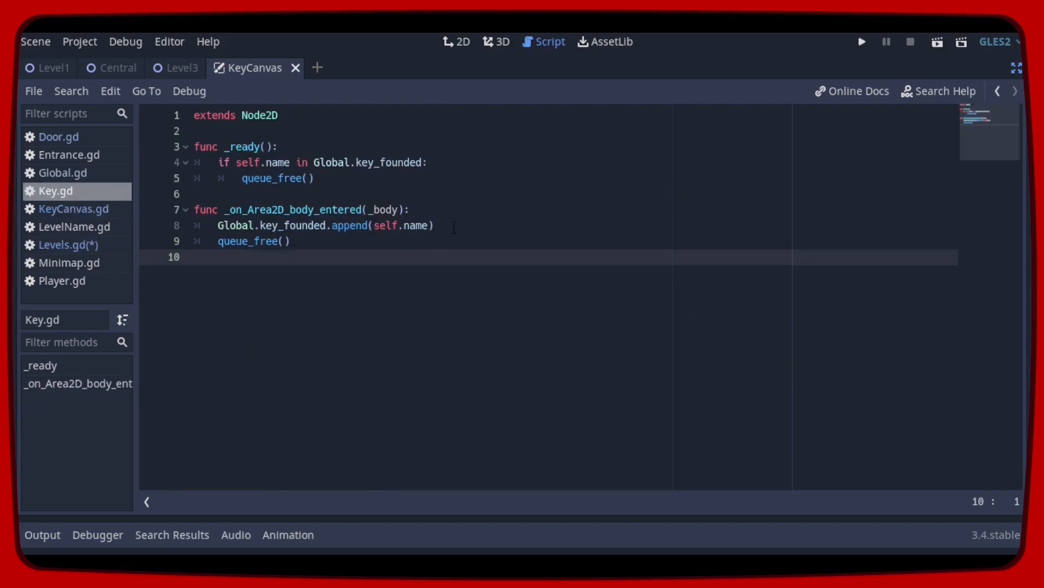
pyautogui.press('Return')
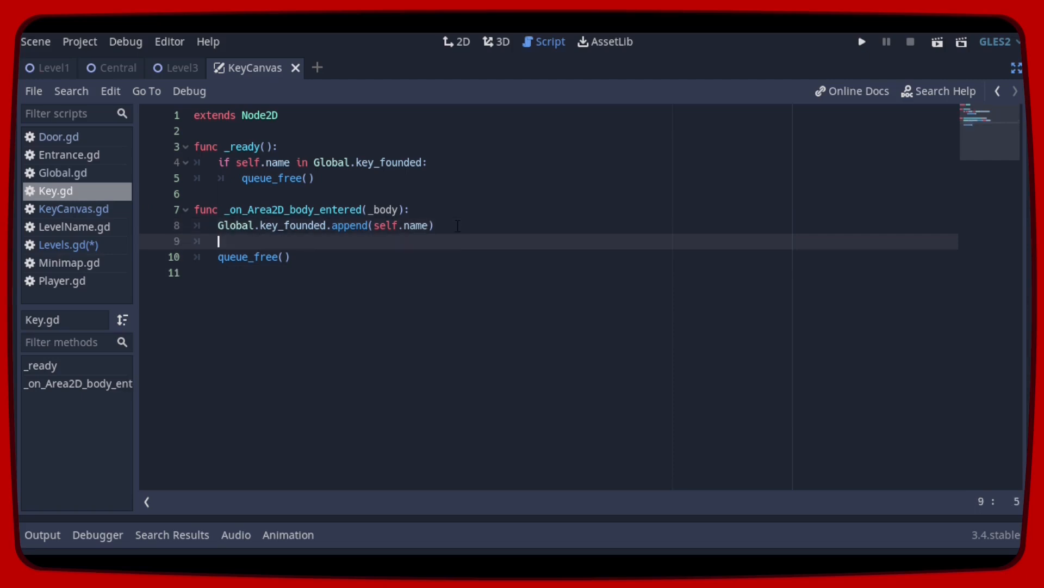
pyautogui.write('get_parent().key_collect()')
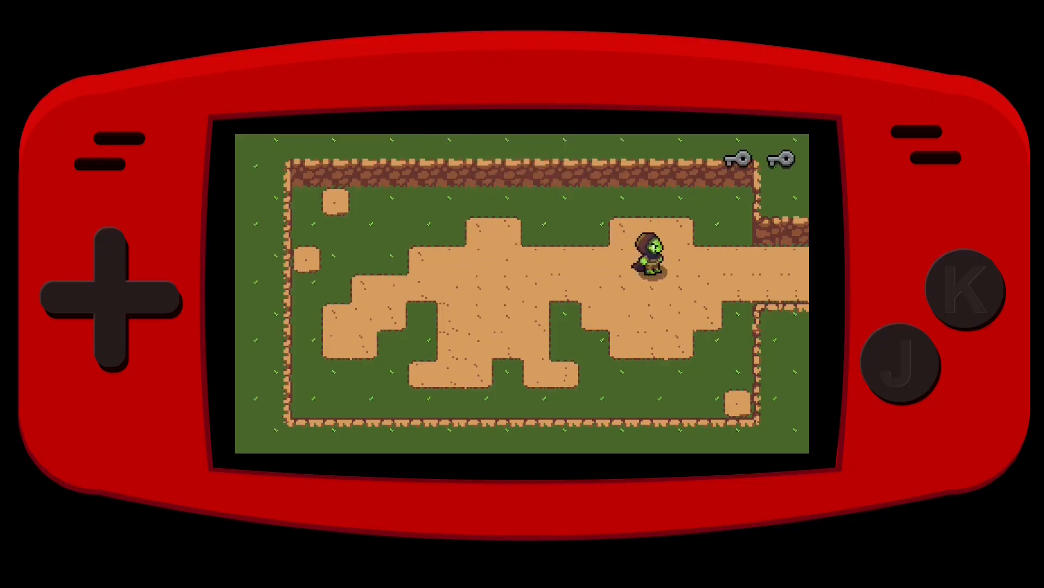
# Walk the player left through the central room, then right across into the key level.
pyautogui.press('Left')
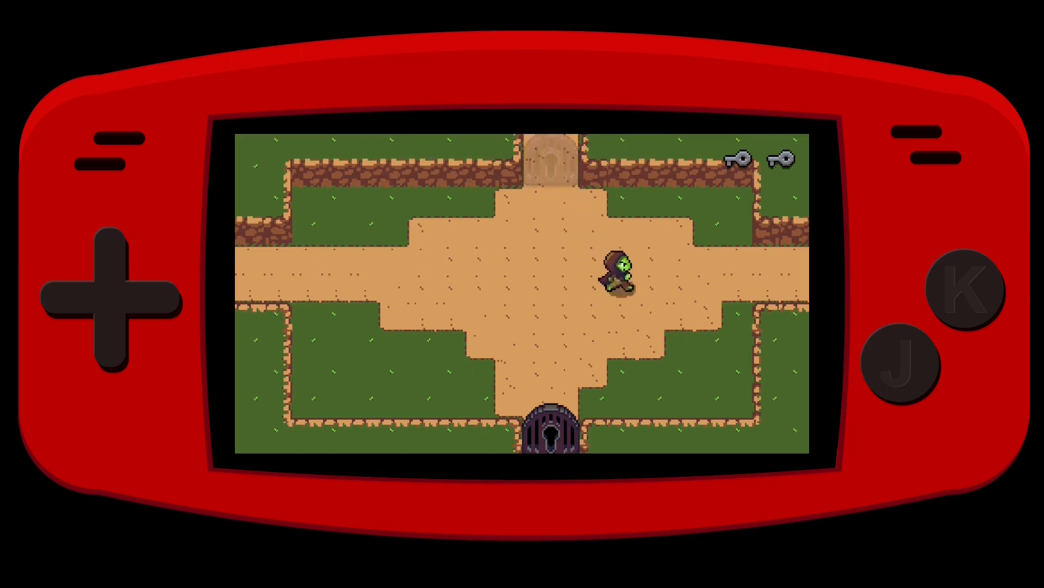
pyautogui.press('Left')
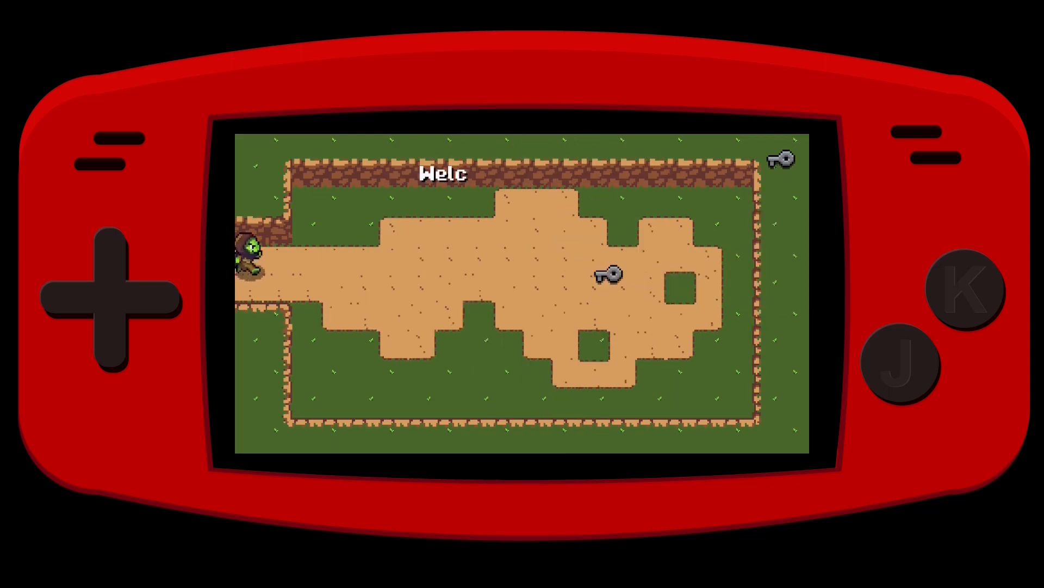
pyautogui.press('Right')
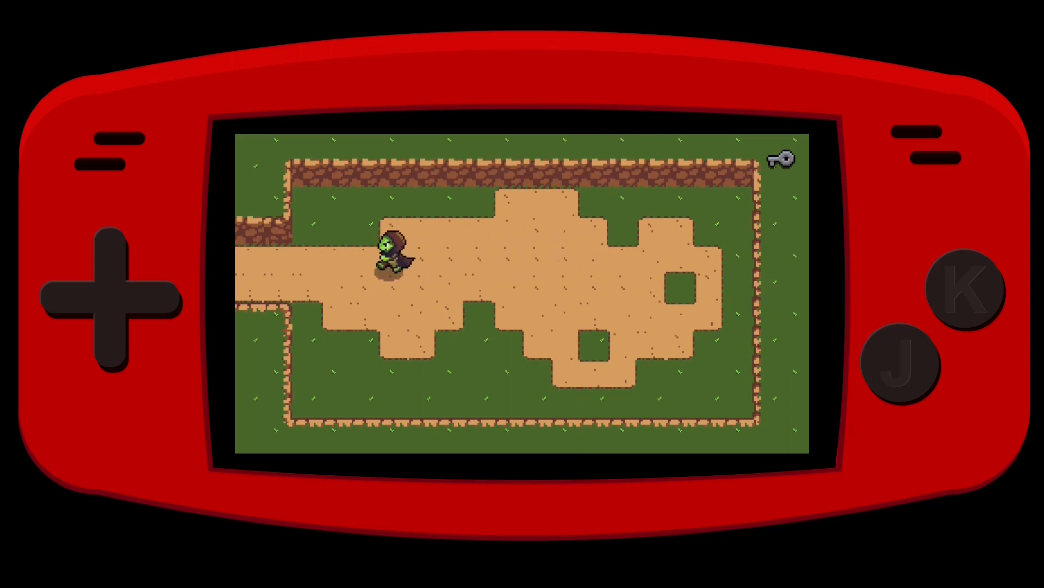
pyautogui.press('Right')
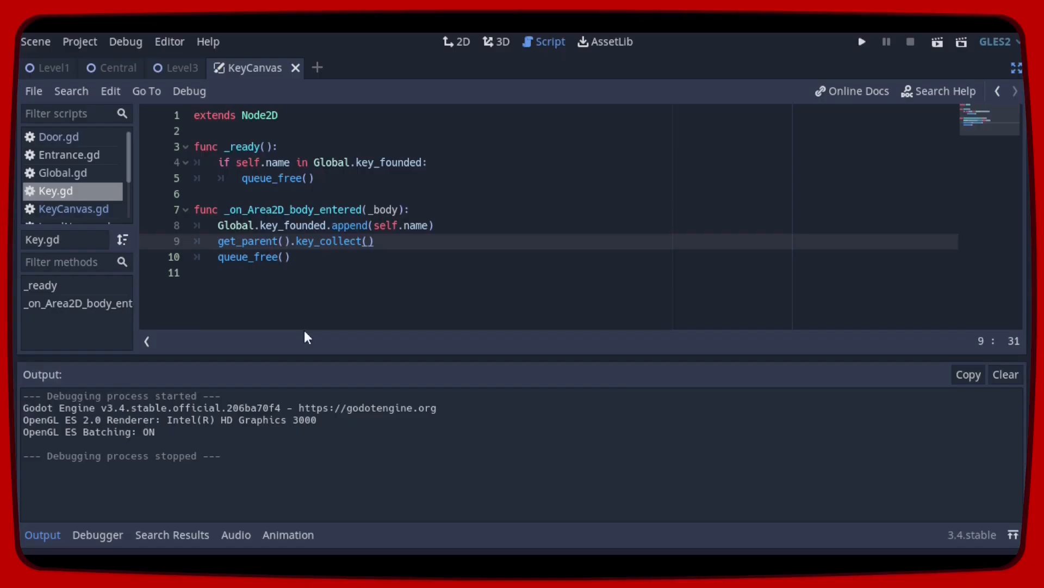
pyautogui.moveTo(242, 78)
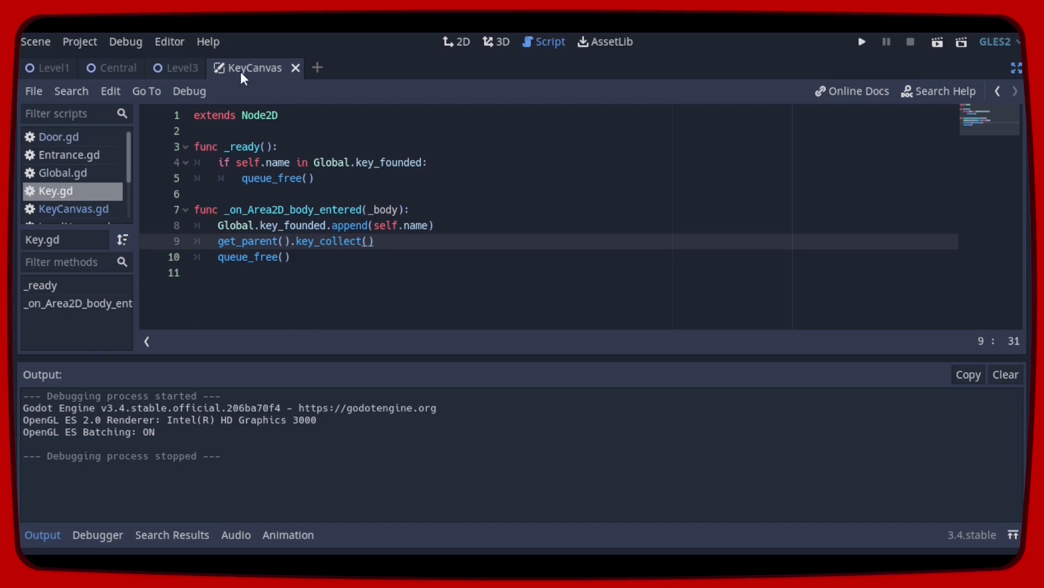
pyautogui.moveTo(979, 106)
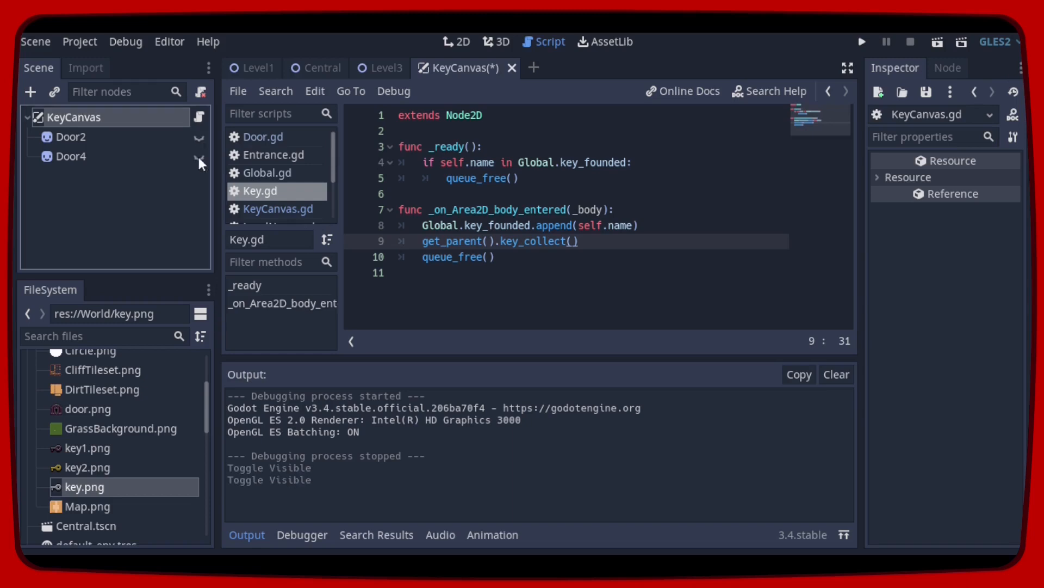
pyautogui.moveTo(199, 163)
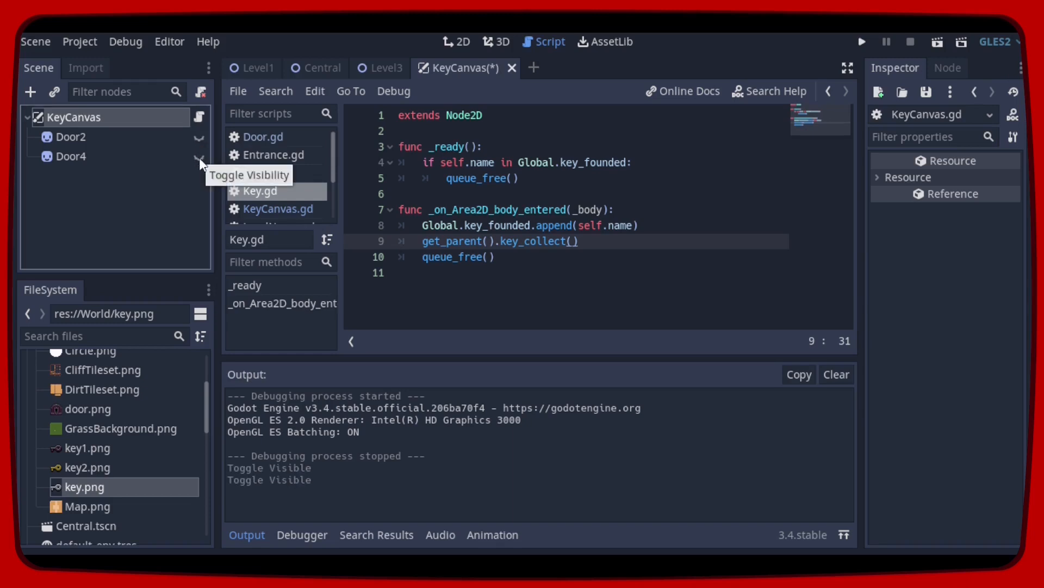
pyautogui.moveTo(860, 47)
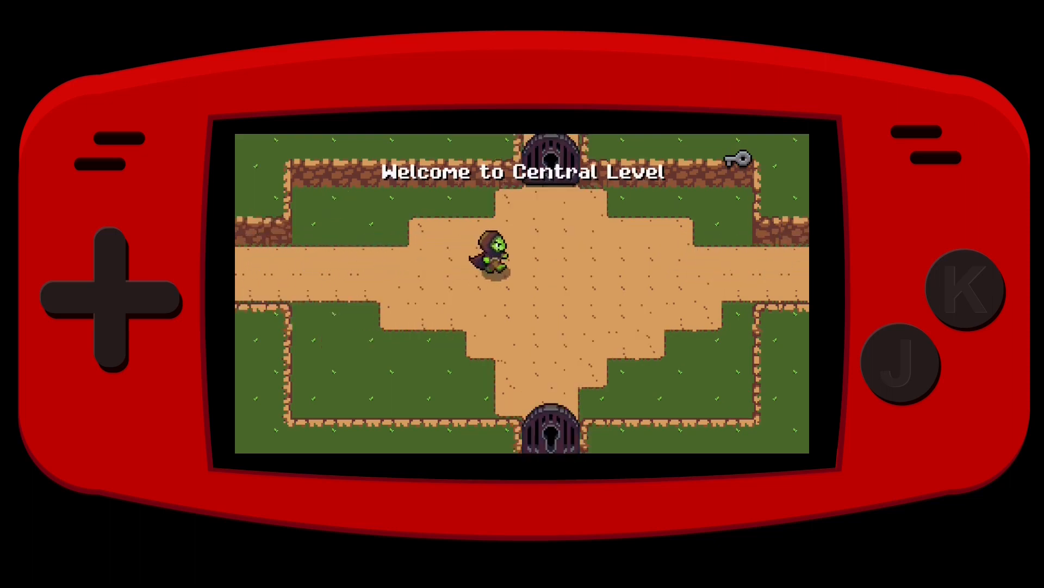
# Walk the player down, up, then through the right exit toward the key.
pyautogui.press('down')
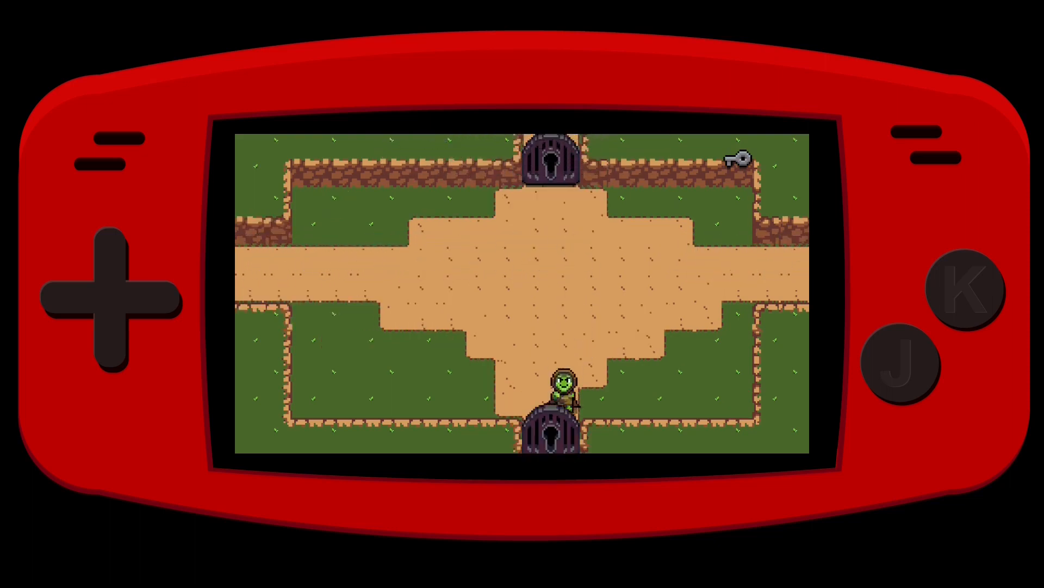
pyautogui.press('up')
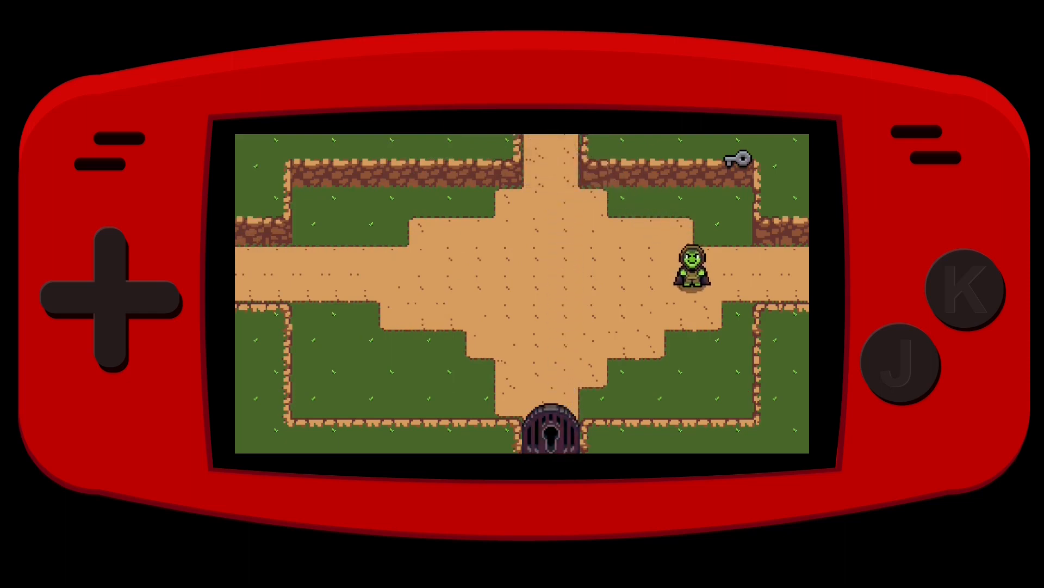
pyautogui.press('Left')
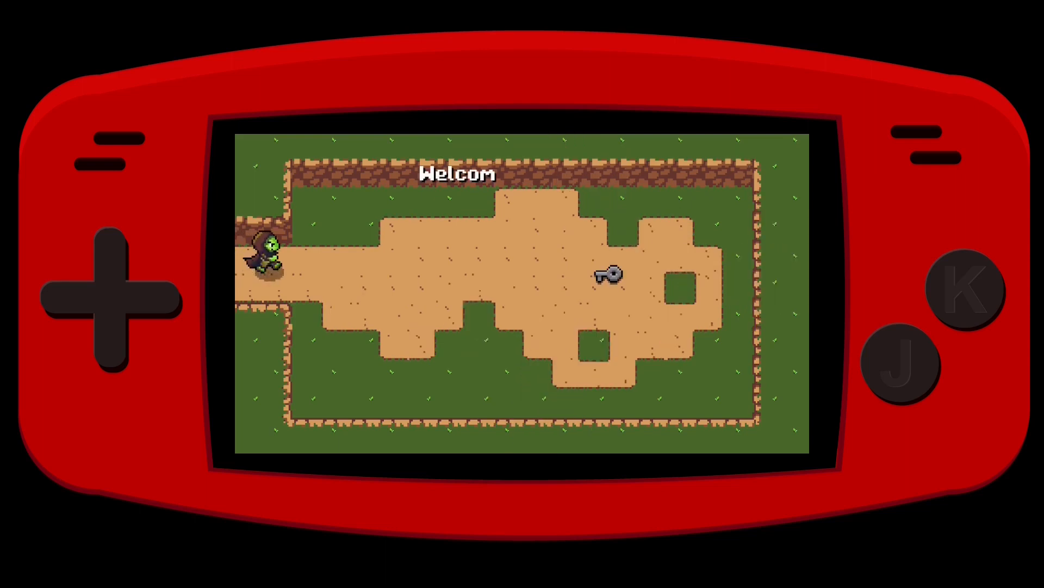
pyautogui.press('Right')
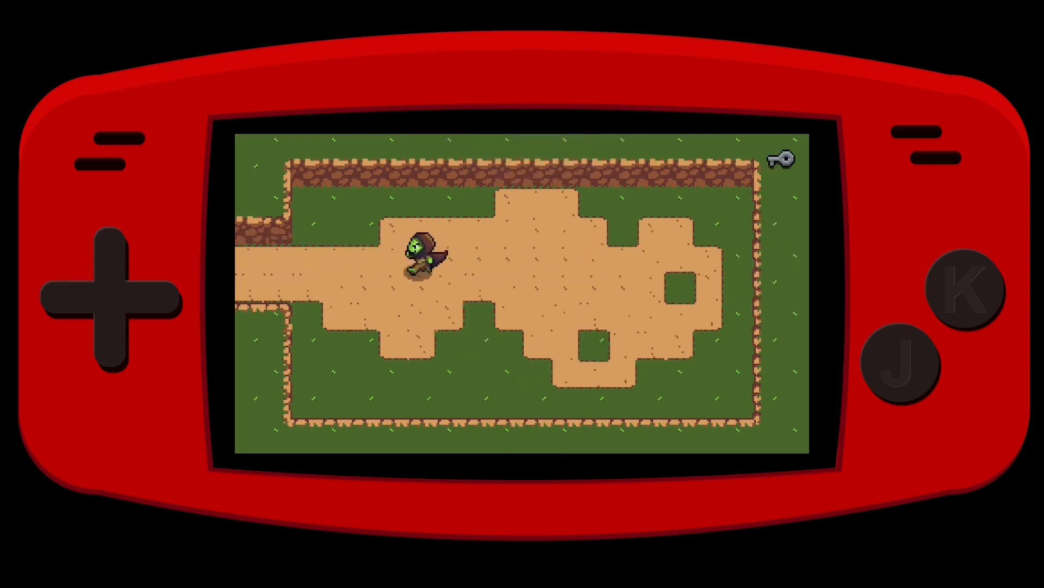
pyautogui.press('right')
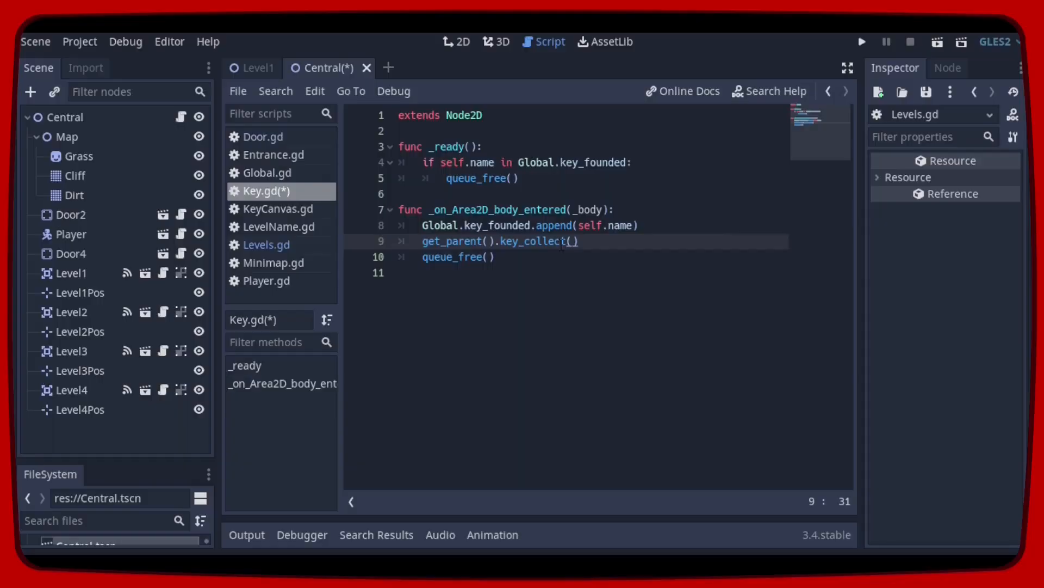
pyautogui.moveTo(316, 216)
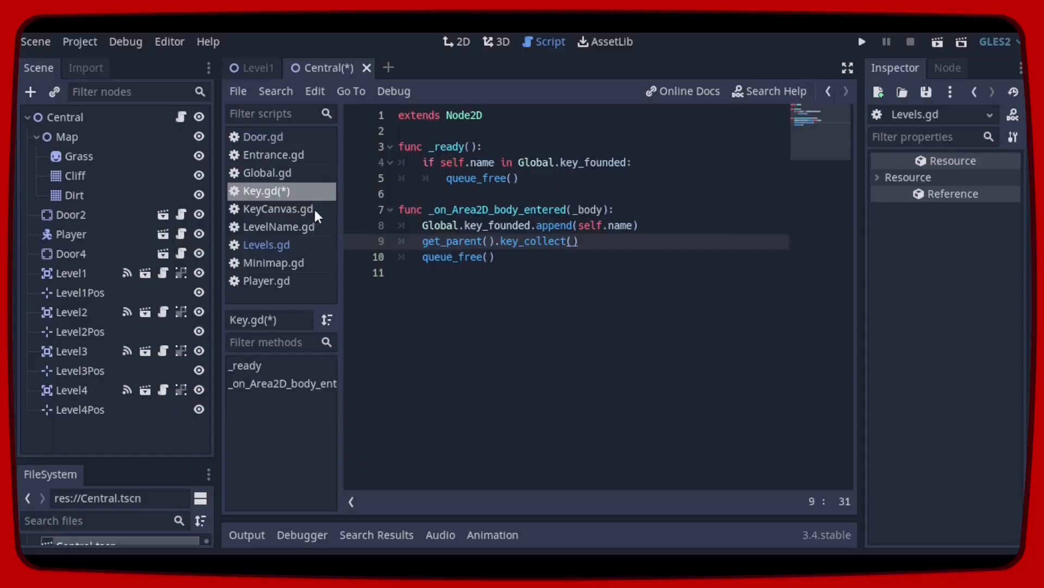
pyautogui.moveTo(205, 179)
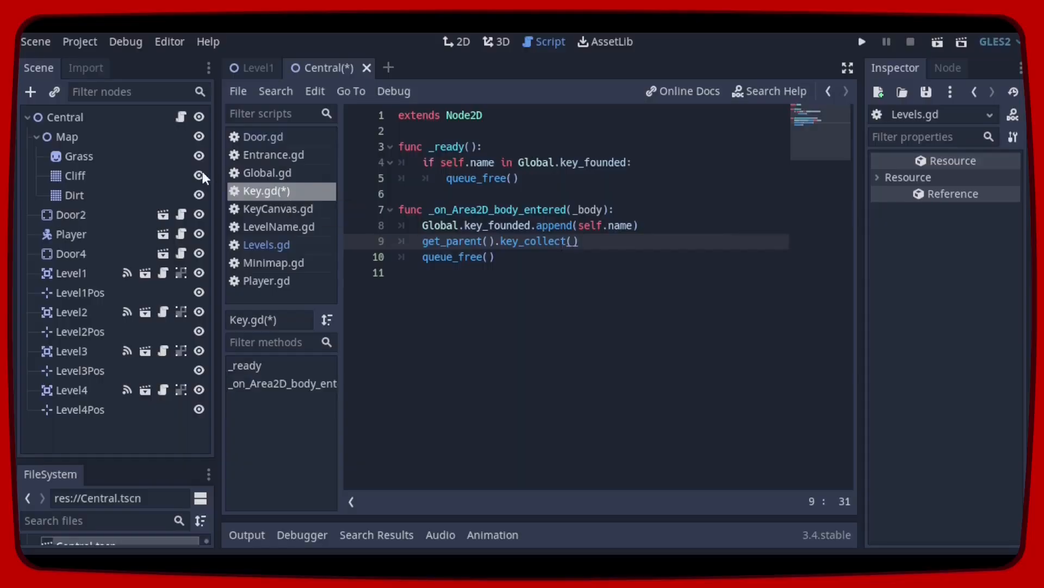
pyautogui.moveTo(66, 117)
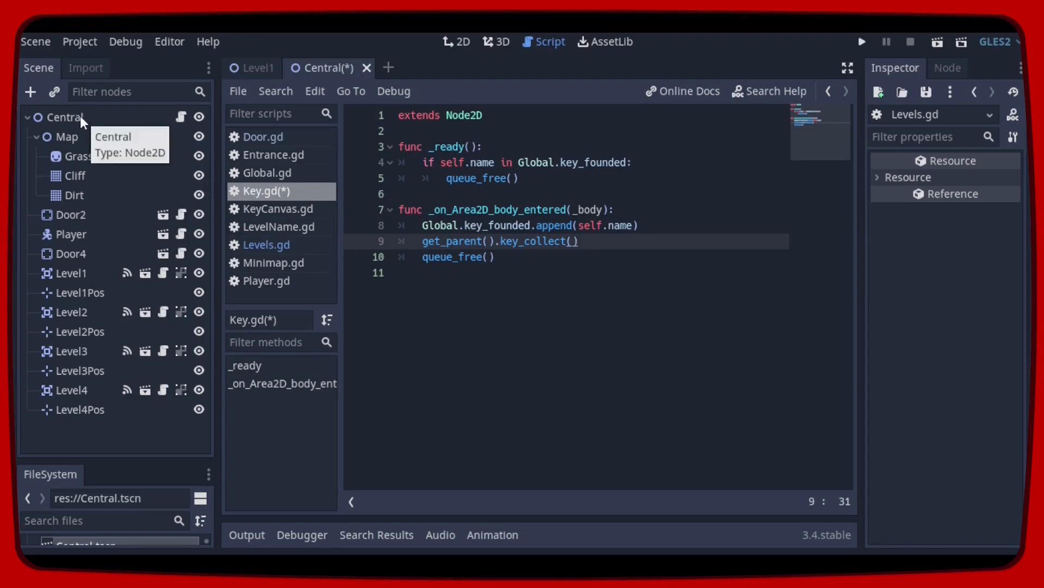
# Add a YSort child node under the Central root node.
pyautogui.rightClick(63, 116)
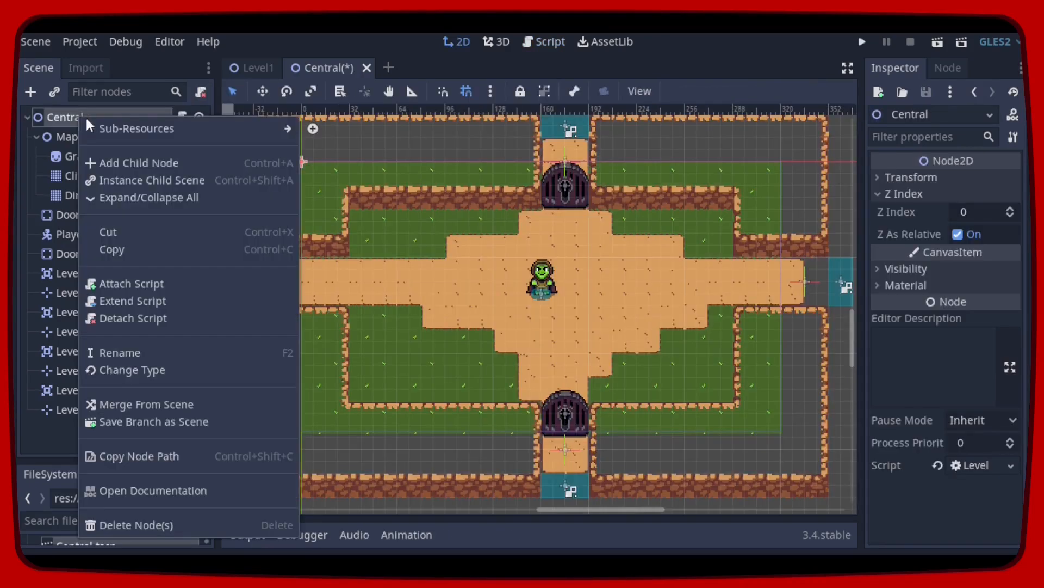
pyautogui.click(139, 162)
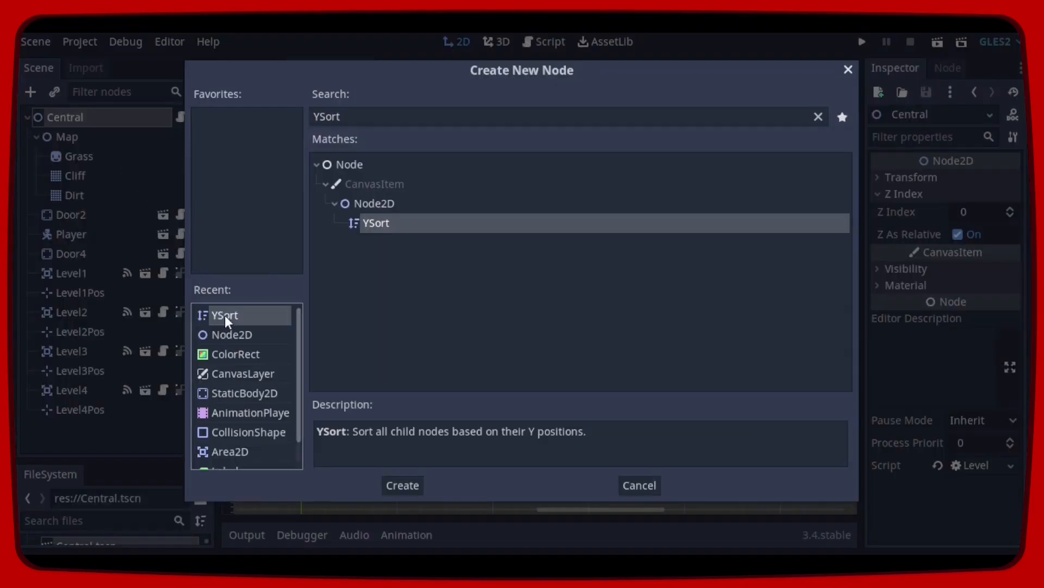
pyautogui.click(402, 485)
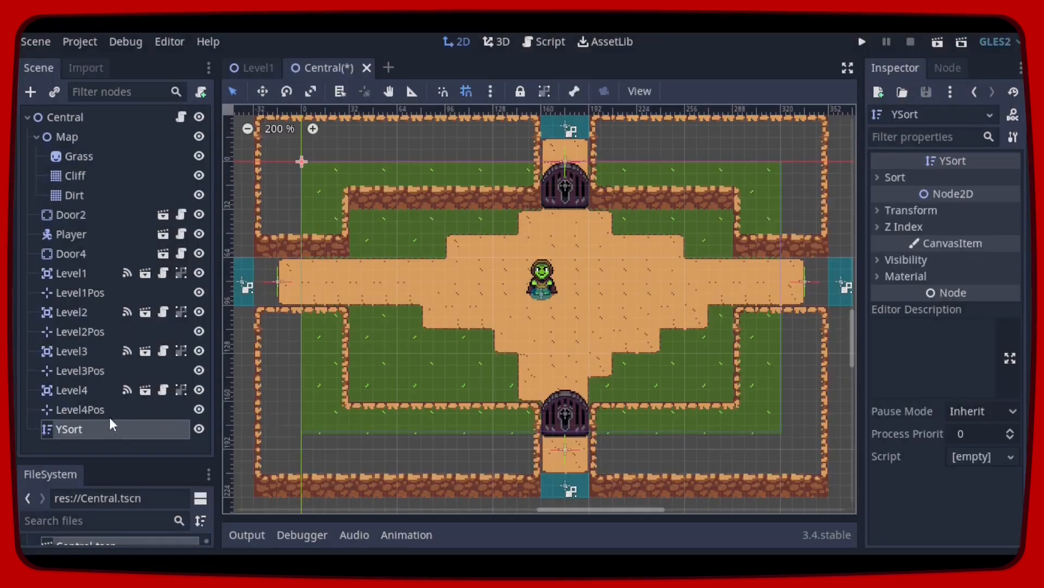
# Instance Key.tscn as a child, found by searching 'ke', and rename it Door2.
pyautogui.click(202, 91)
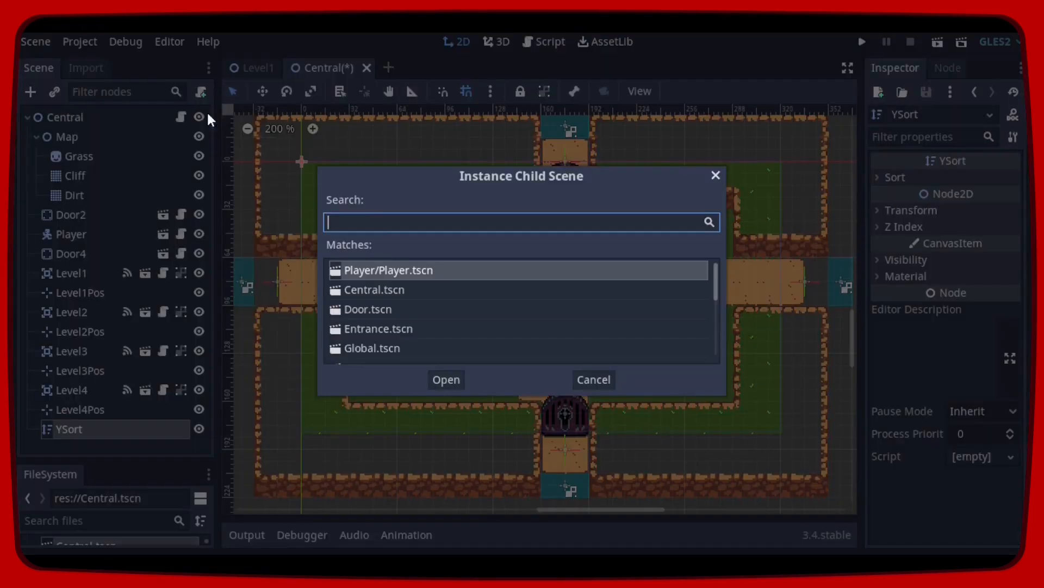
pyautogui.write('k')
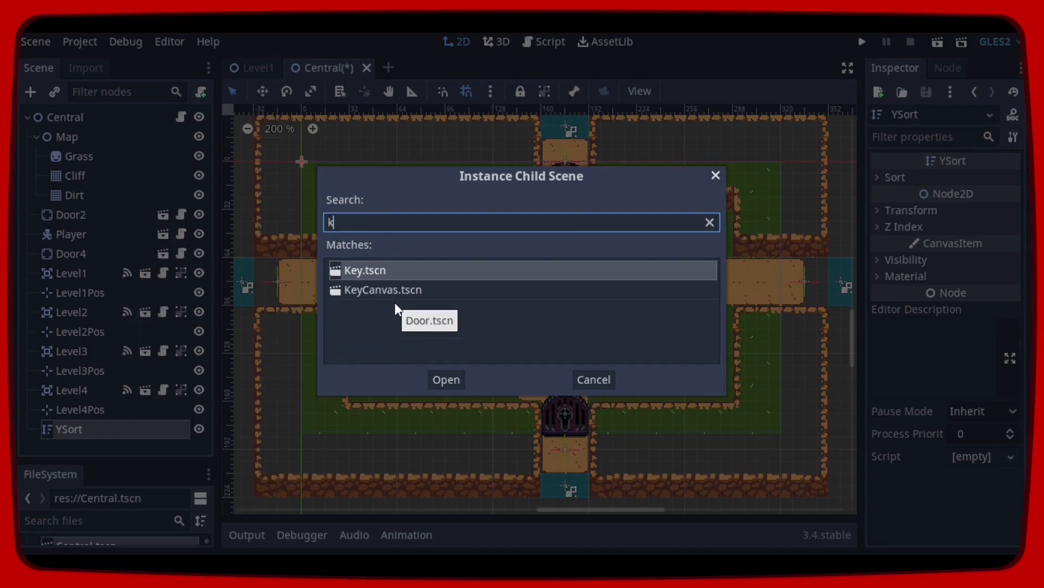
pyautogui.write('e')
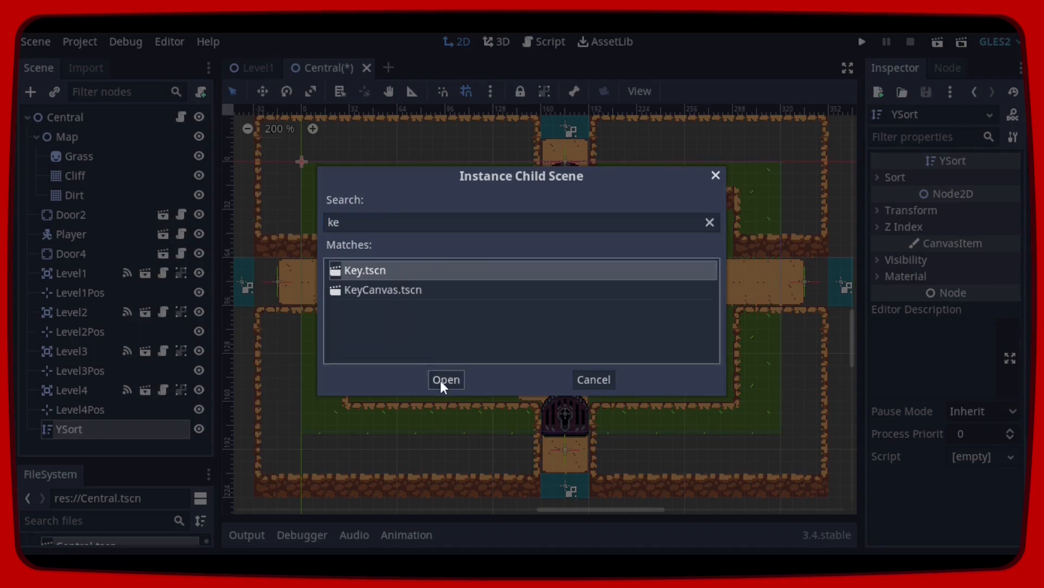
pyautogui.click(445, 379)
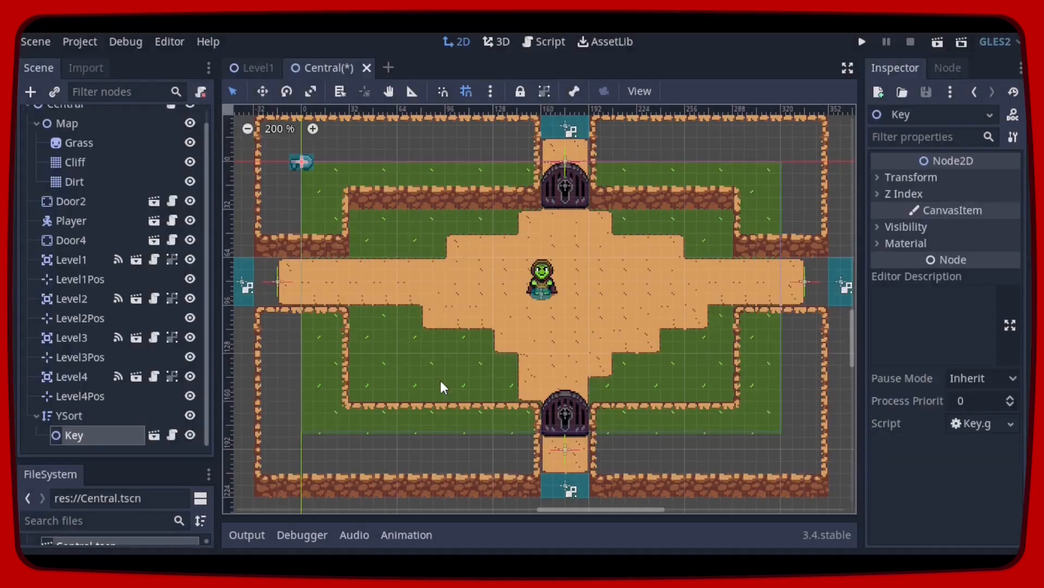
pyautogui.doubleClick(74, 434)
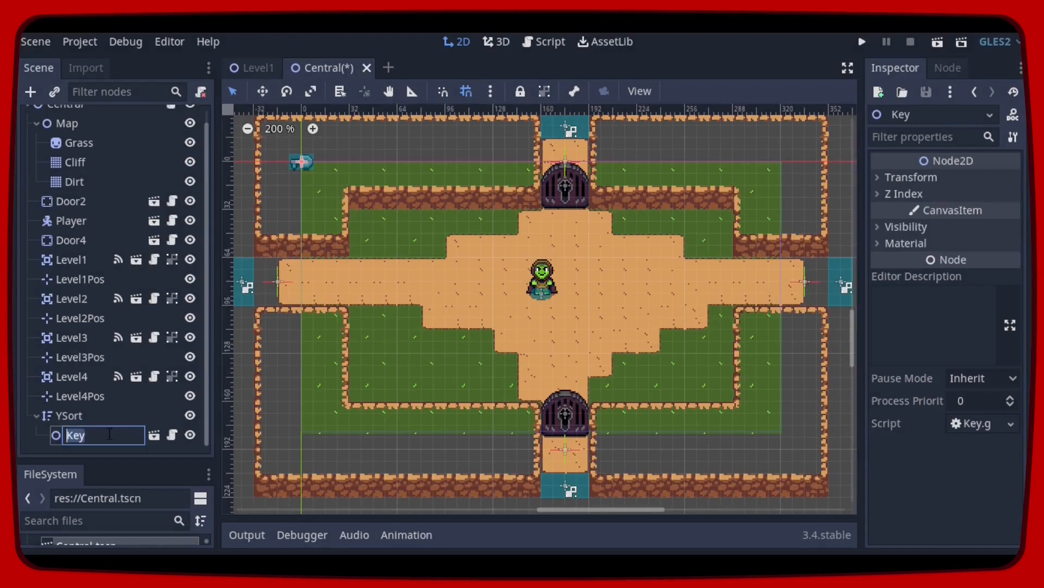
pyautogui.write('Door2')
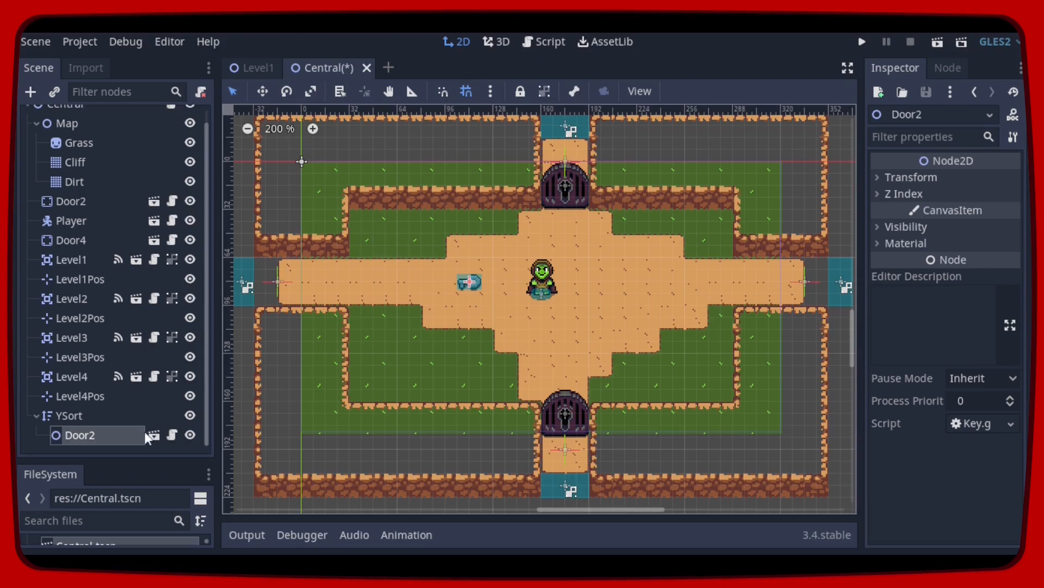
# Open Door2's Key.gd script and scroll up to the key_collect call.
pyautogui.click(172, 435)
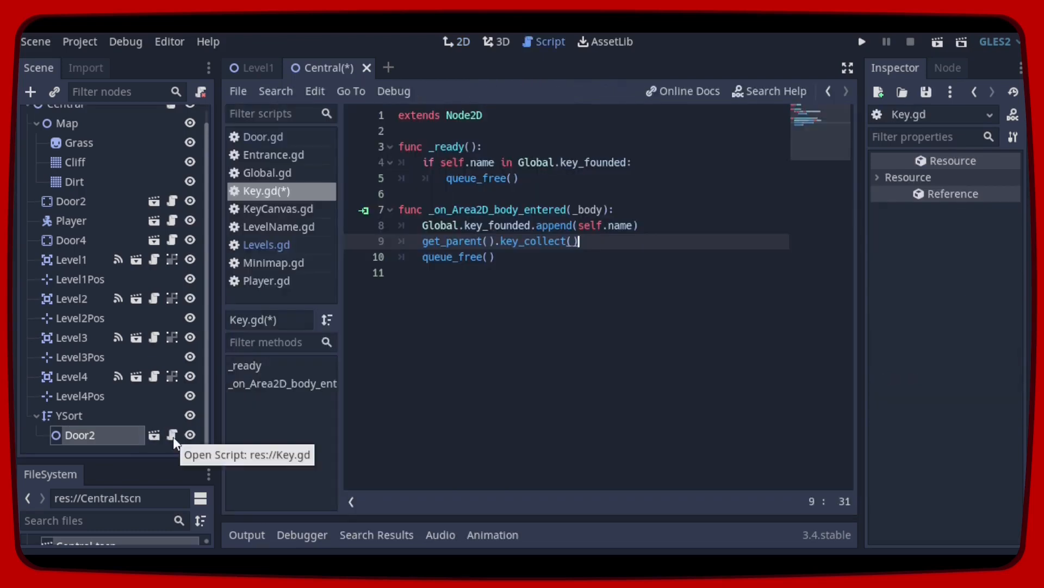
pyautogui.moveTo(478, 286)
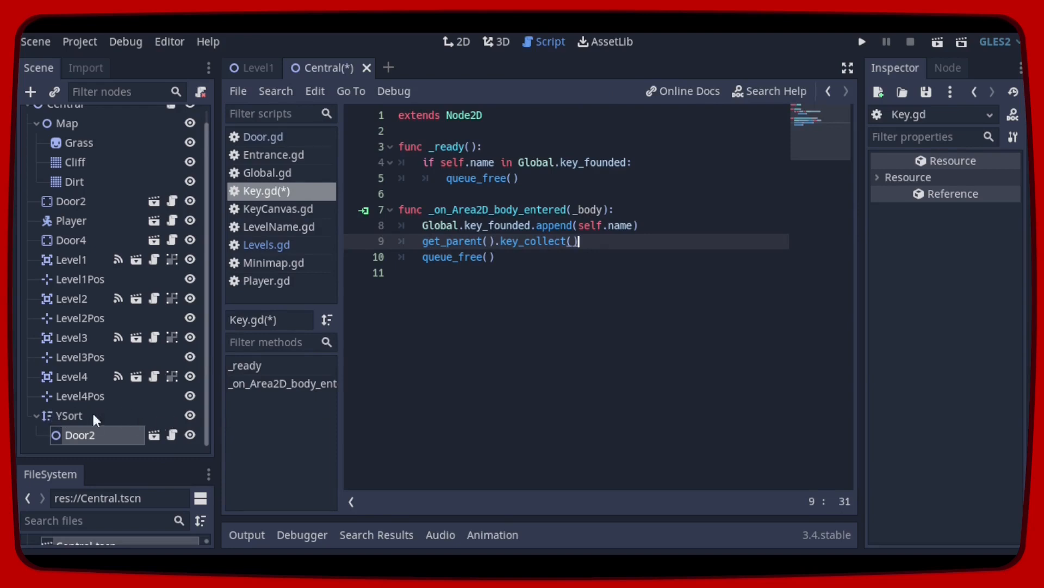
pyautogui.scroll(3)
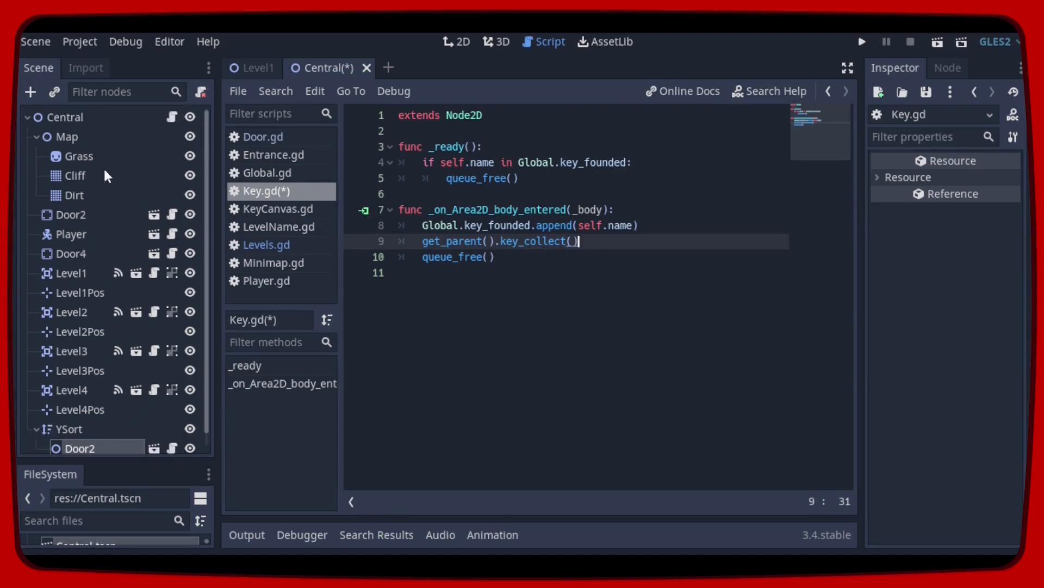
pyautogui.moveTo(73, 122)
pyautogui.write('get_parent().')
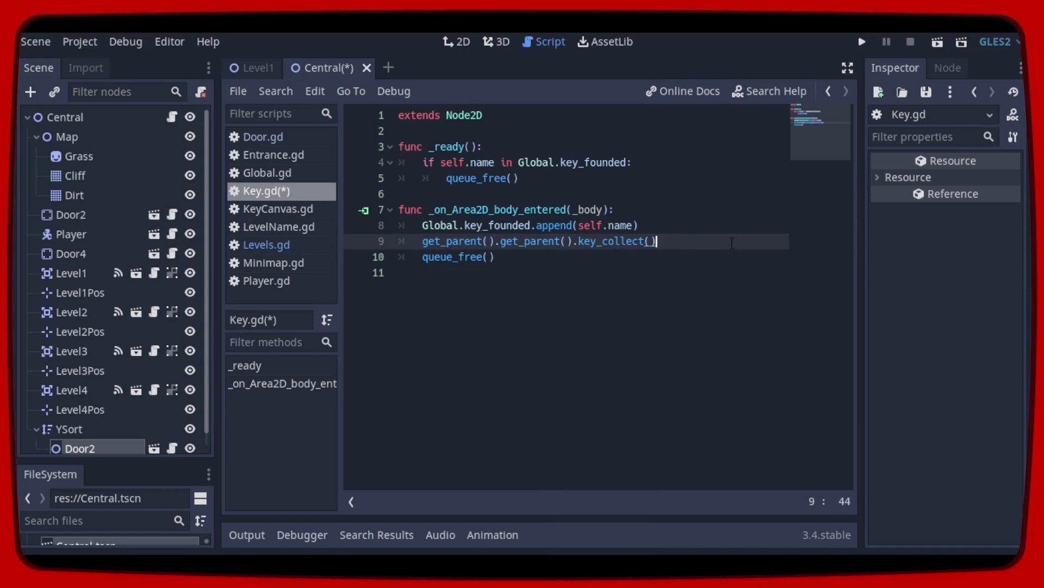
pyautogui.moveTo(259, 371)
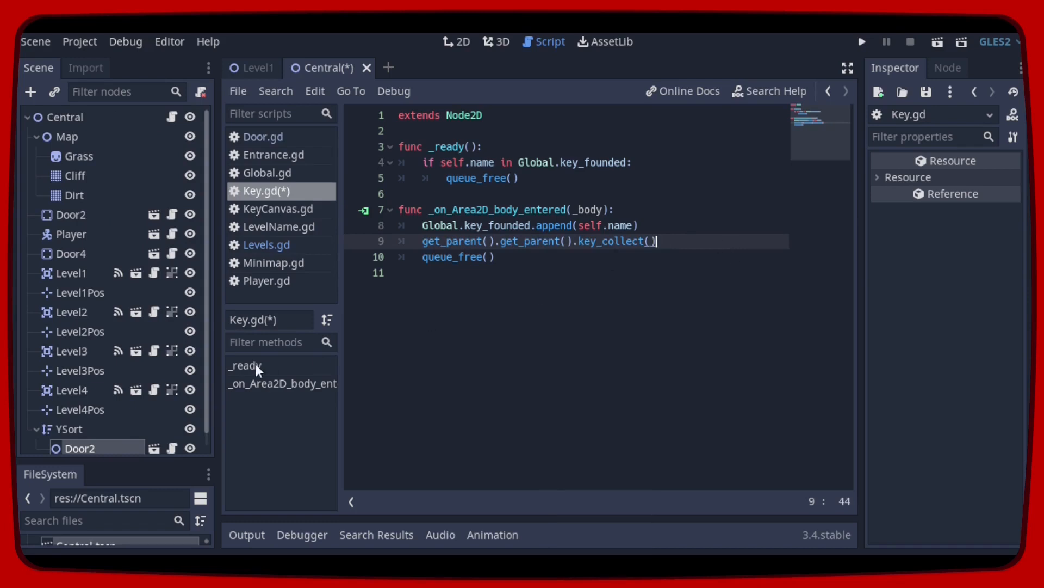
pyautogui.moveTo(80, 119)
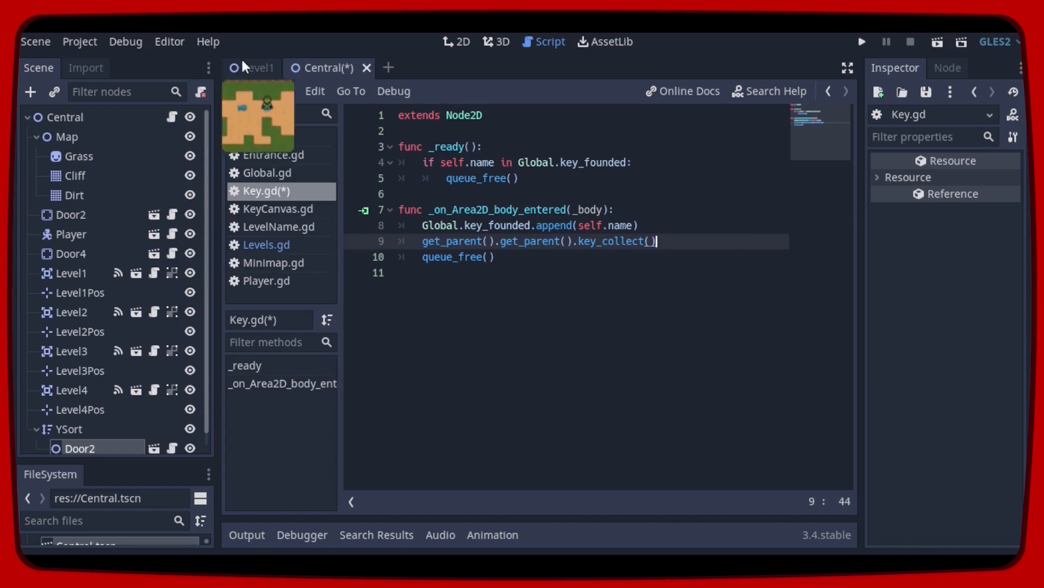
# Switch to Level1 and open Door2's Key.gd at the key_collect line.
pyautogui.click(257, 67)
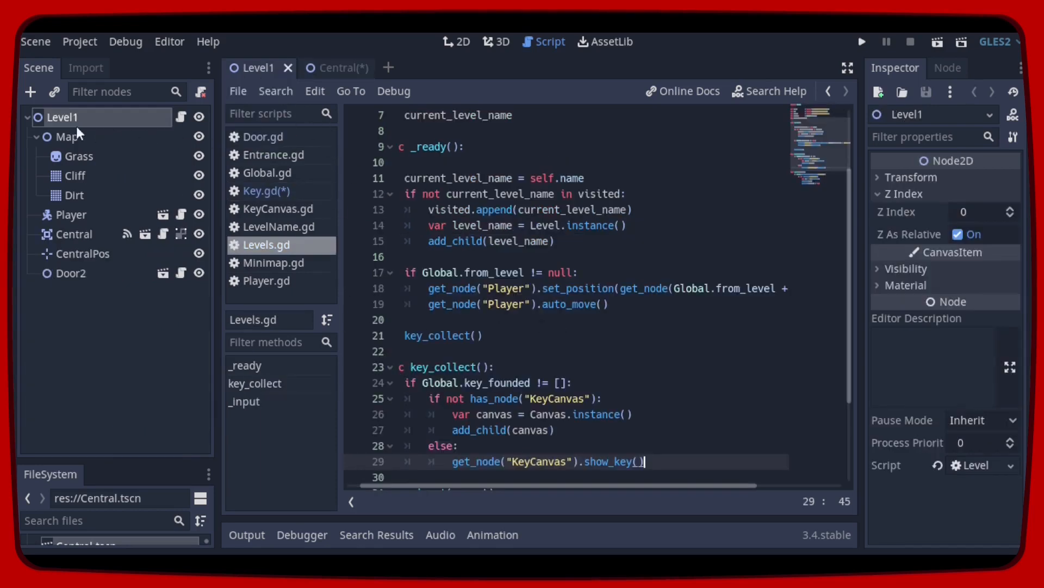
pyautogui.moveTo(72, 279)
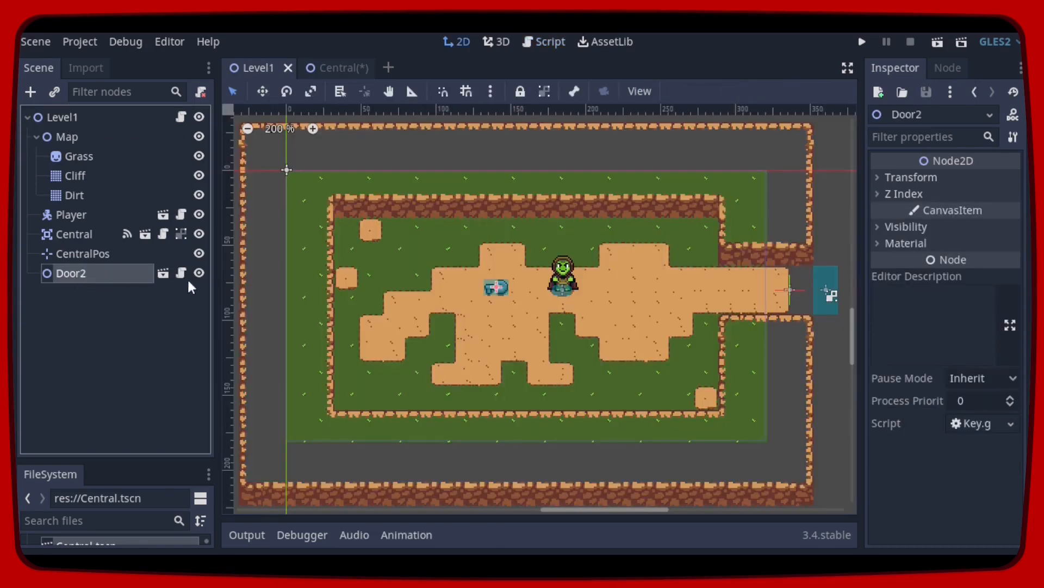
pyautogui.click(549, 41)
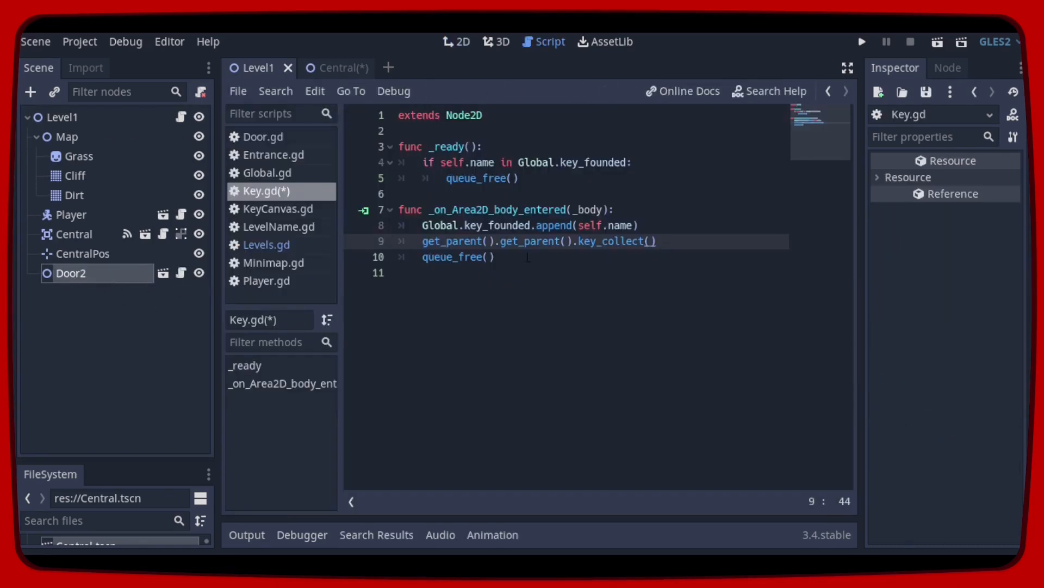
pyautogui.click(501, 241)
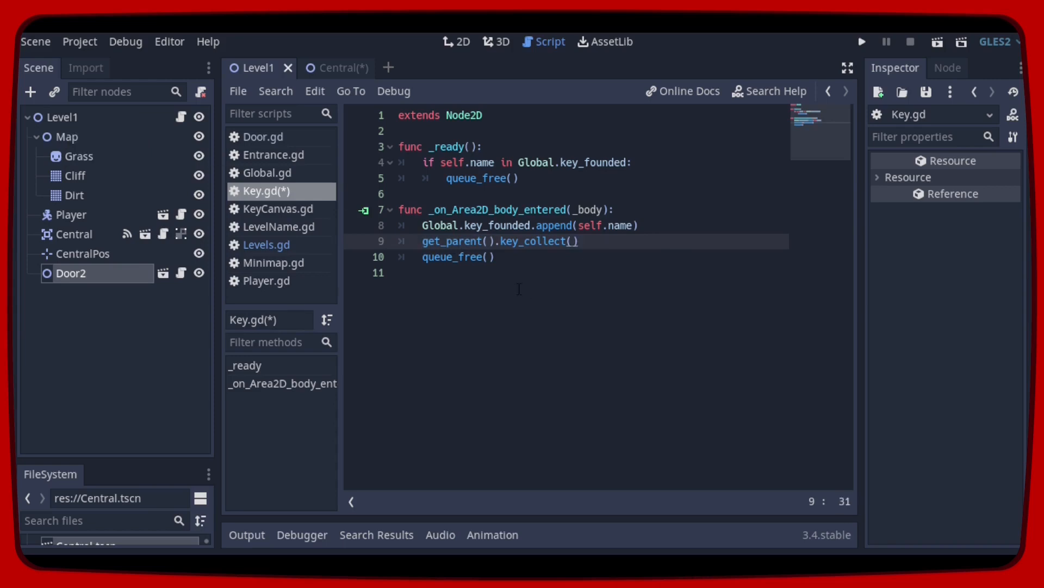
pyautogui.moveTo(340, 68)
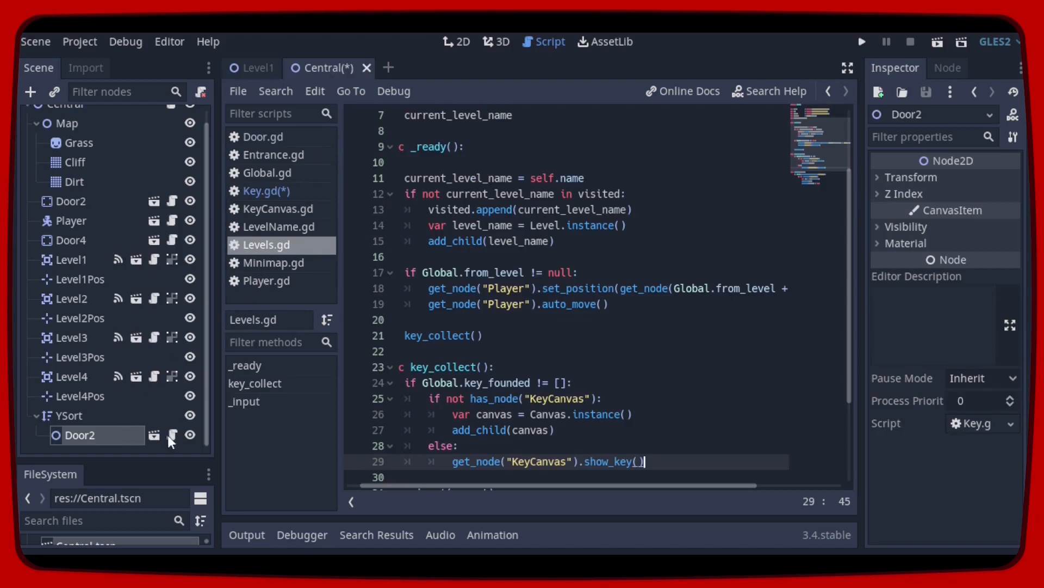
# Wrap the parent call in if get_parent().has_method("key_collect"):.
pyautogui.click(264, 191)
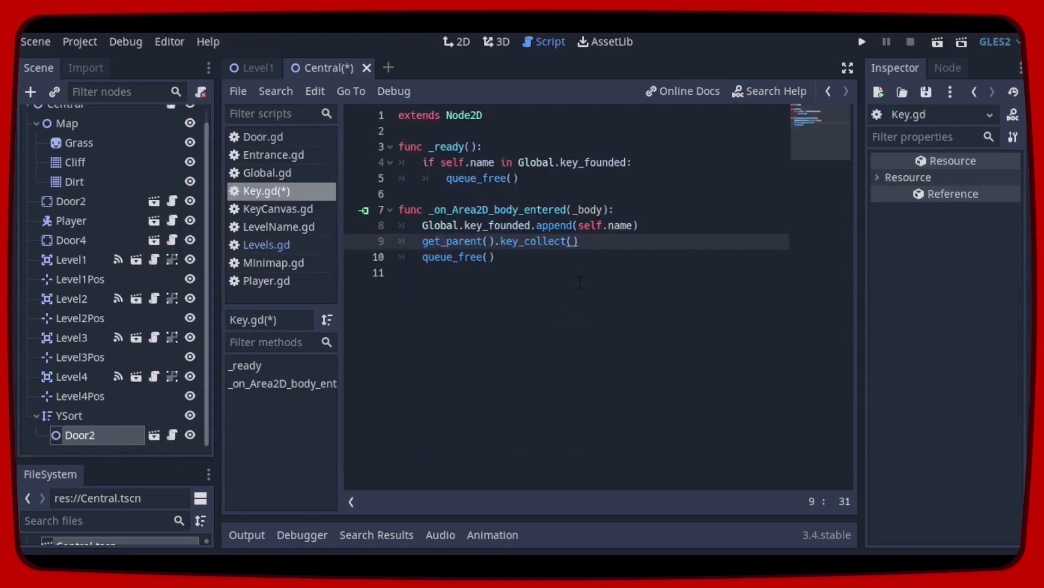
pyautogui.click(463, 241)
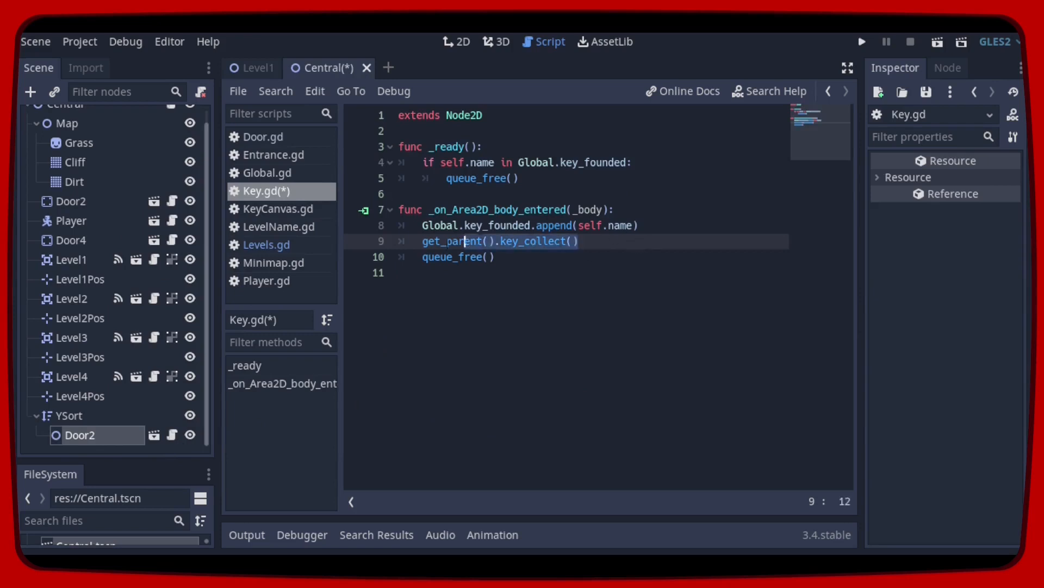
pyautogui.write('if get_parent().has_method("key_collect"):')
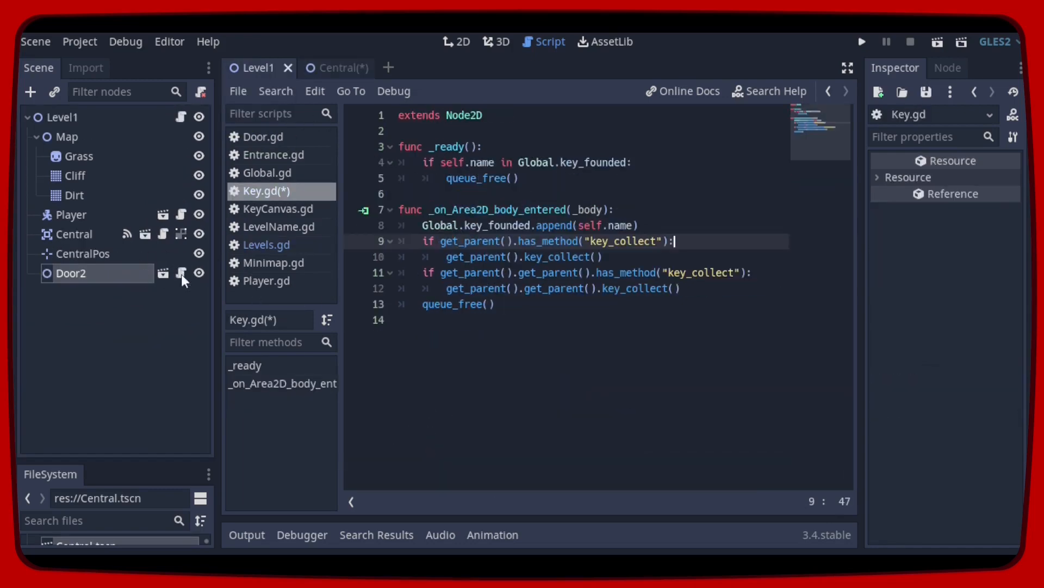
pyautogui.moveTo(392, 275)
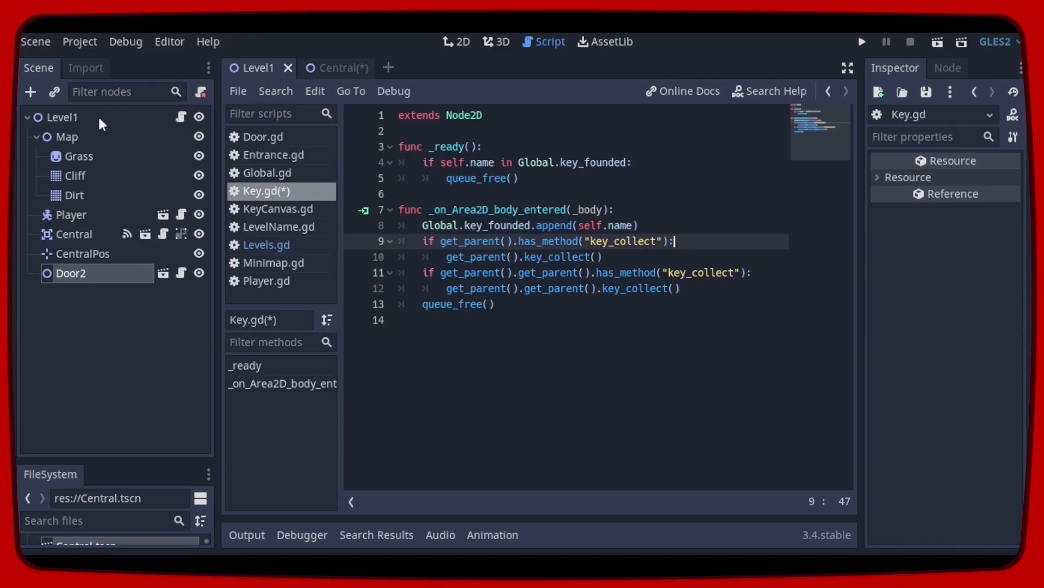
# Add the matching grandparent has_method("key_collect") check after the parent call.
pyautogui.click(606, 257)
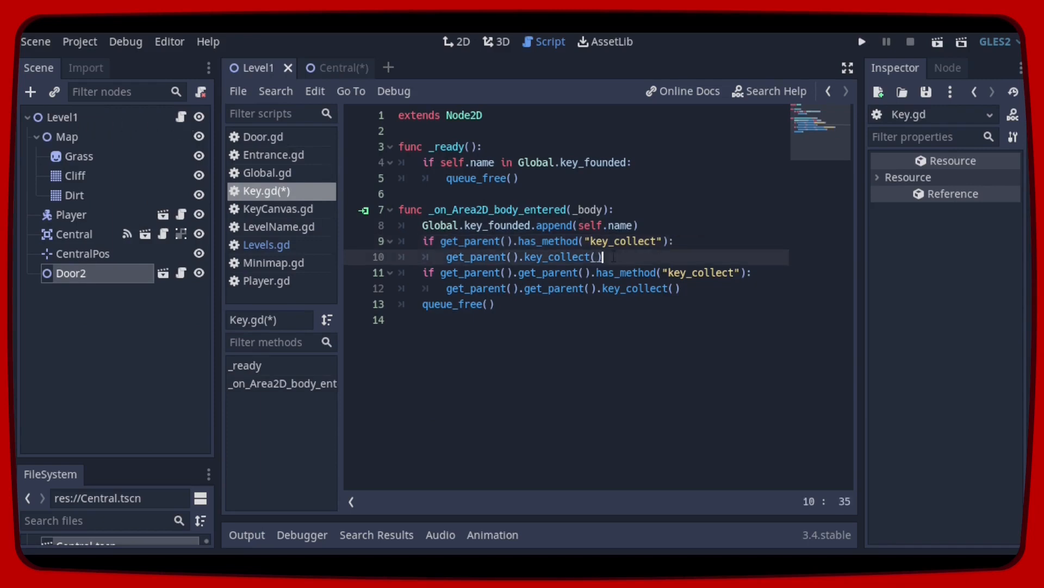
pyautogui.moveTo(336, 67)
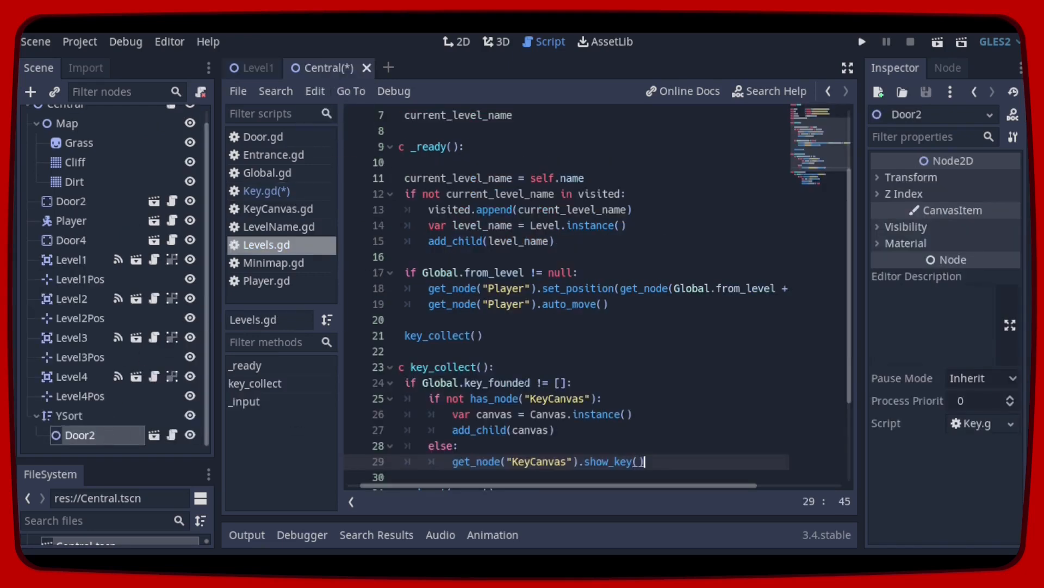
pyautogui.click(260, 191)
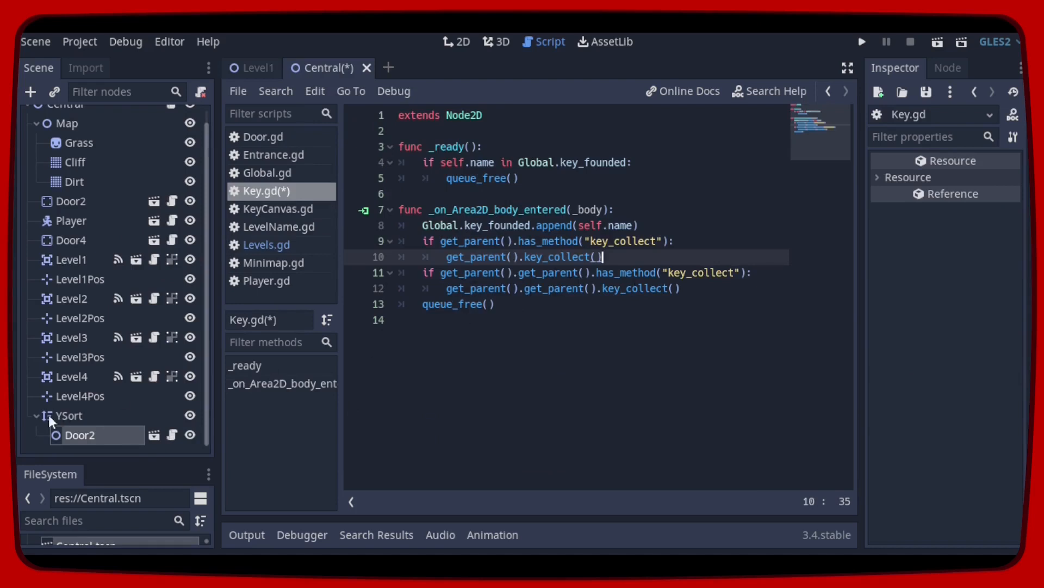
pyautogui.scroll(3)
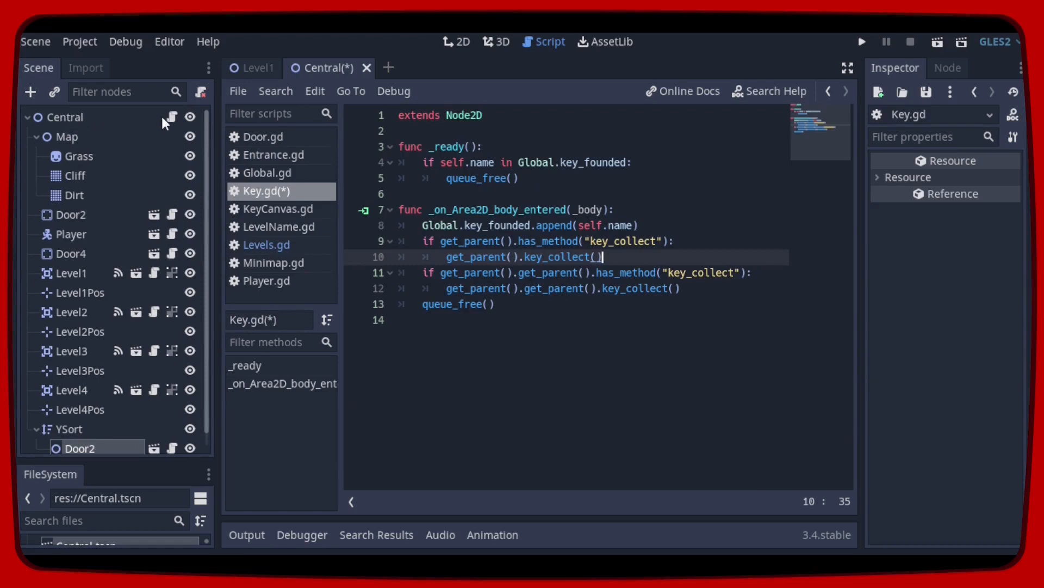
pyautogui.click(750, 272)
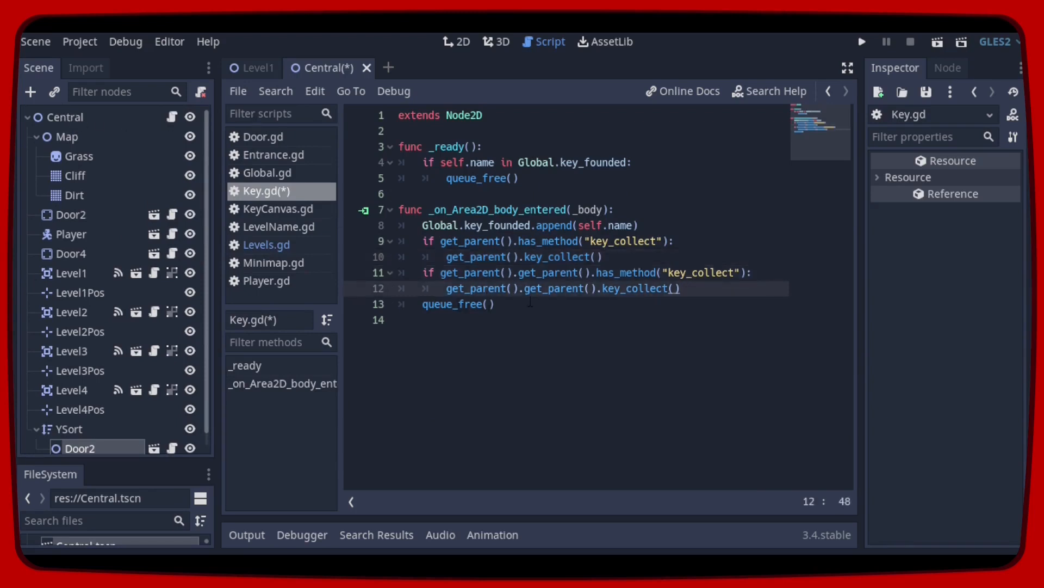
pyautogui.moveTo(692, 311)
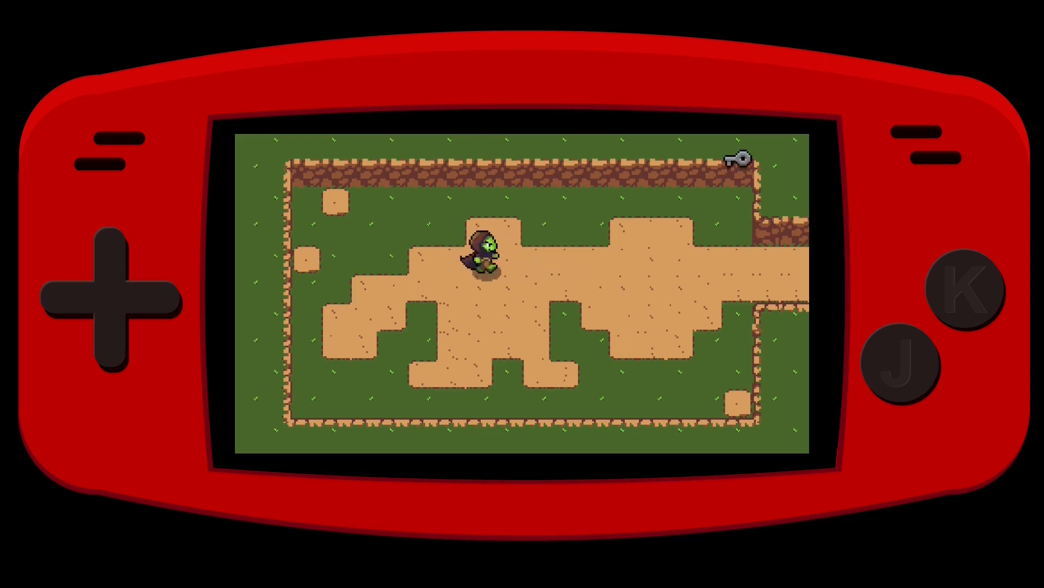
# Walk the player right from Level1 into the central room and up through its top door.
pyautogui.press('Right')
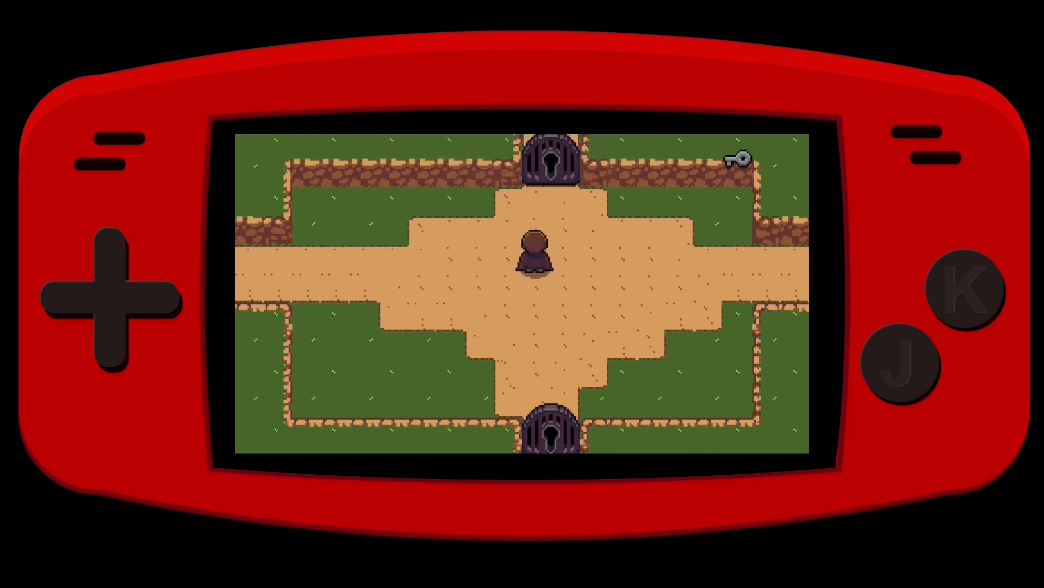
pyautogui.press('up')
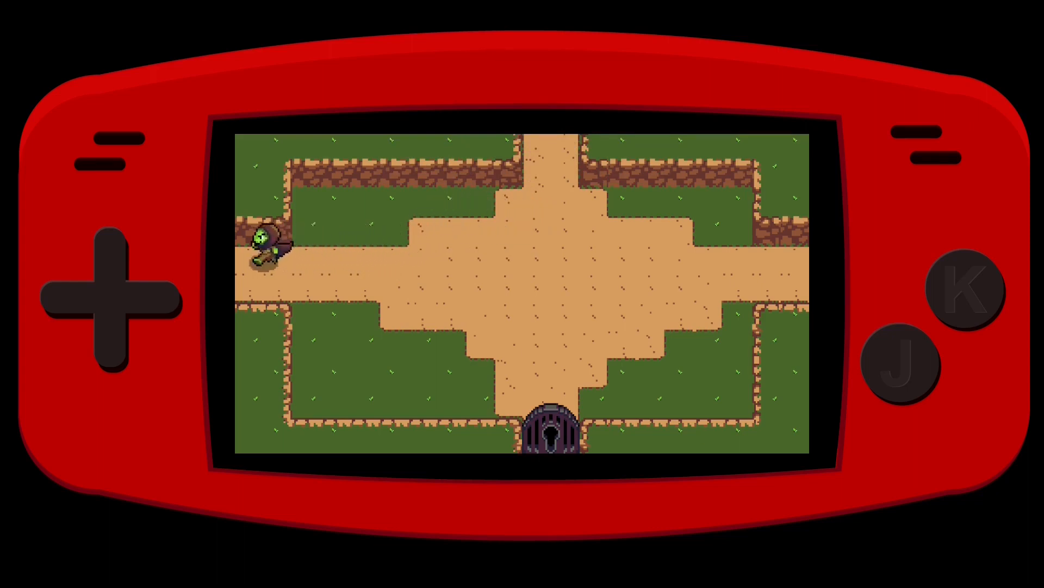
pyautogui.press('Right')
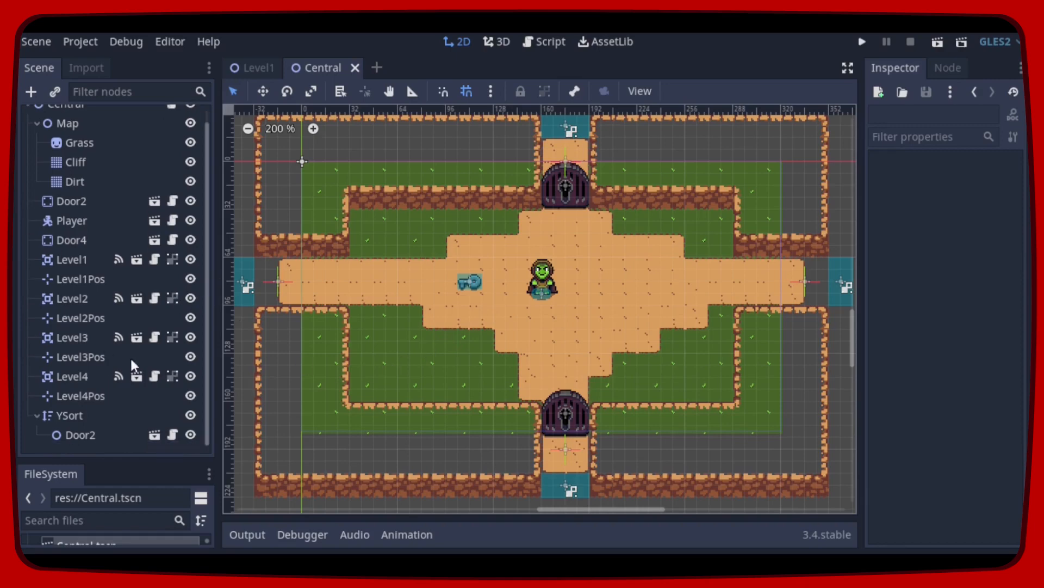
# Select Central's YSort node, then add a YSort child node to Level1.
pyautogui.click(69, 415)
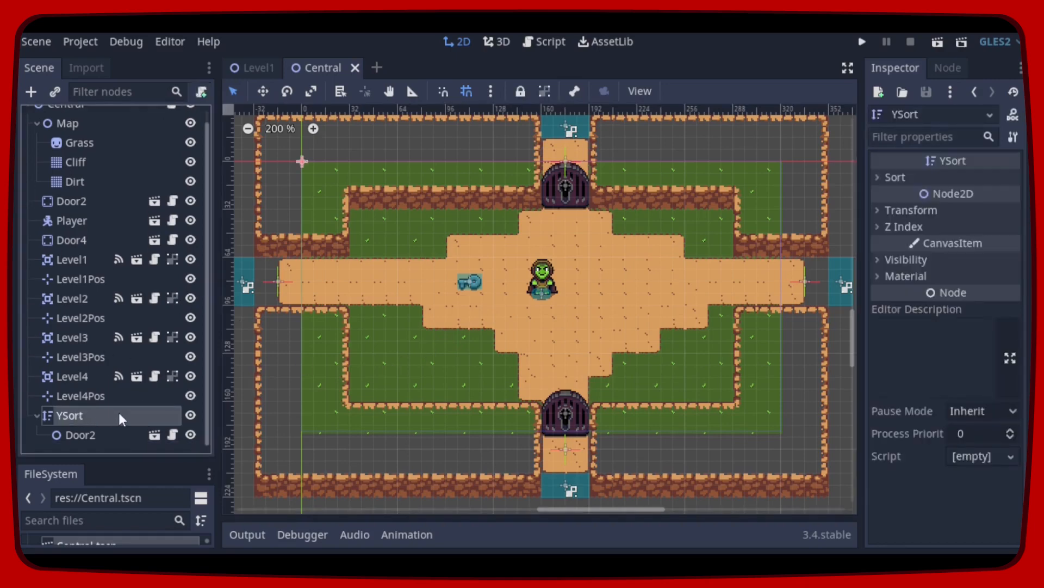
pyautogui.moveTo(154, 418)
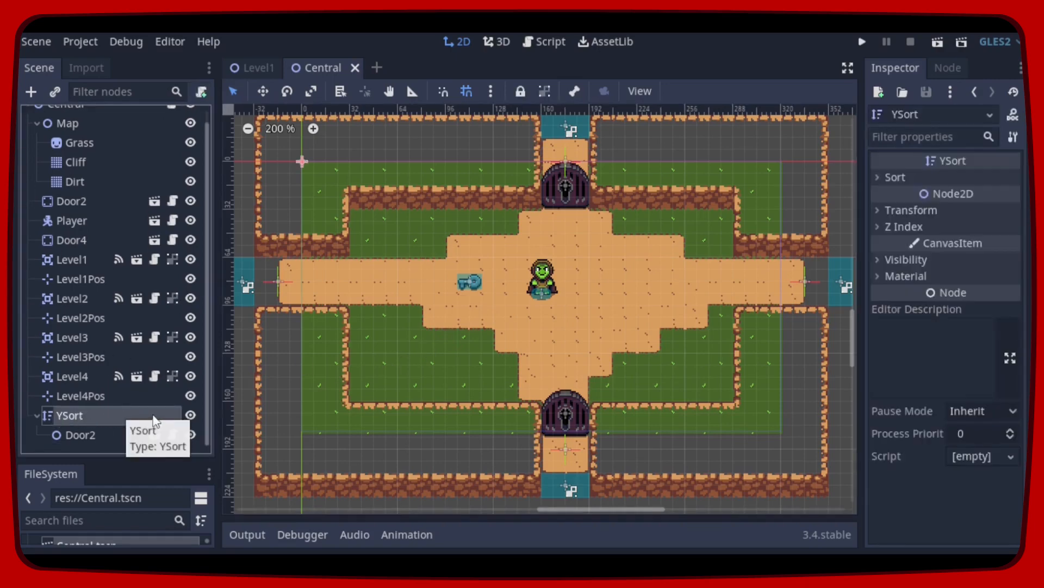
pyautogui.moveTo(433, 316)
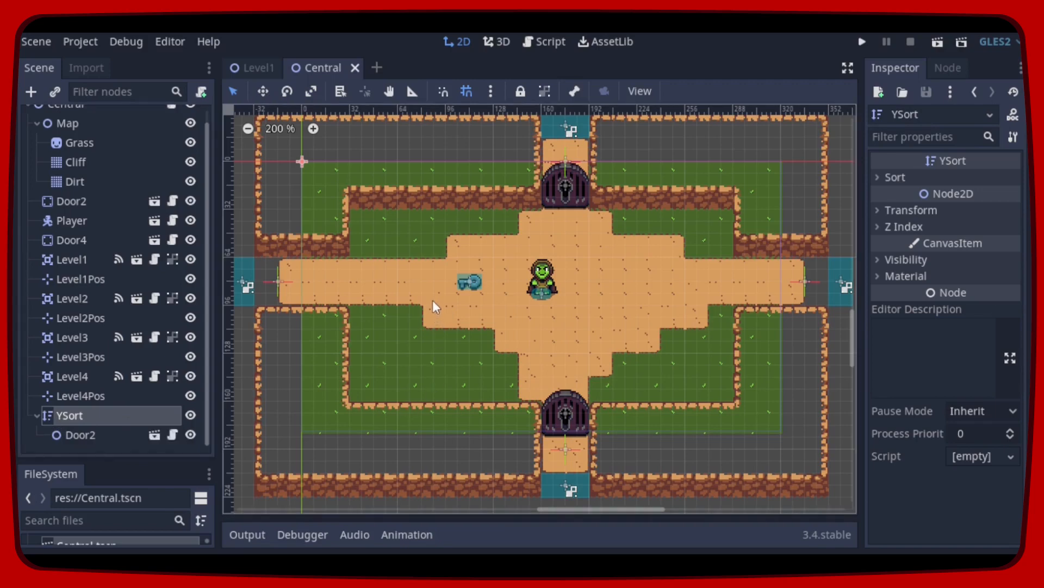
pyautogui.moveTo(255, 67)
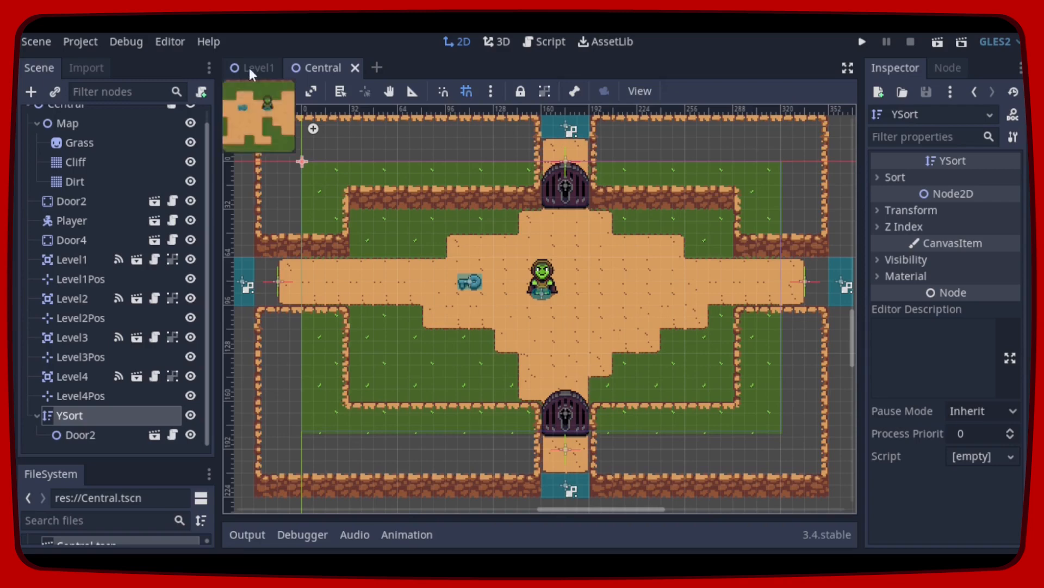
pyautogui.click(257, 68)
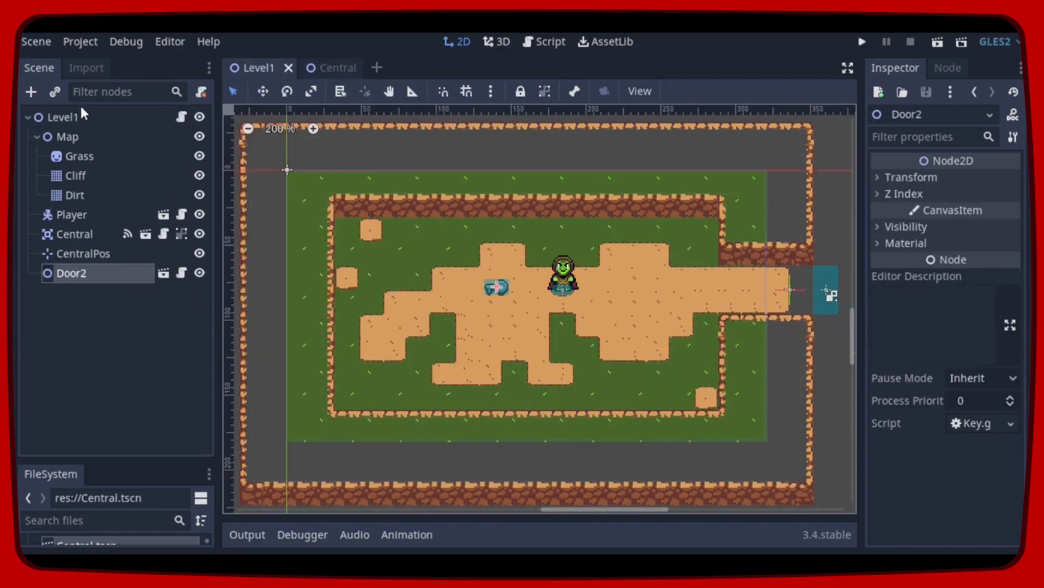
pyautogui.rightClick(63, 116)
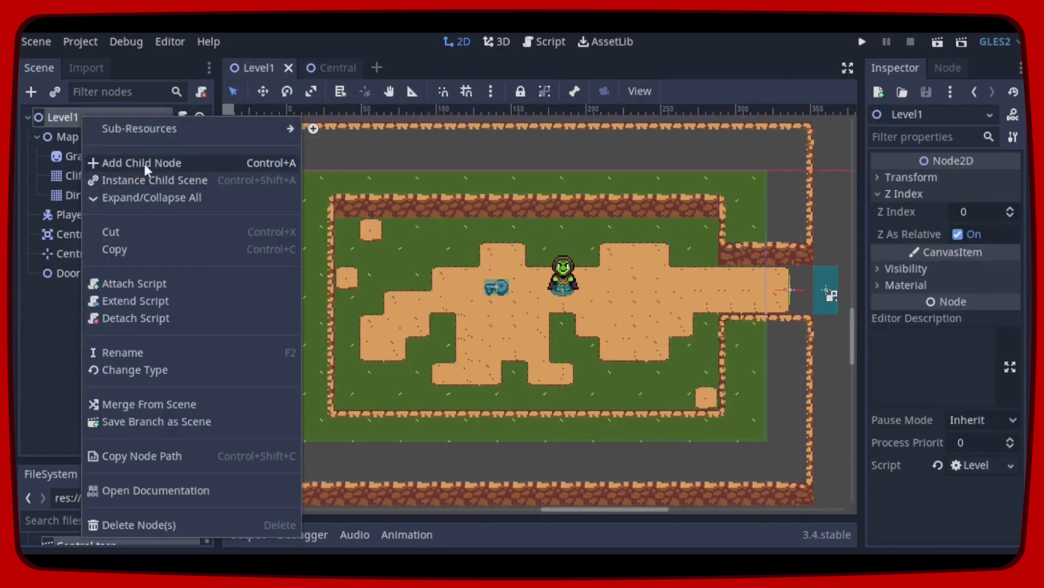
pyautogui.click(140, 162)
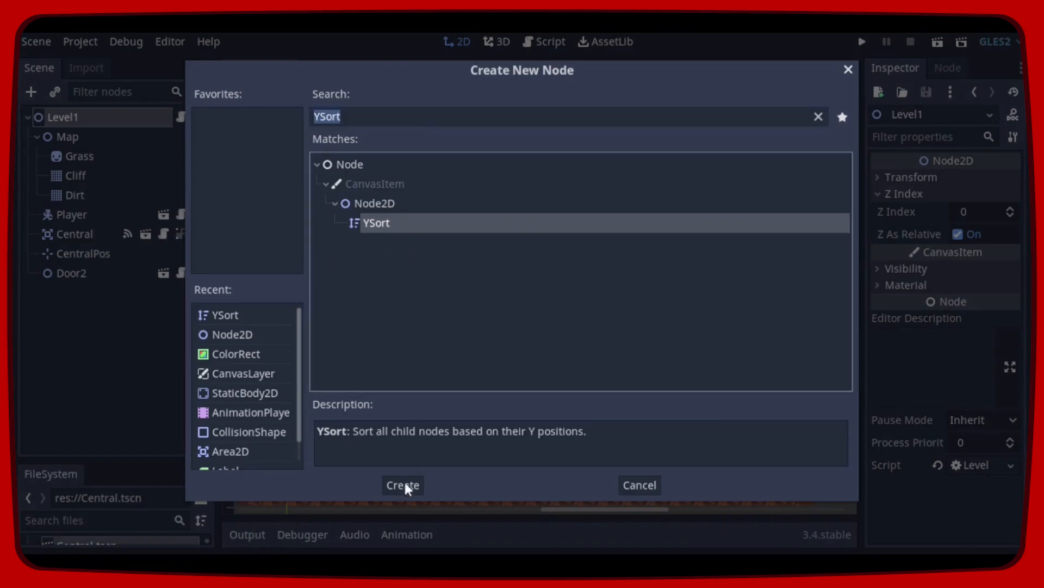
pyautogui.click(401, 484)
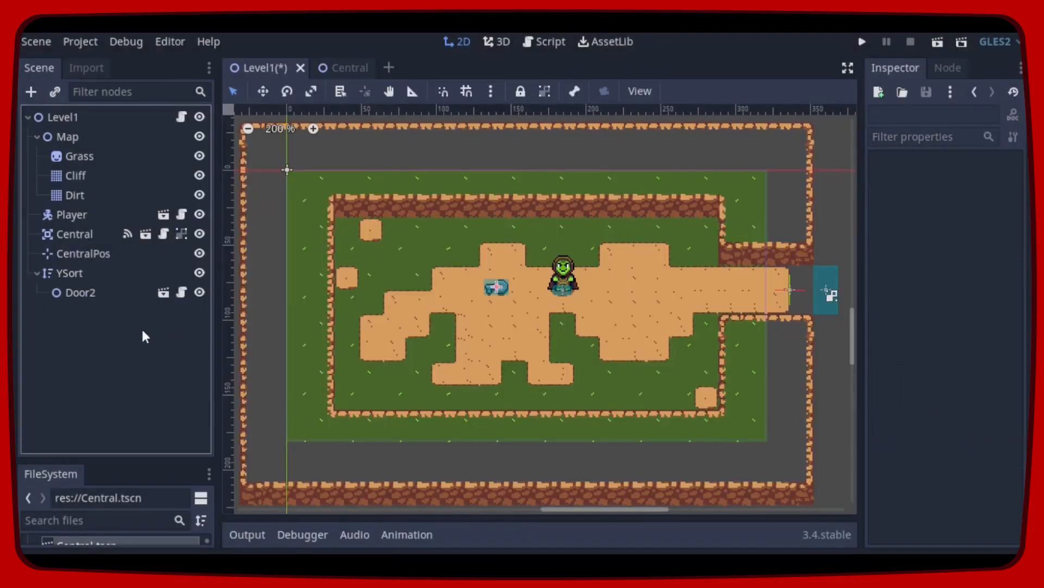
# Move Door2 out of YSort, delete the empty YSort, and edit Key.gd's key_collect line.
pyautogui.click(549, 42)
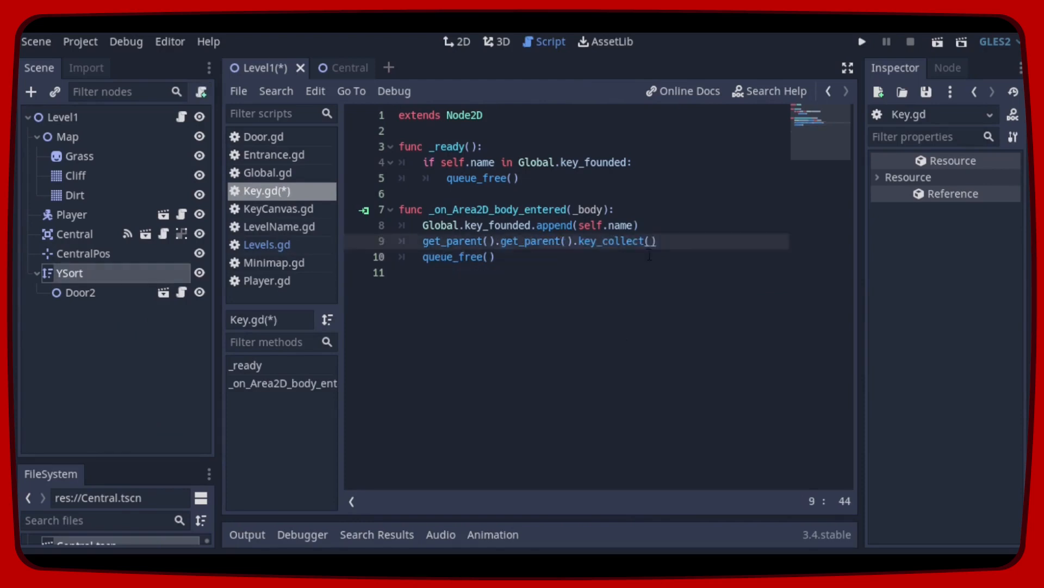
pyautogui.moveTo(68, 272)
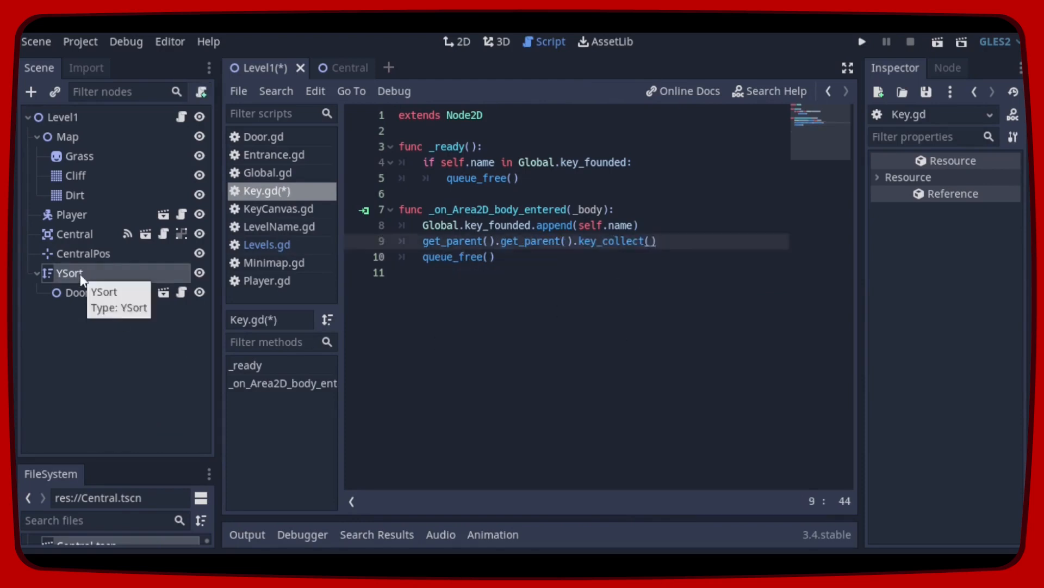
pyautogui.click(456, 41)
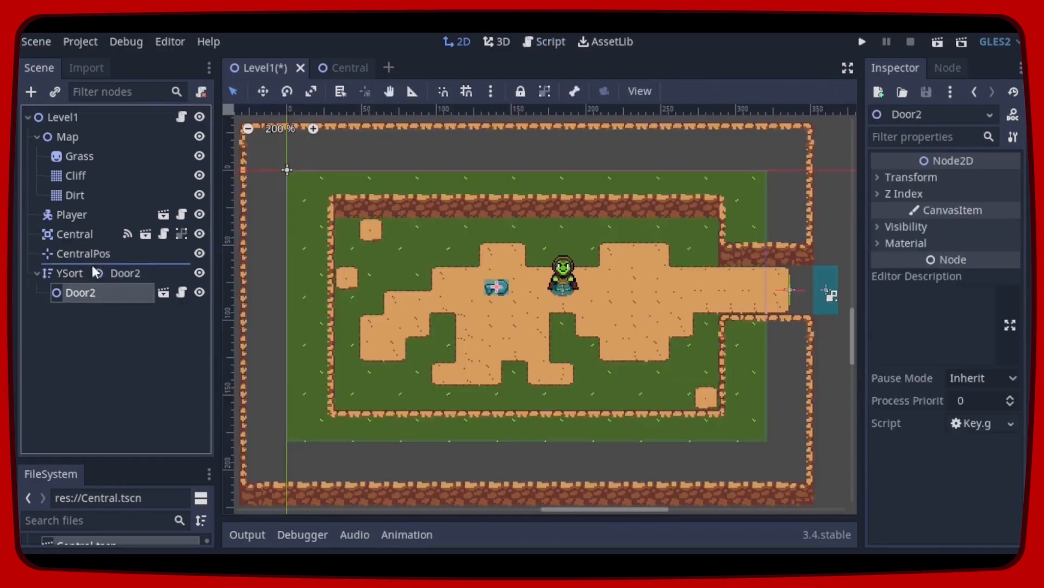
pyautogui.click(69, 292)
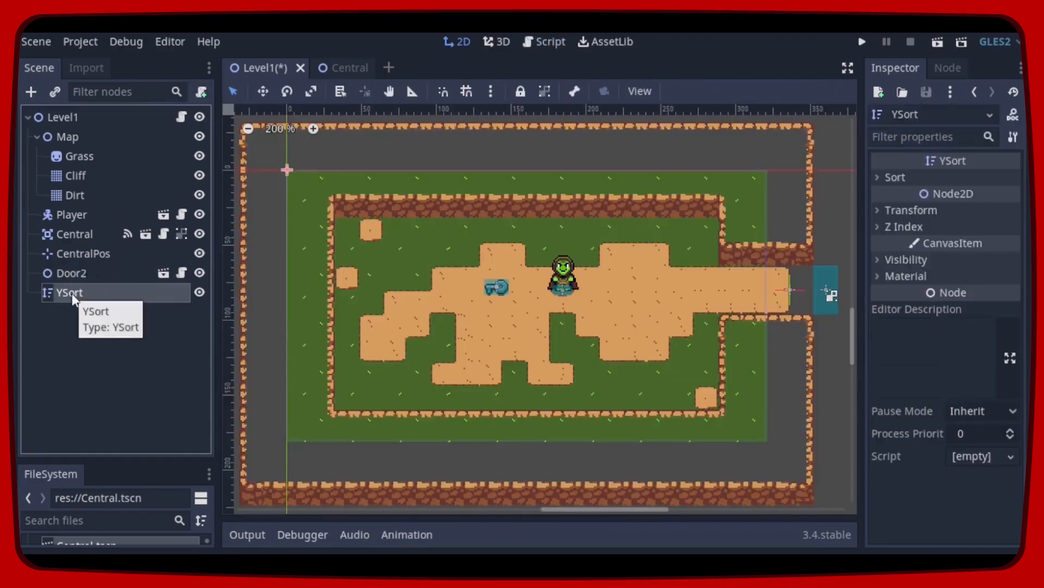
pyautogui.press('Delete')
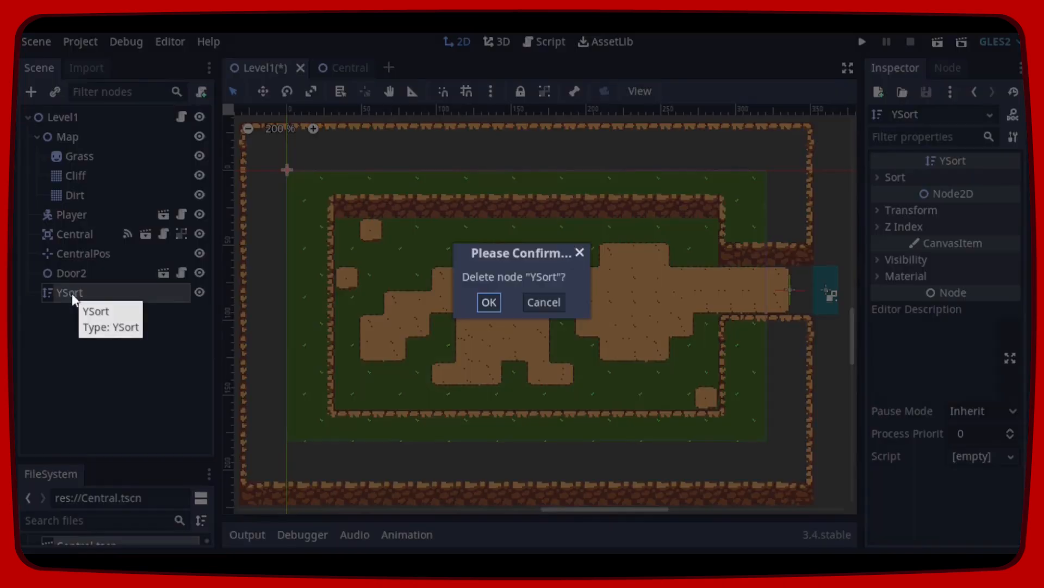
pyautogui.click(488, 302)
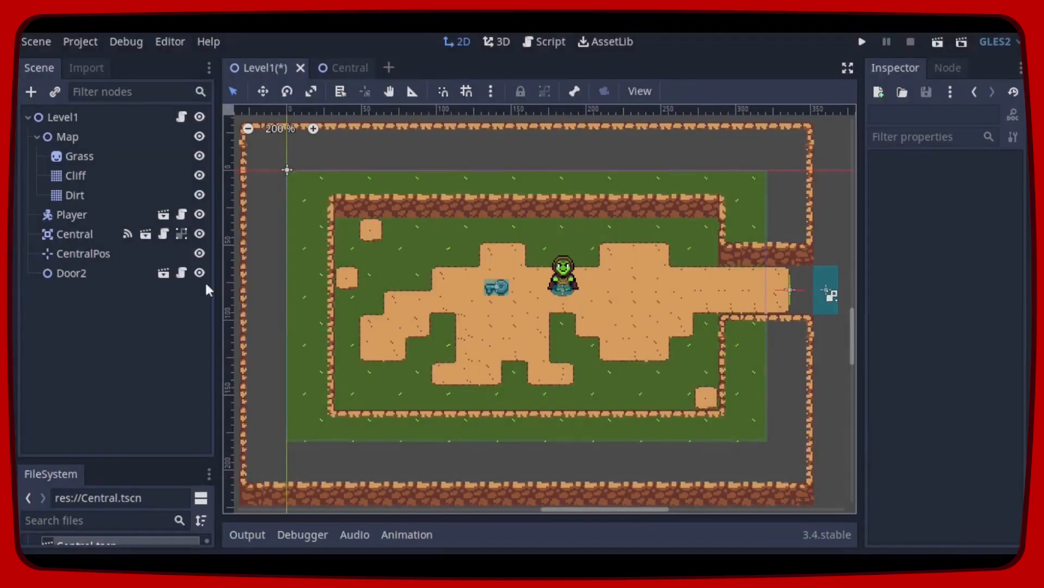
pyautogui.click(549, 41)
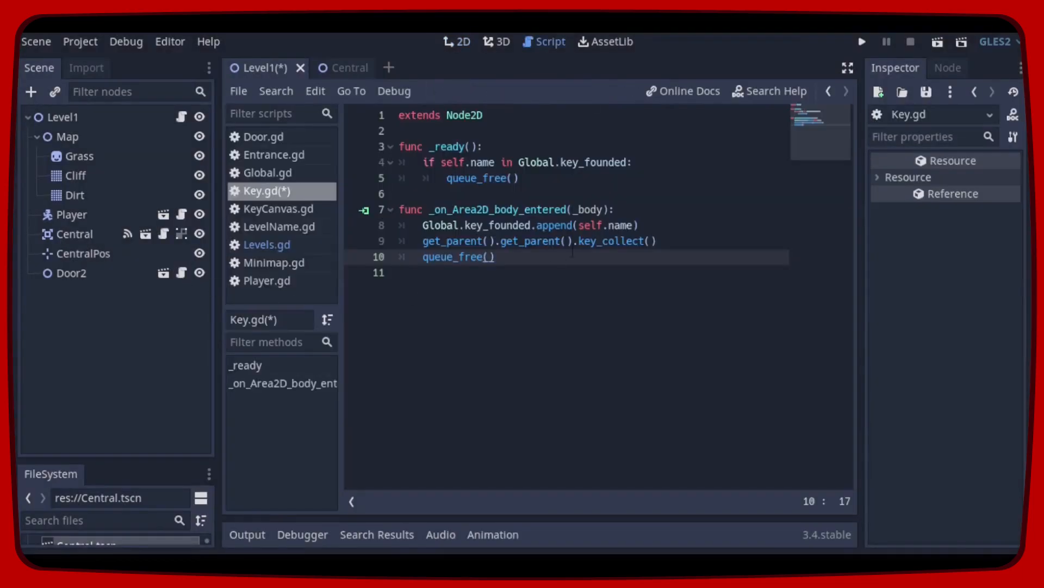
pyautogui.click(431, 241)
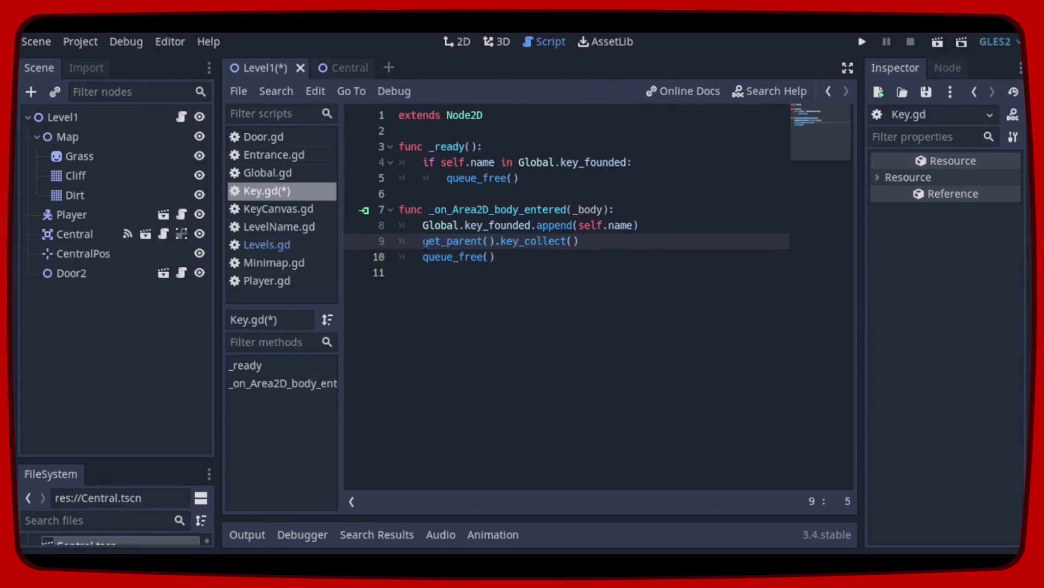
# Delete the YSort node and its children from the Central scene.
pyautogui.click(581, 241)
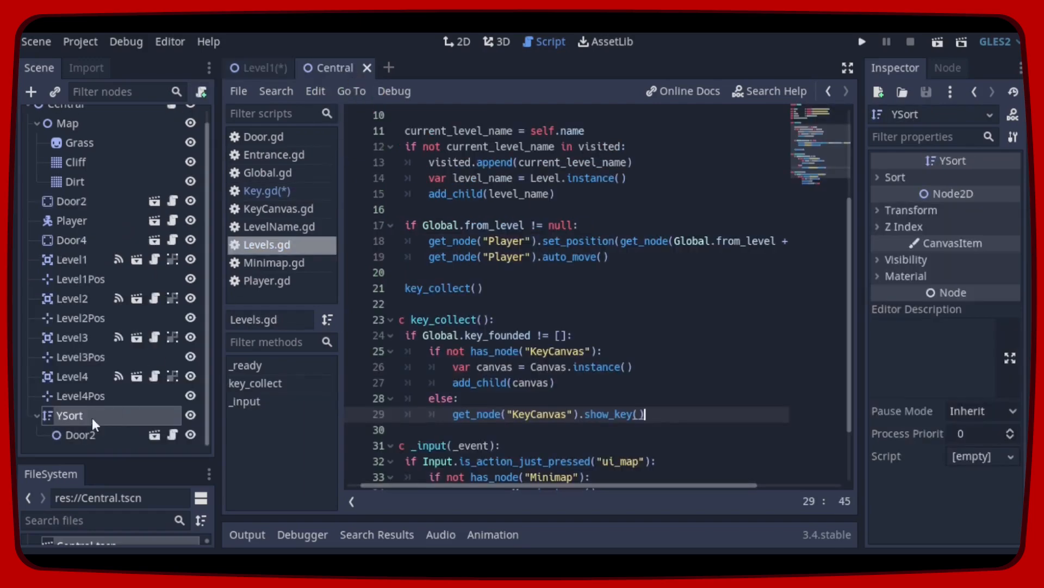
pyautogui.press('Delete')
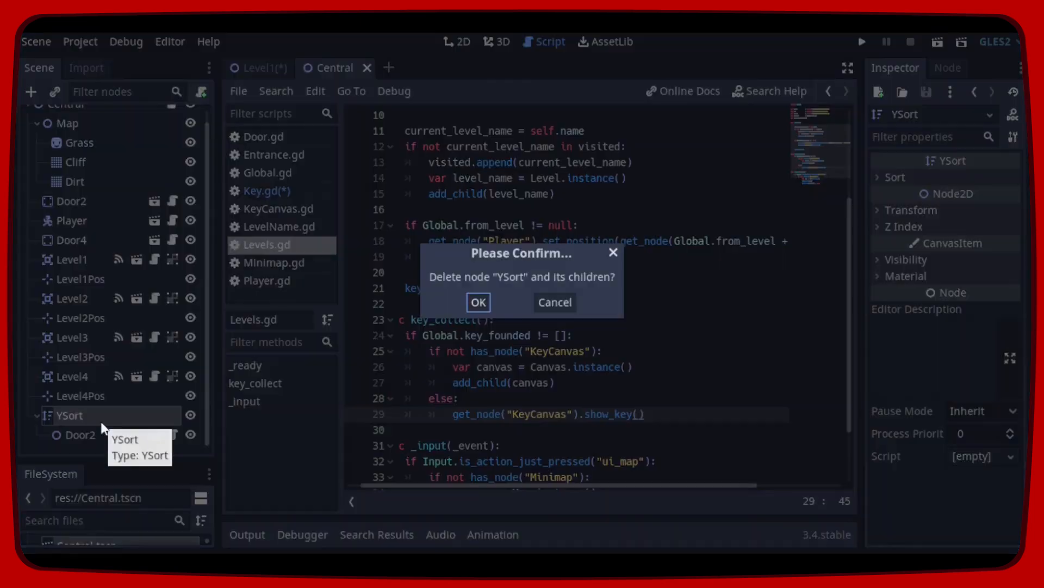
pyautogui.click(477, 301)
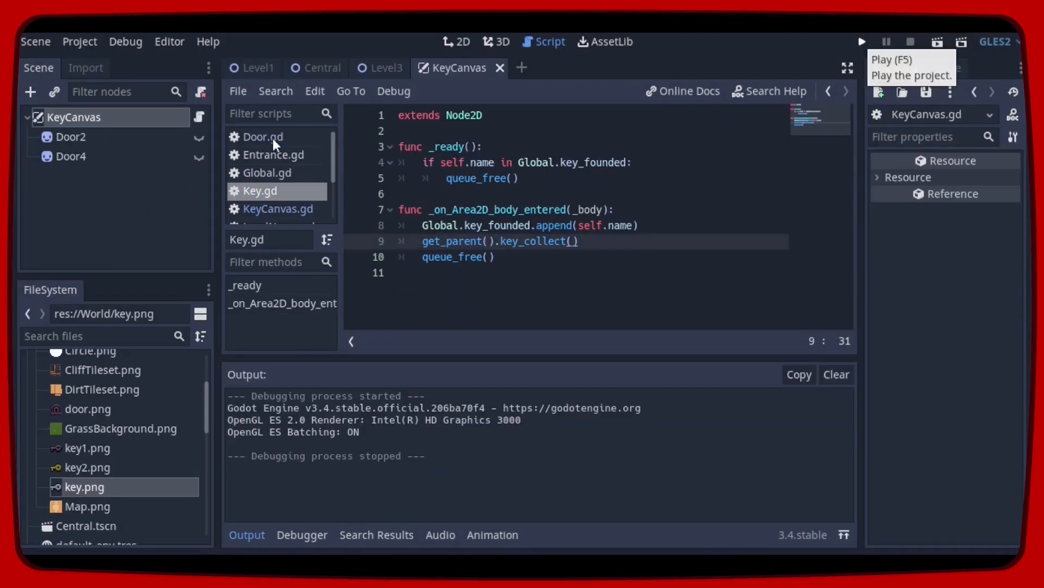
# Add get_parent().get_node("KeyCanvas").hide_key() after the opened_doors append in Door.gd and save.
pyautogui.click(262, 136)
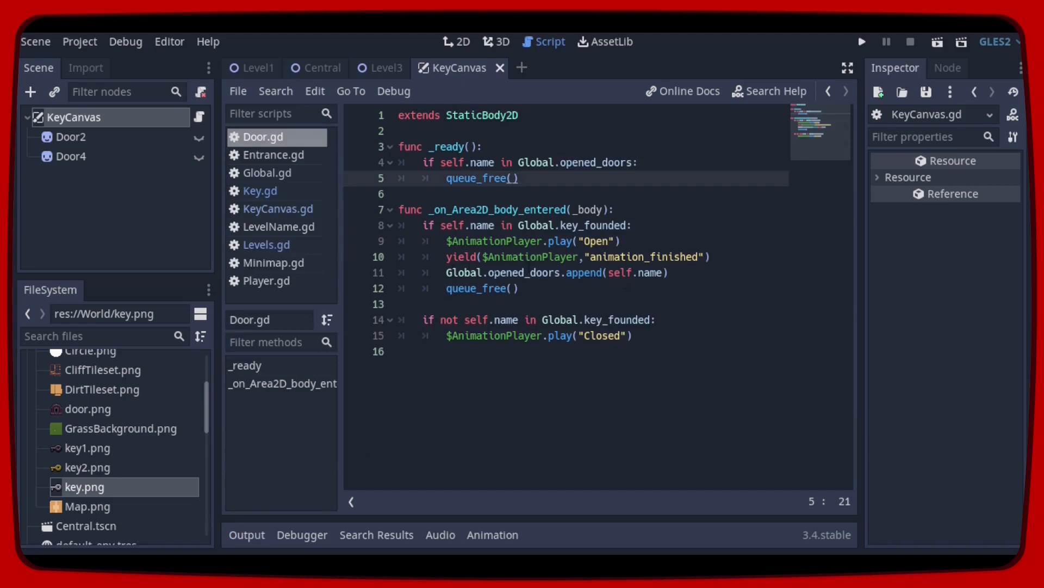
pyautogui.press('Return')
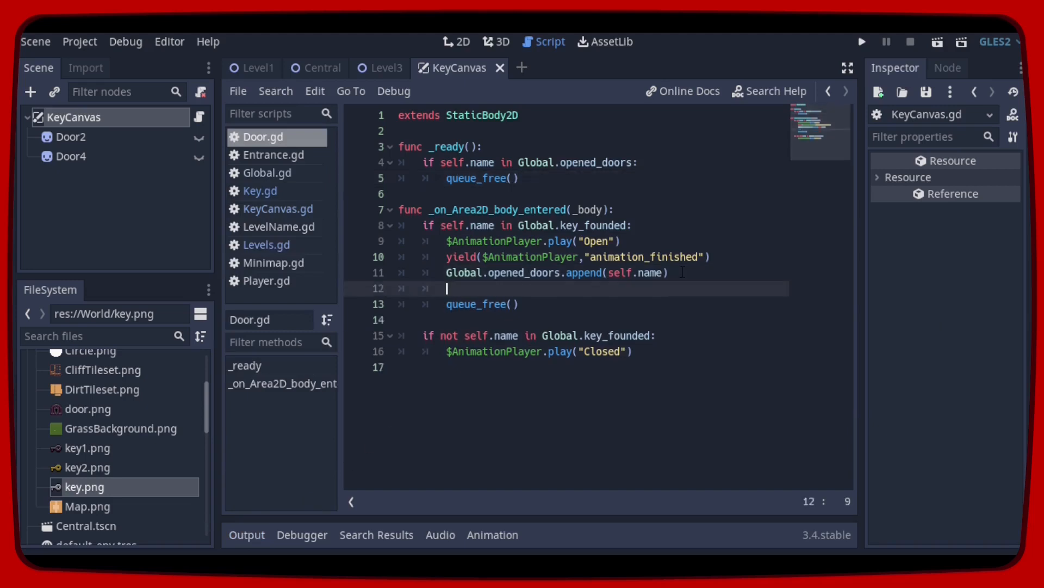
pyautogui.write('get_parent().get_node("KeyCanvas").hide_key()')
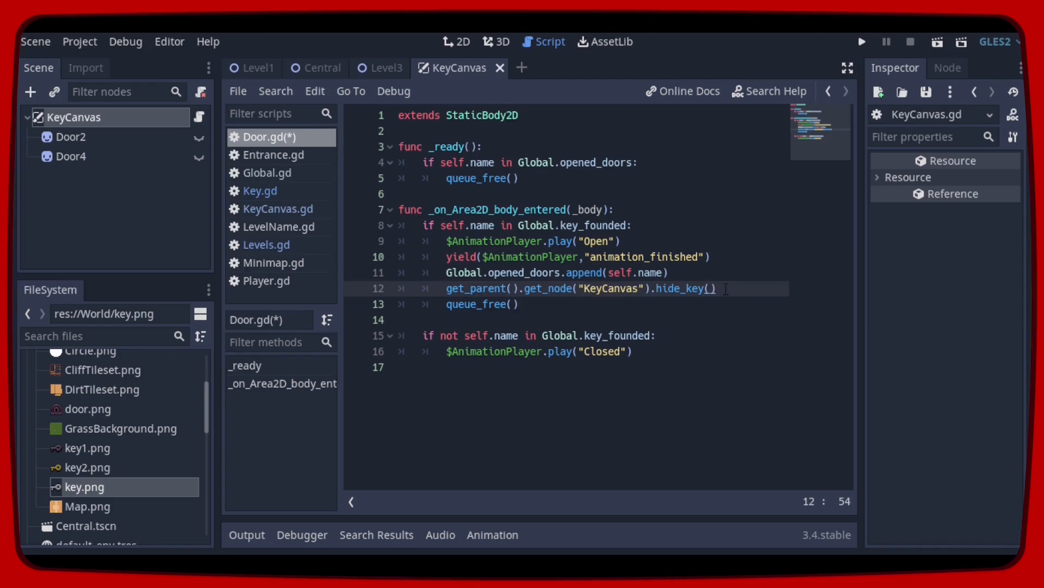
pyautogui.press('ctrl+s')
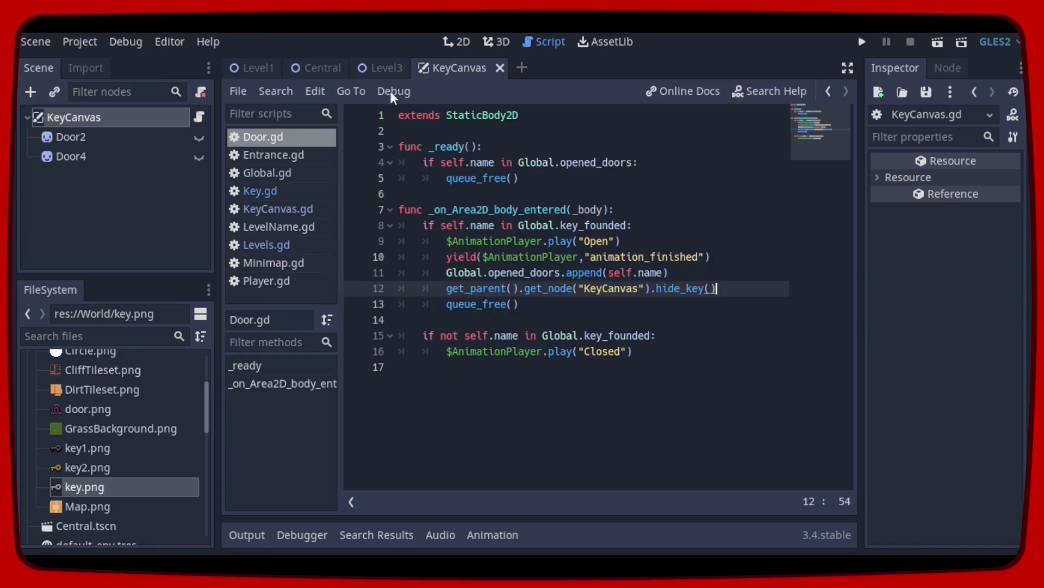
pyautogui.click(315, 68)
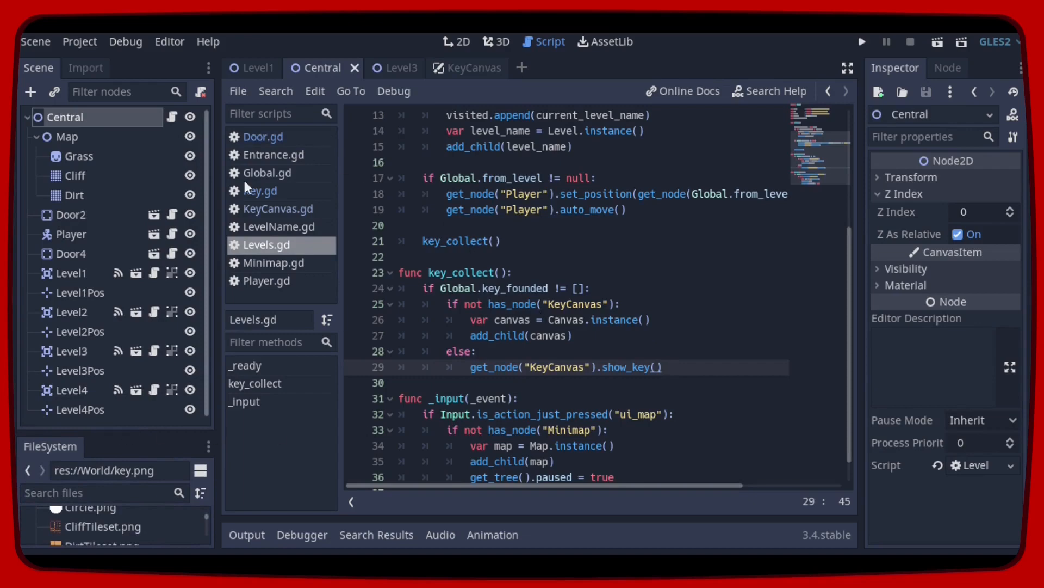
pyautogui.click(261, 137)
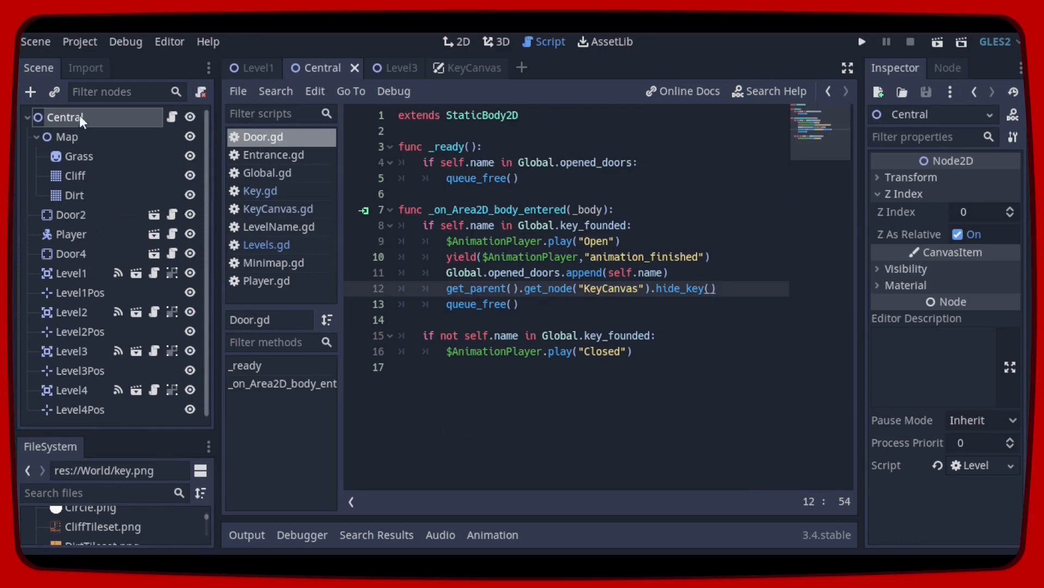
pyautogui.moveTo(128, 124)
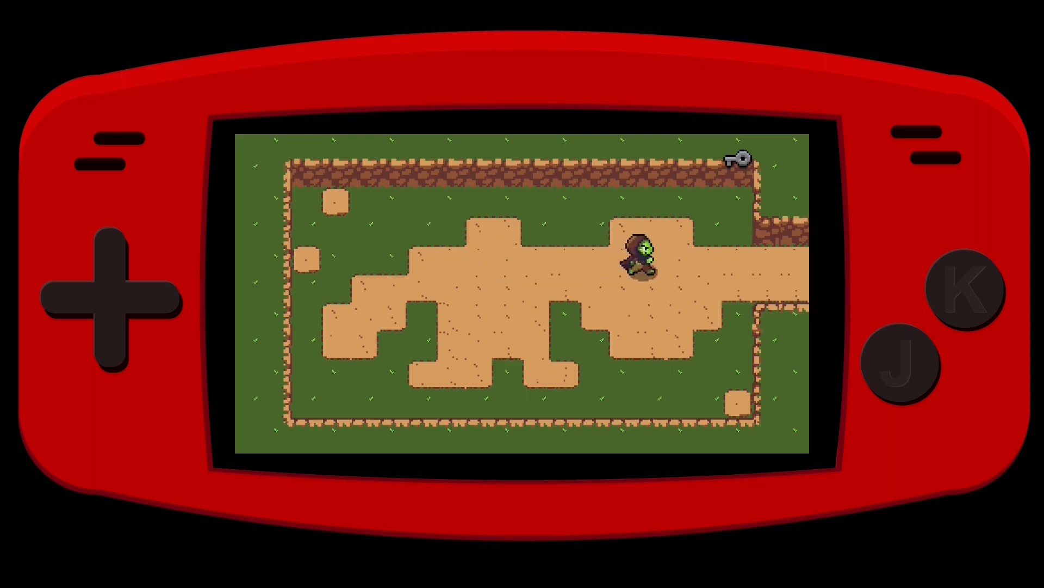
# Walk the player left, then right into the Central area, then stop the game.
pyautogui.press('Left')
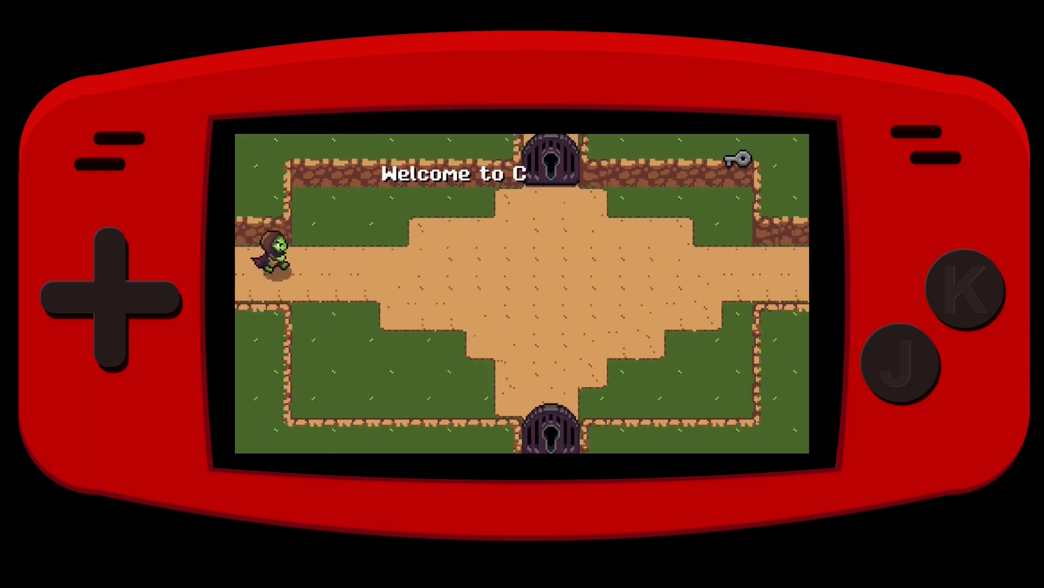
pyautogui.press('Right')
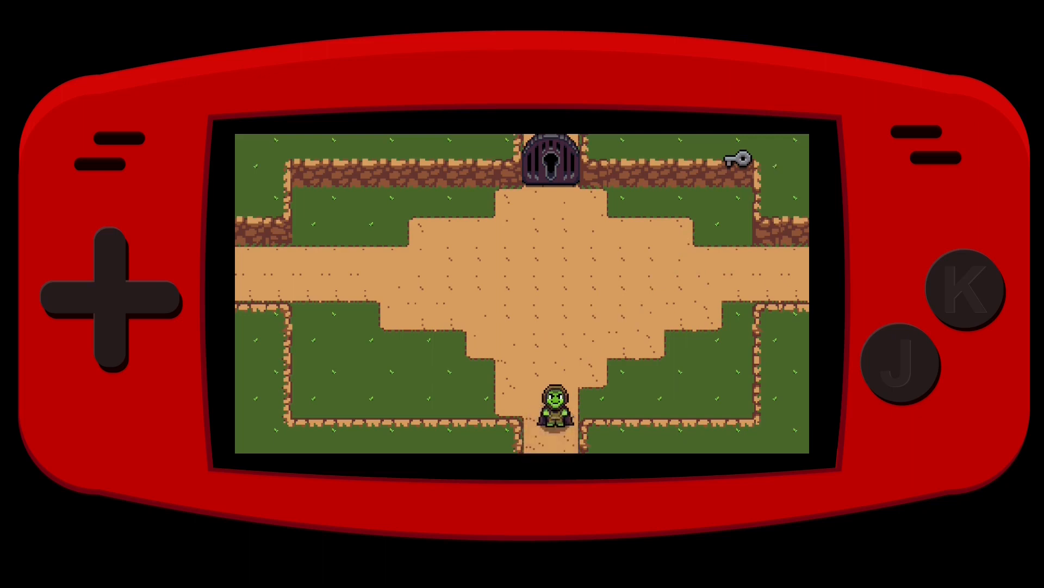
pyautogui.press('up')
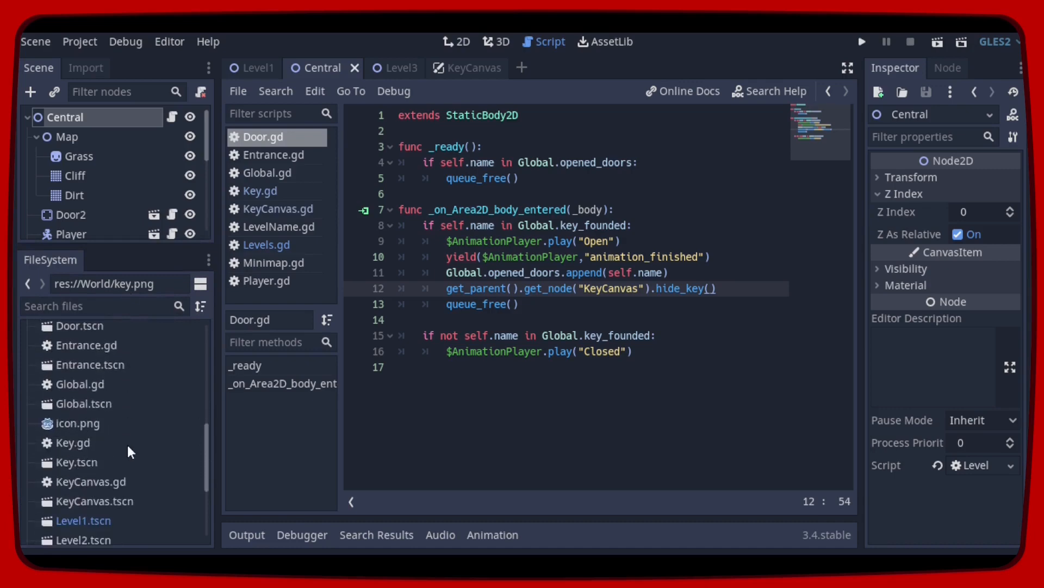
# Open Minimap.tscn and hide Central's Hide cover to reveal the hub room shape.
pyautogui.scroll(-3)
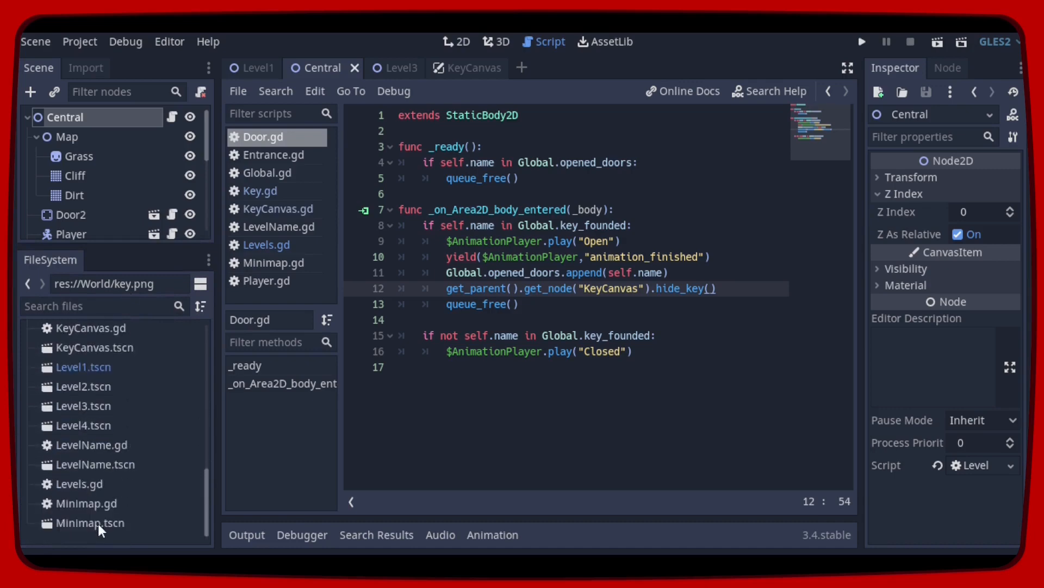
pyautogui.doubleClick(89, 522)
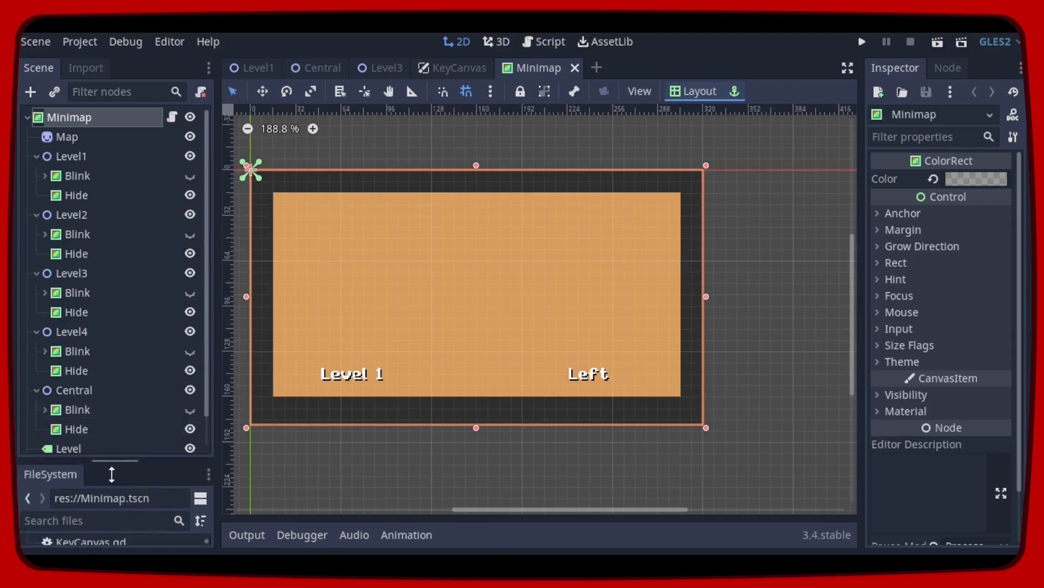
pyautogui.moveTo(115, 277)
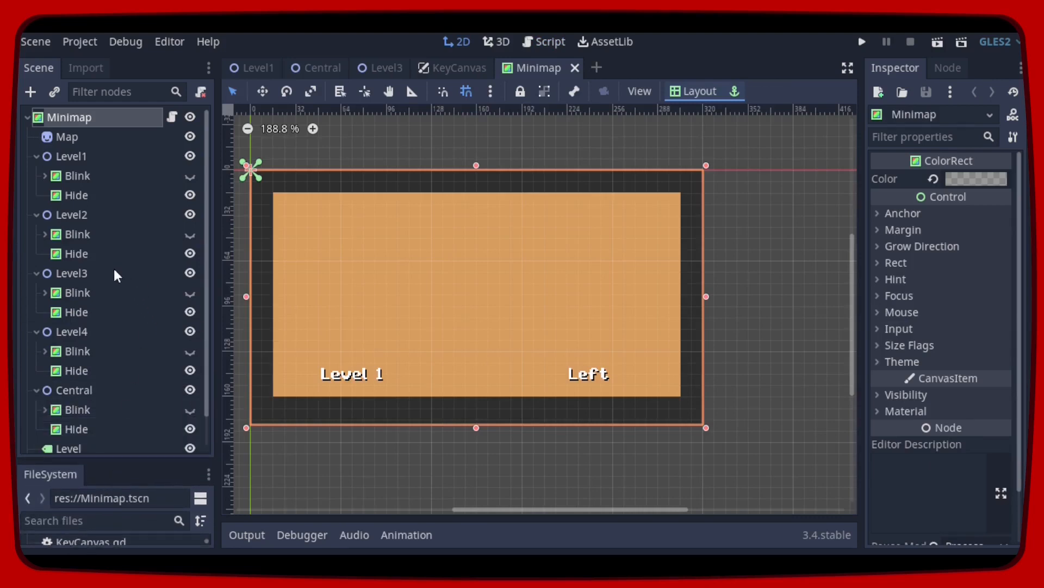
pyautogui.click(72, 389)
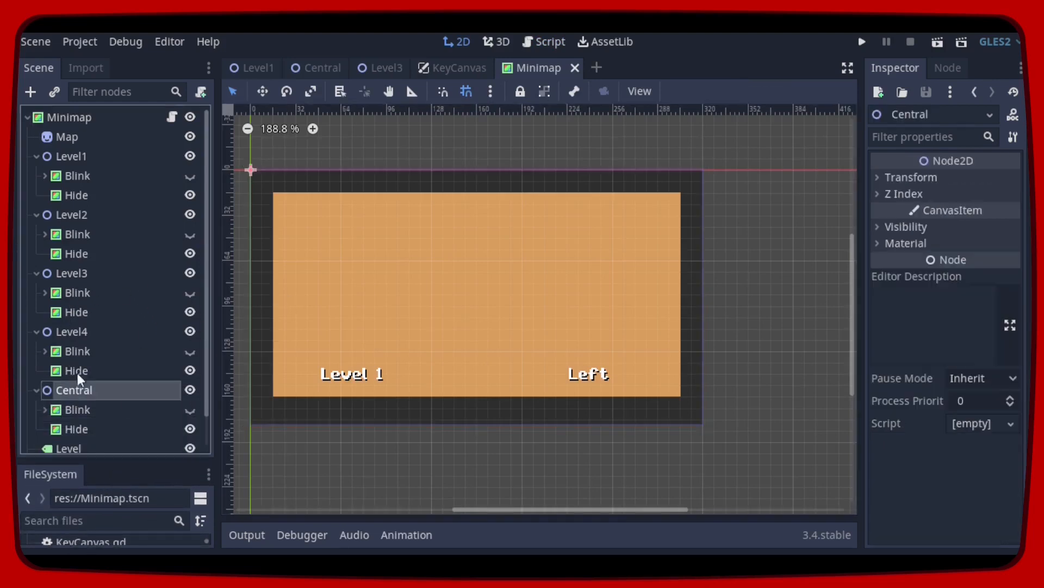
pyautogui.scroll(-3)
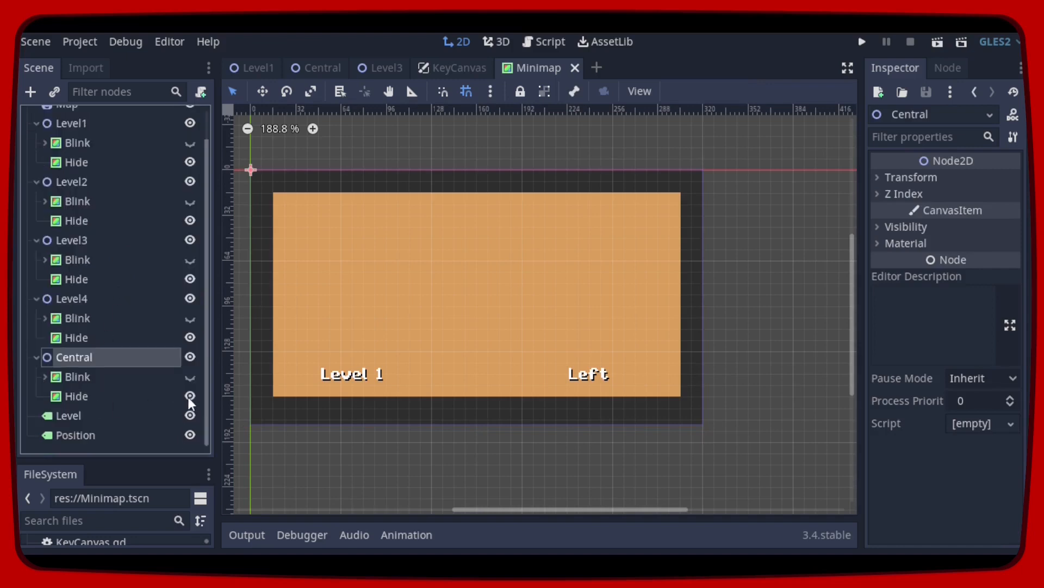
pyautogui.click(190, 395)
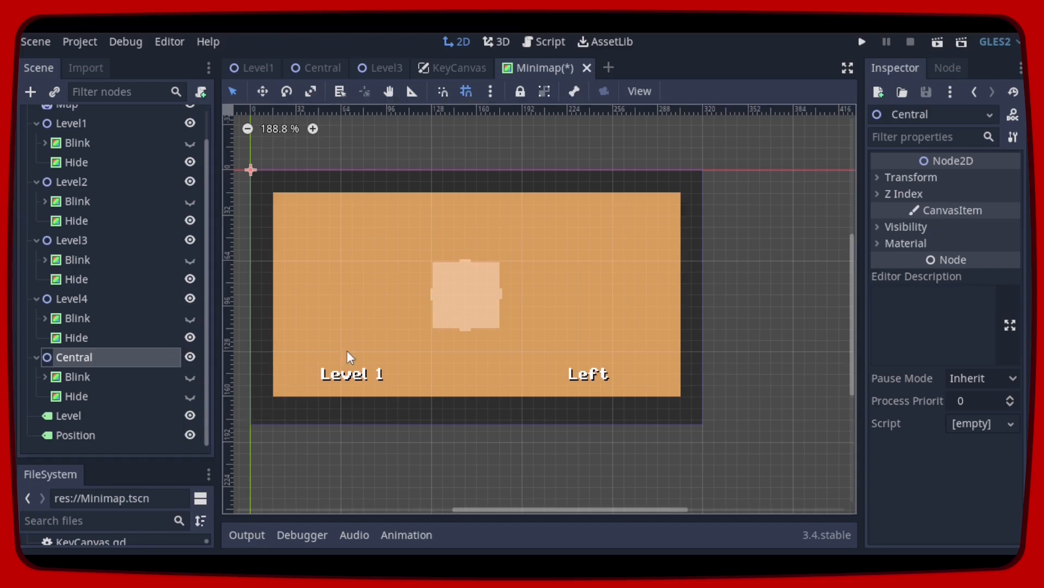
pyautogui.scroll(-3)
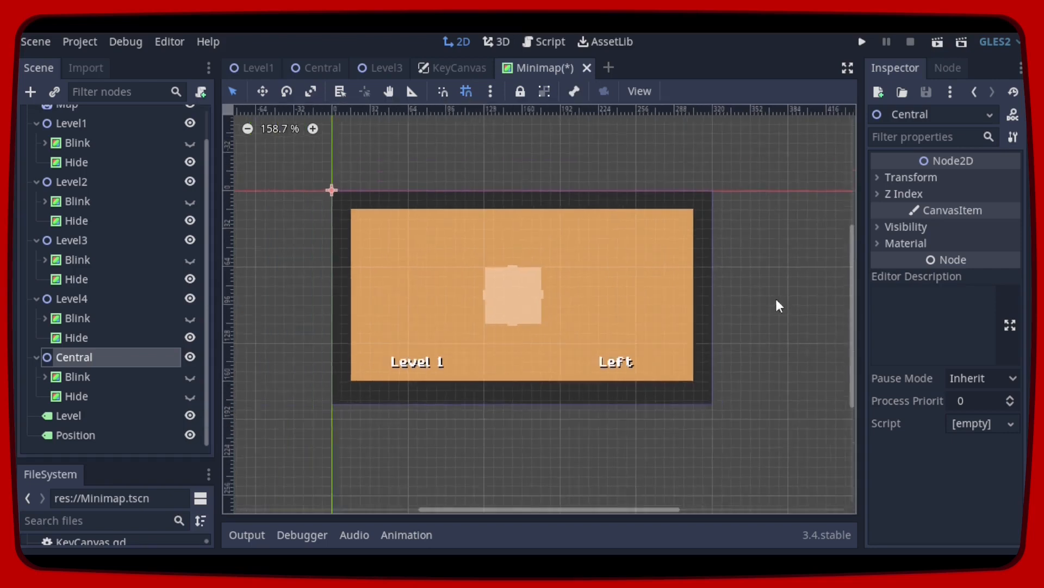
pyautogui.scroll(3)
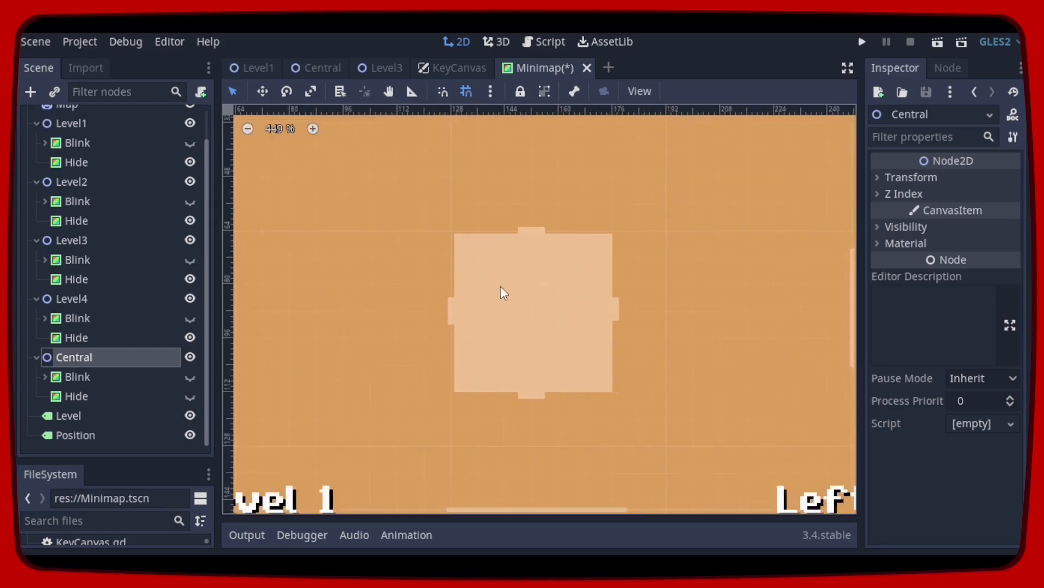
pyautogui.scroll(3)
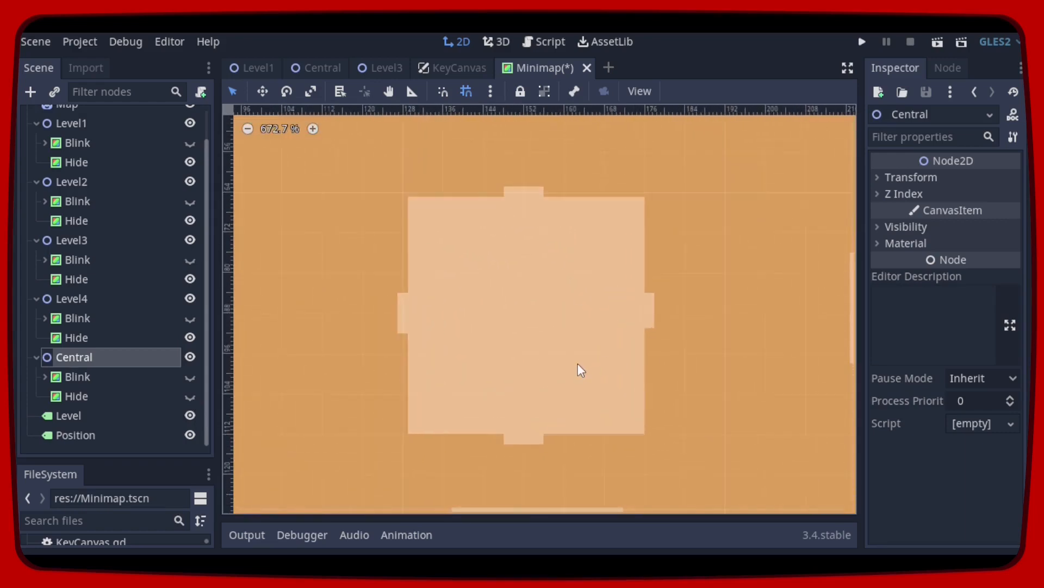
# Add a ColorRect child named Door2 under Central, sized as a bar over the top doorway.
pyautogui.rightClick(74, 356)
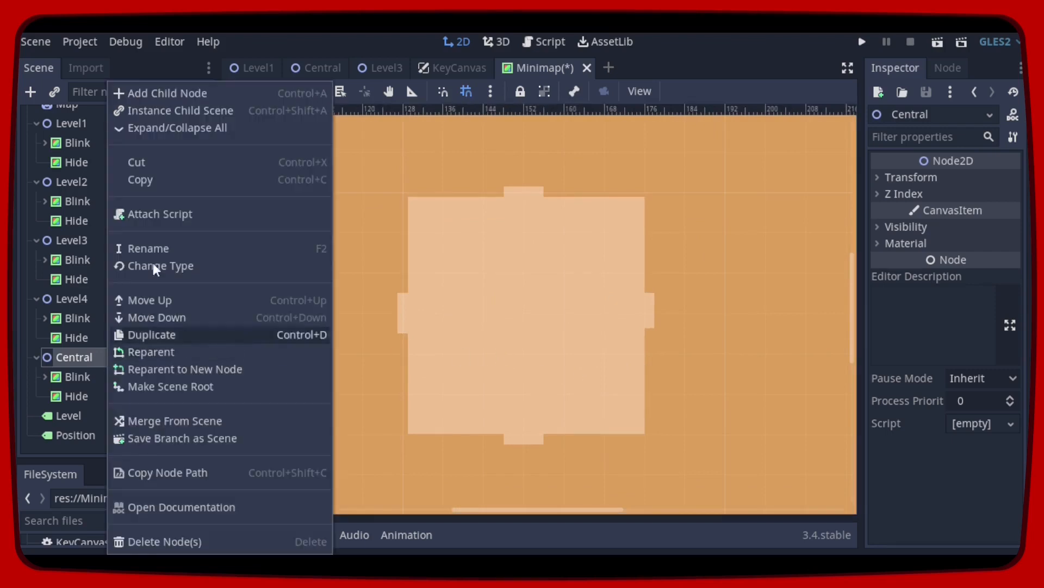
pyautogui.click(167, 93)
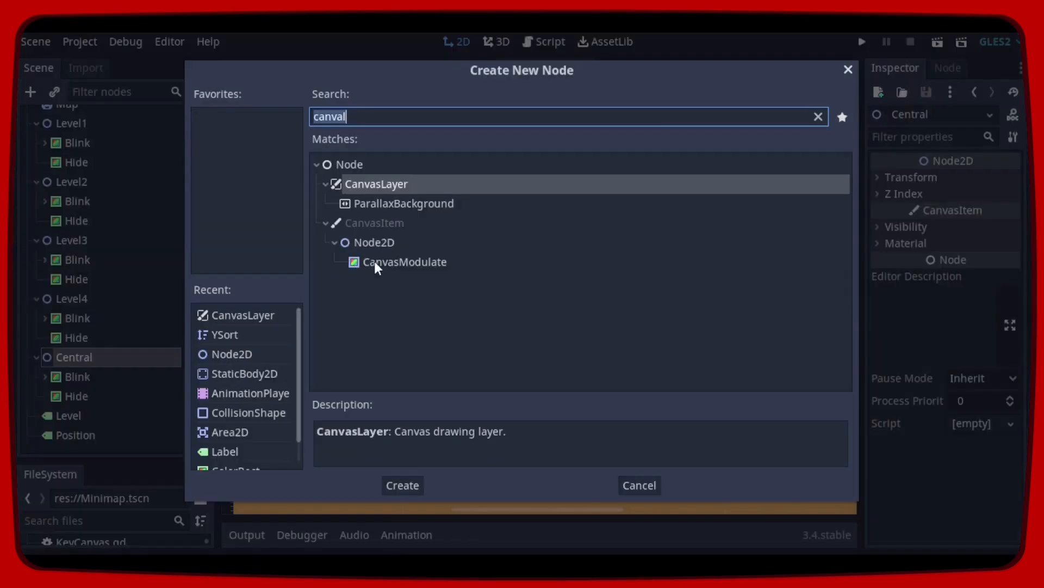
pyautogui.click(404, 262)
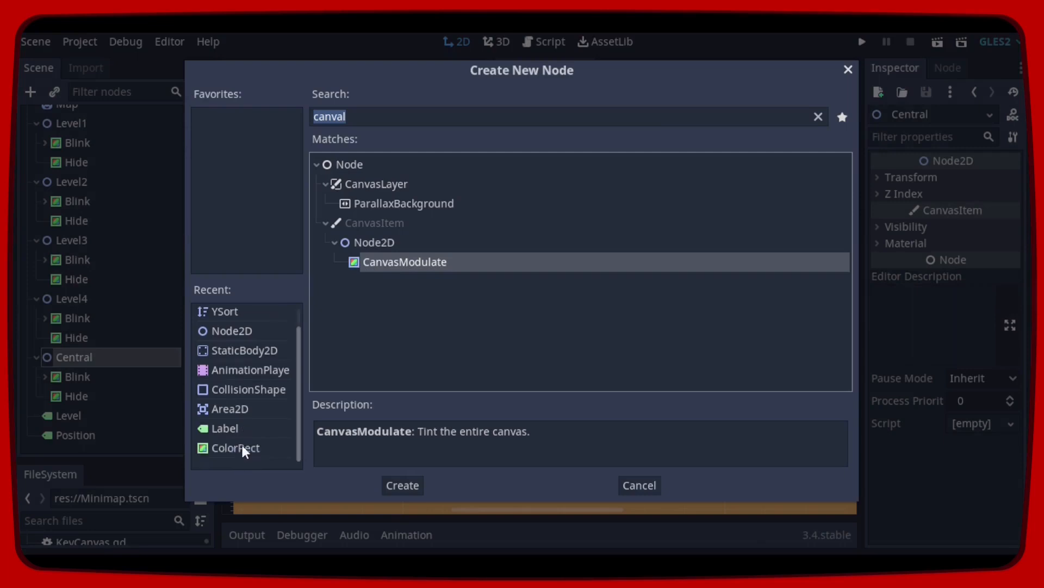
pyautogui.click(235, 448)
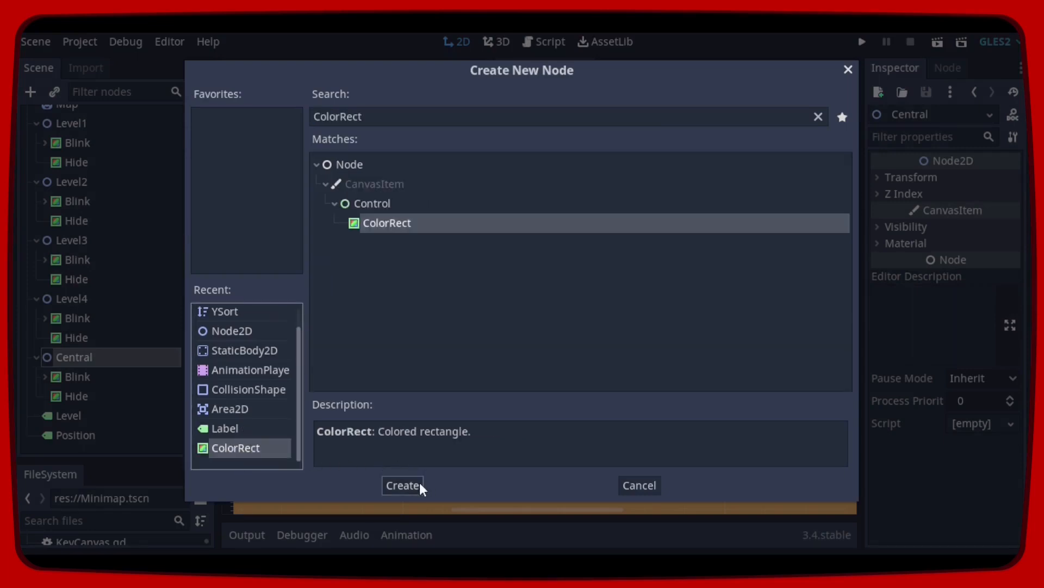
pyautogui.click(402, 484)
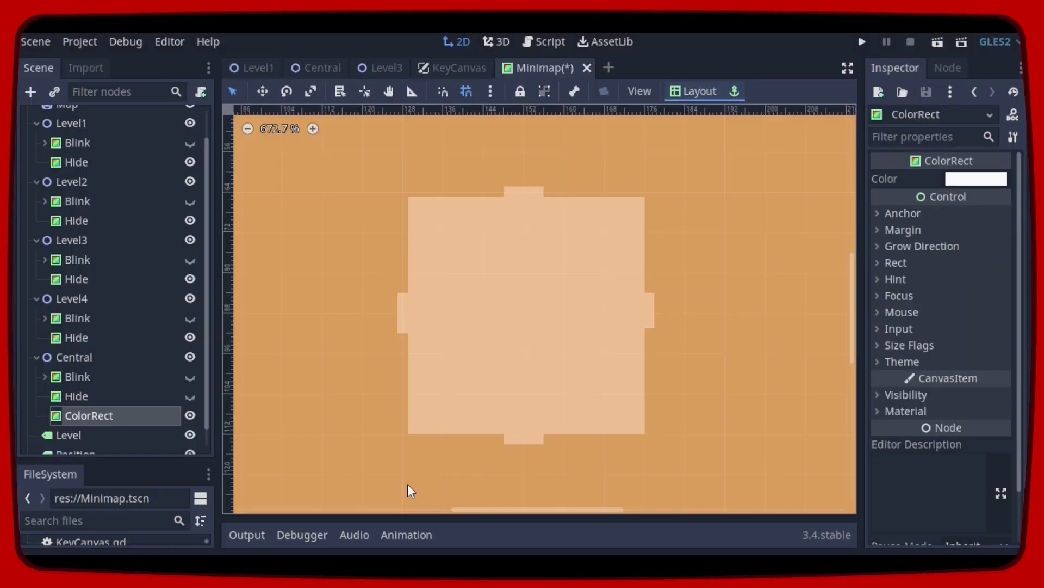
pyautogui.moveTo(138, 422)
pyautogui.write('D')
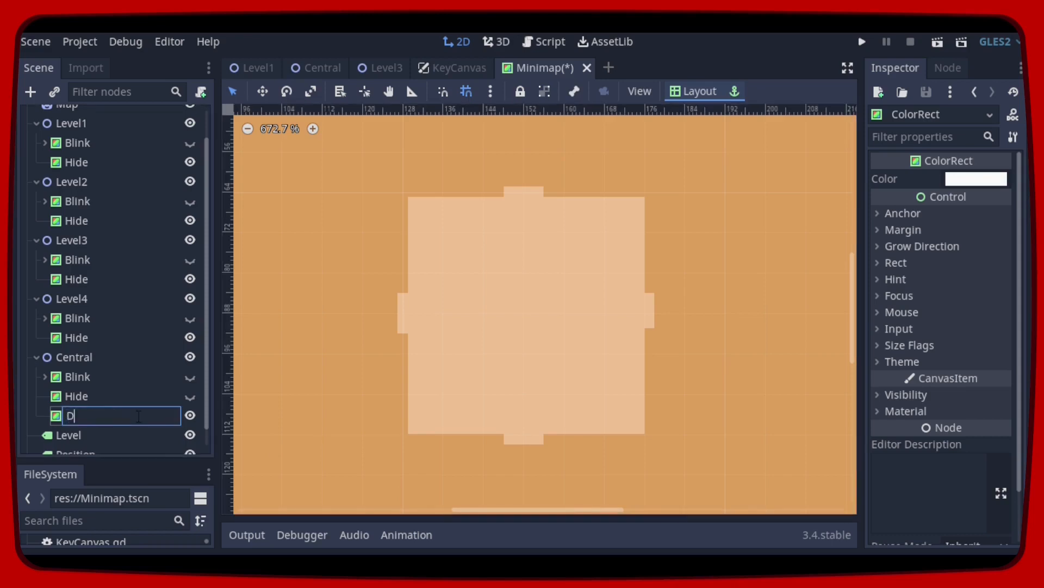
pyautogui.write('oor2')
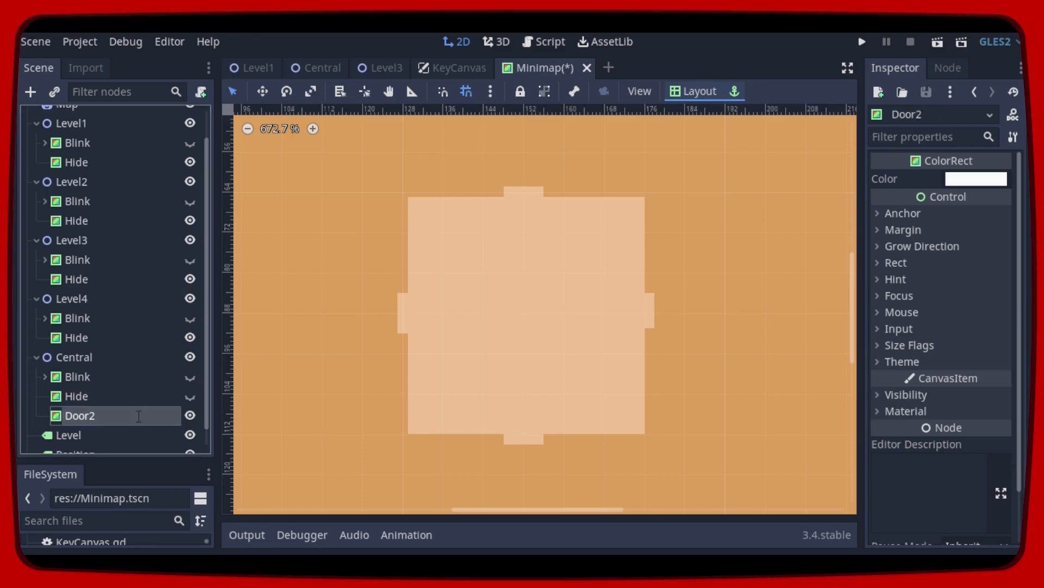
pyautogui.moveTo(359, 240)
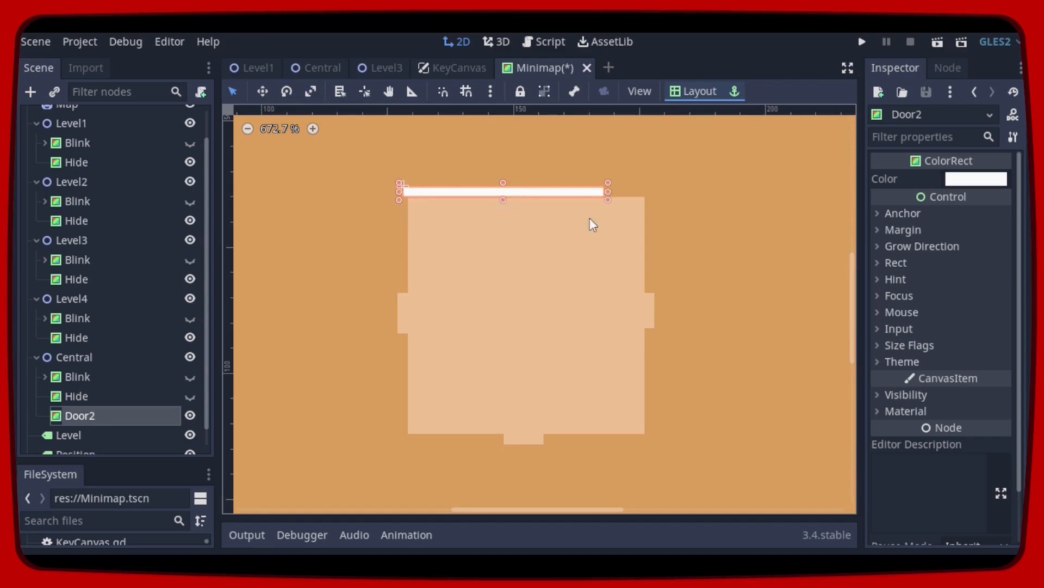
pyautogui.click(976, 178)
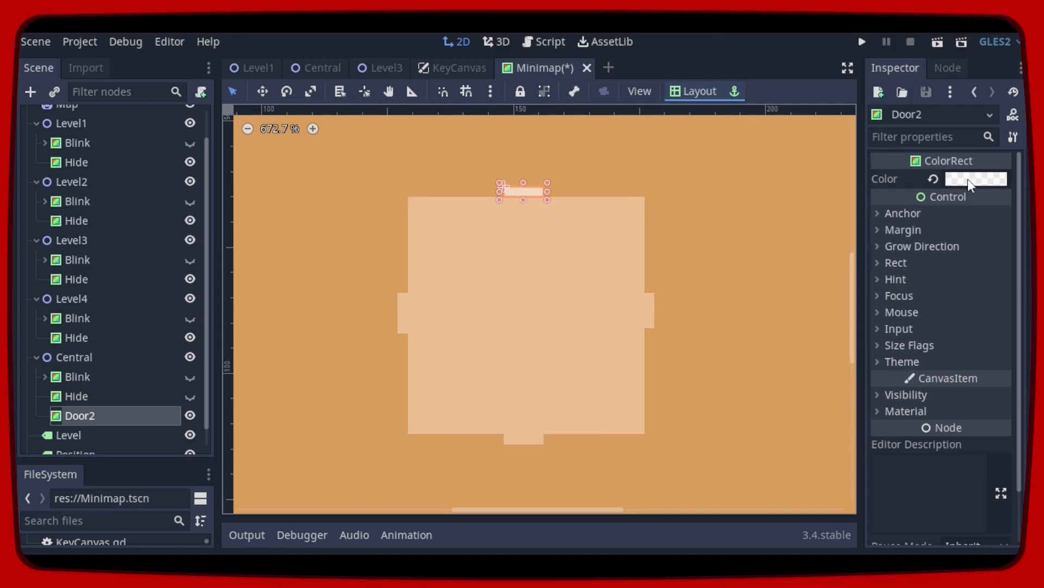
pyautogui.click(976, 178)
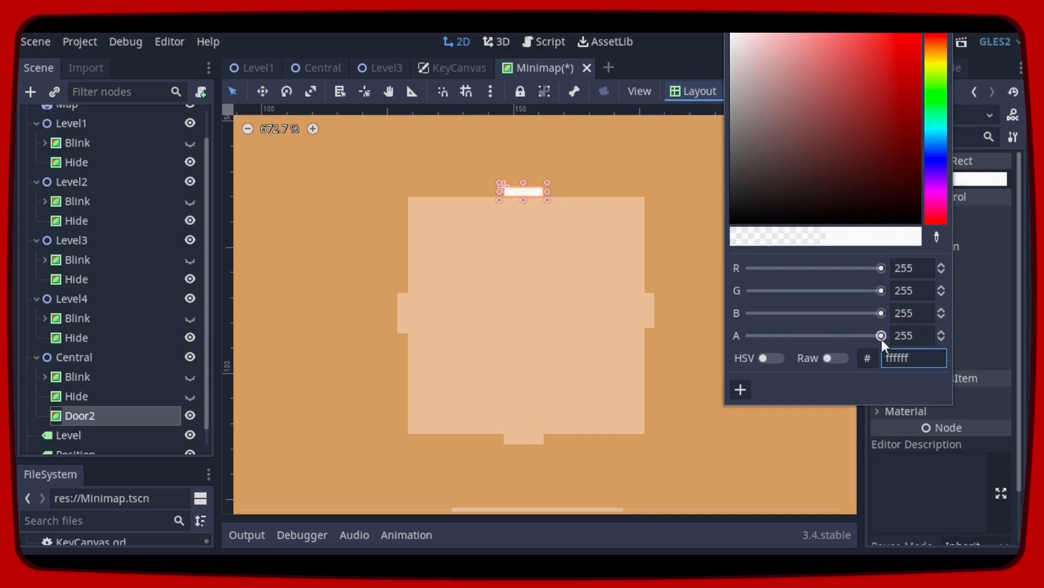
pyautogui.moveTo(884, 401)
pyautogui.write('0000ff')
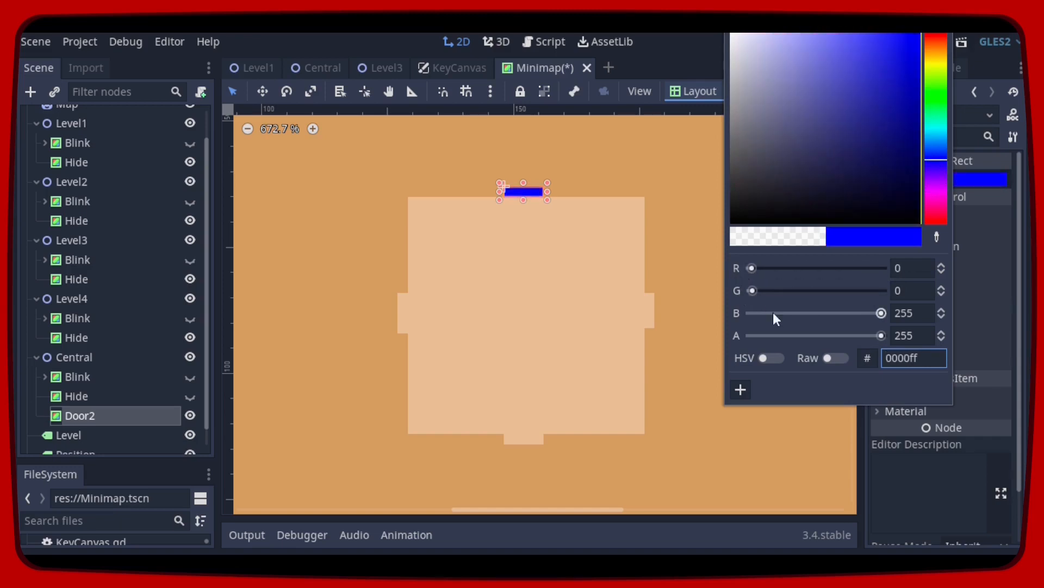
pyautogui.moveTo(906, 389)
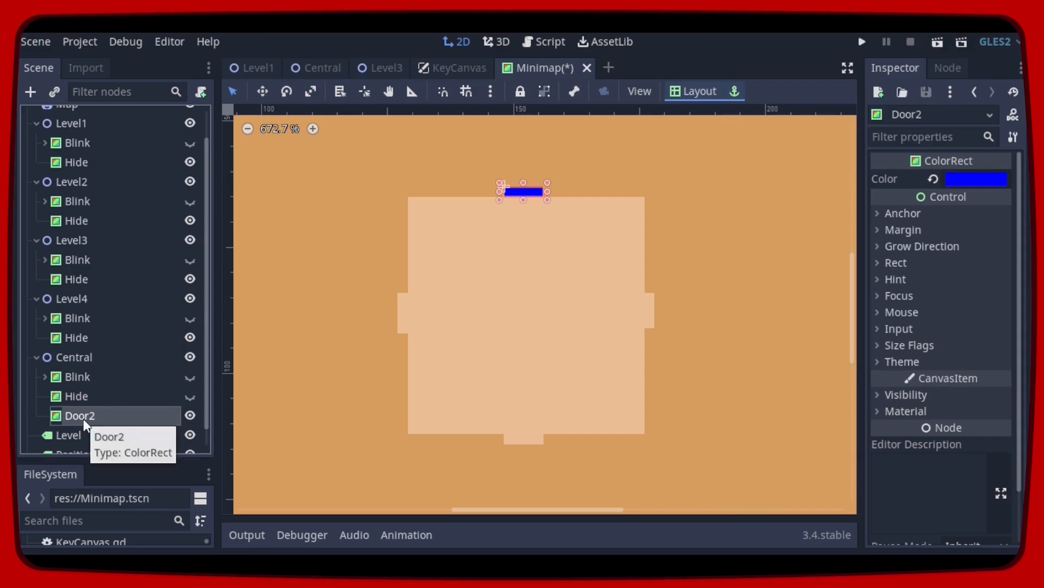
# Rename the duplicated door bar to Door4 and start setting its colour to red.
pyautogui.click(80, 396)
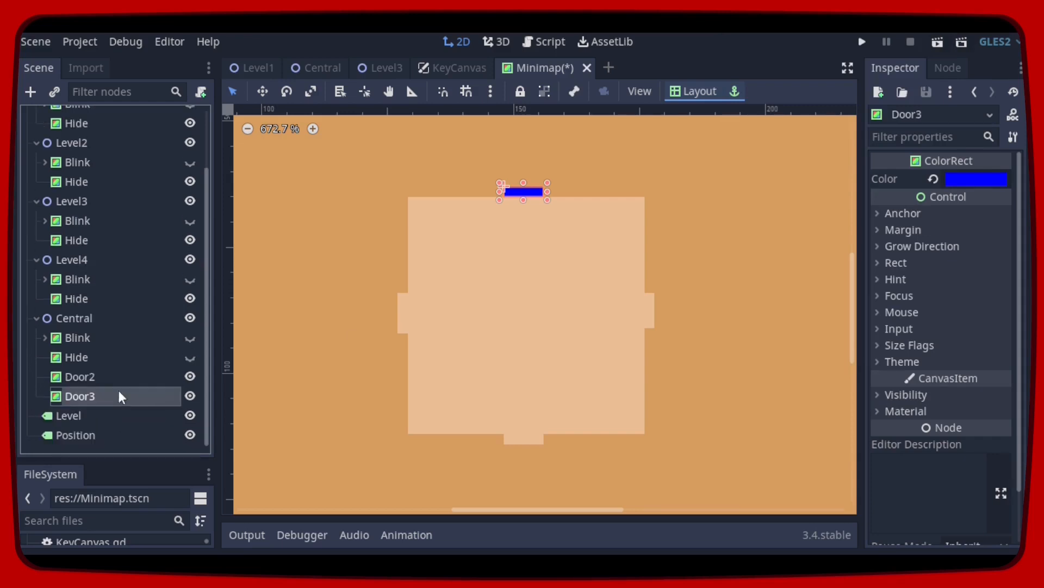
pyautogui.doubleClick(80, 396)
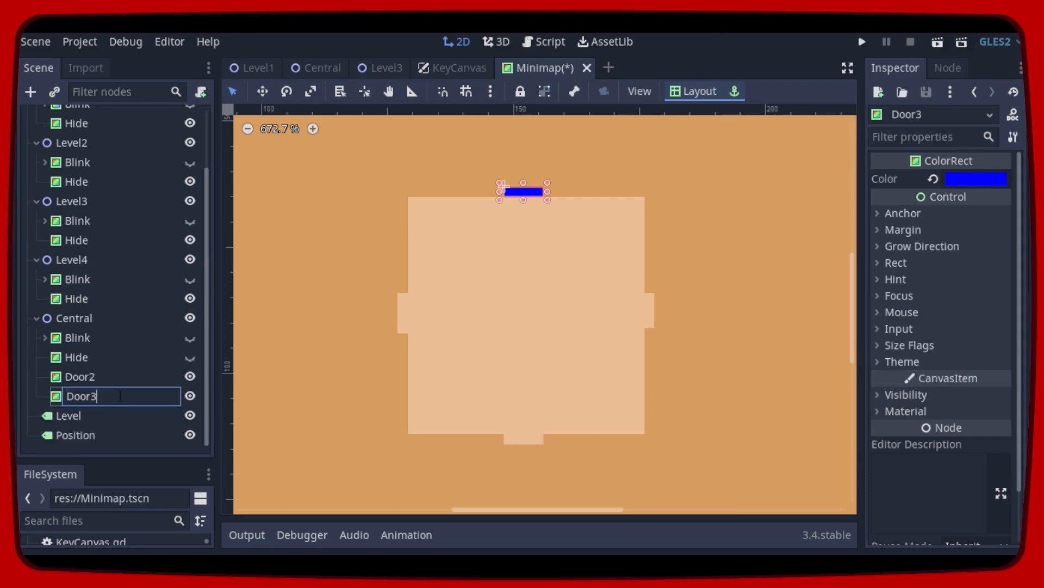
pyautogui.write('Door4')
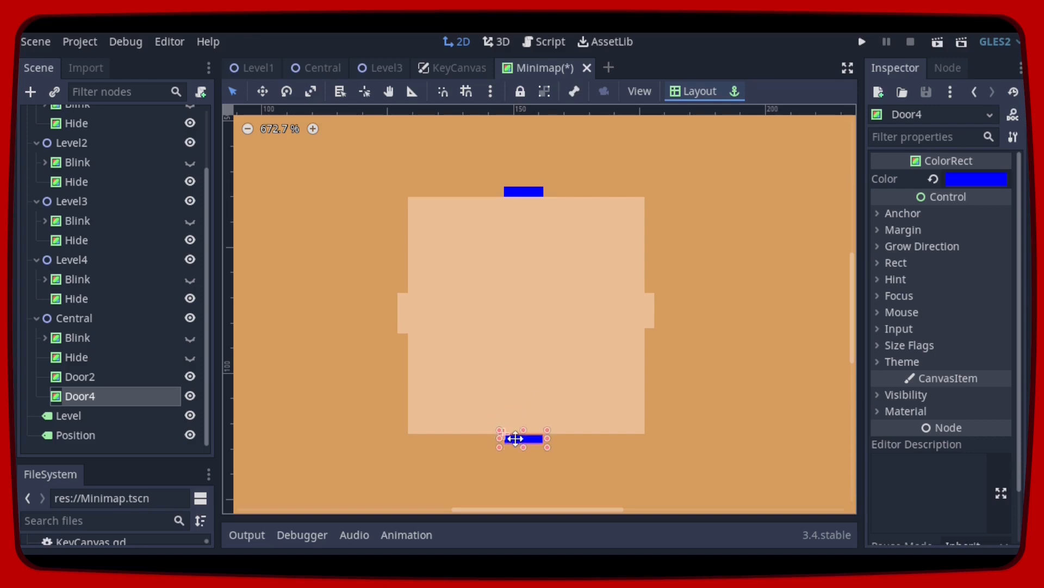
pyautogui.click(977, 179)
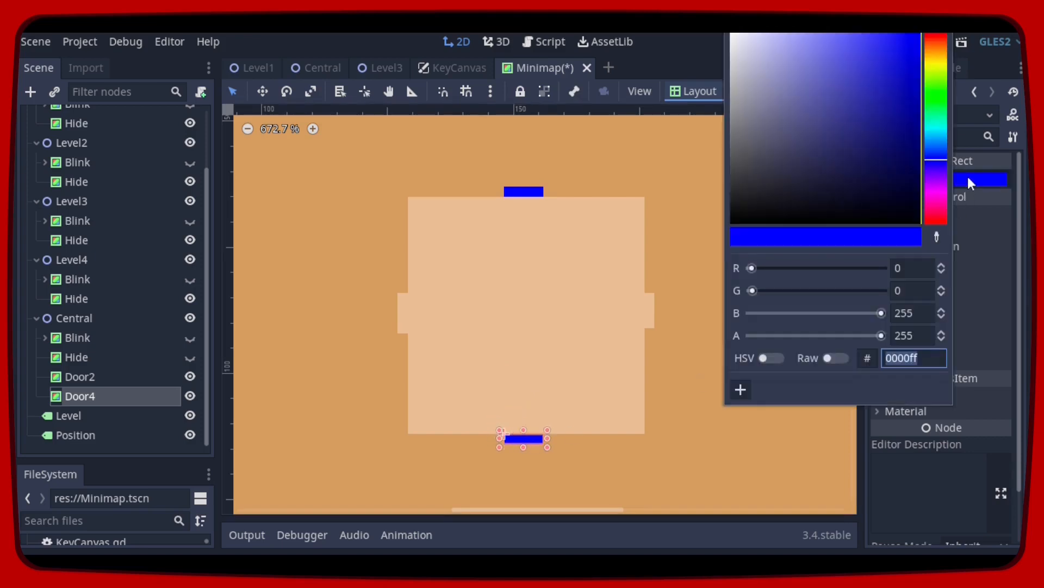
pyautogui.moveTo(753, 291)
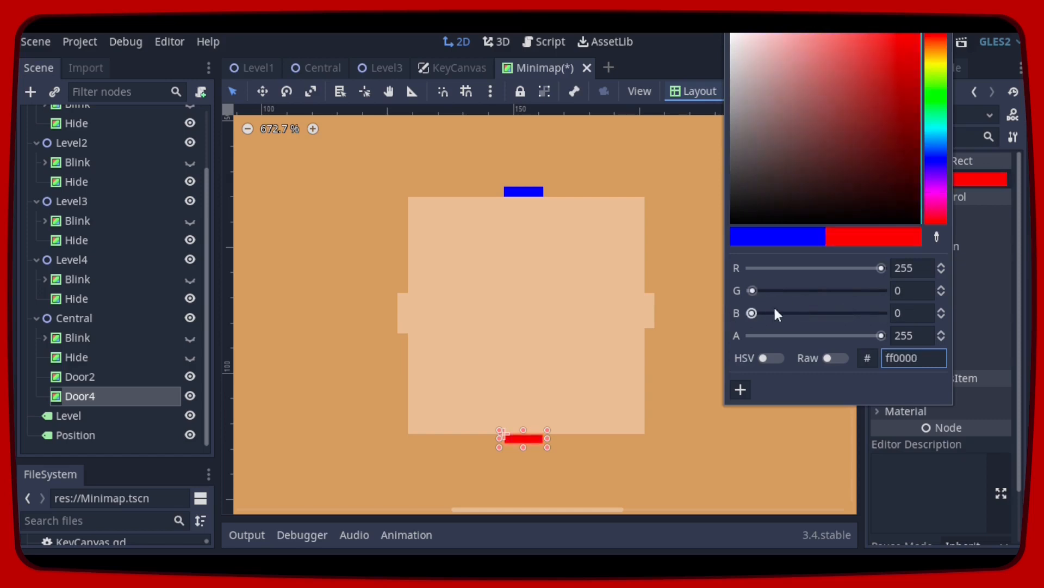
pyautogui.moveTo(820, 391)
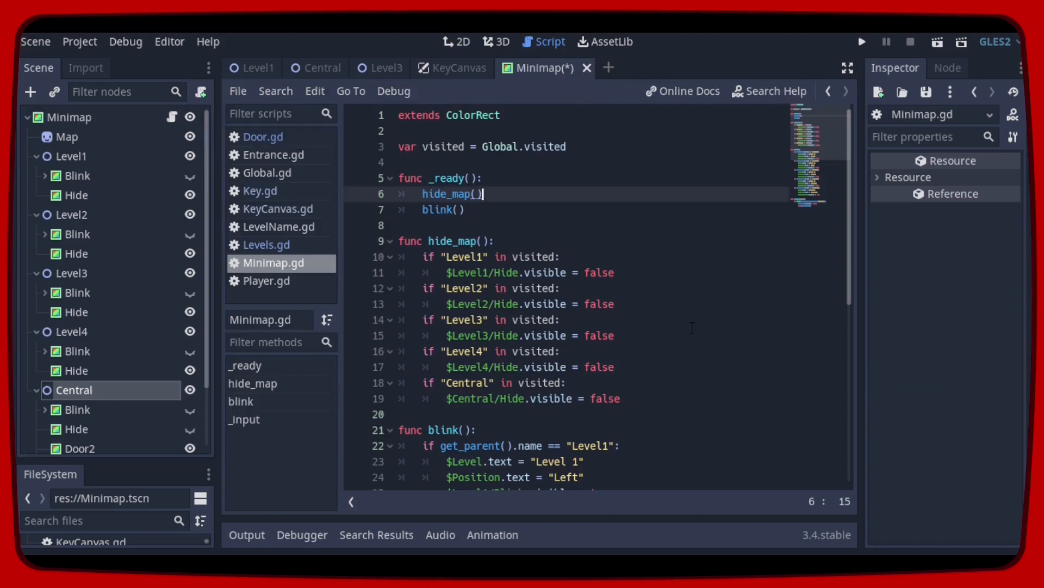
pyautogui.scroll(-3)
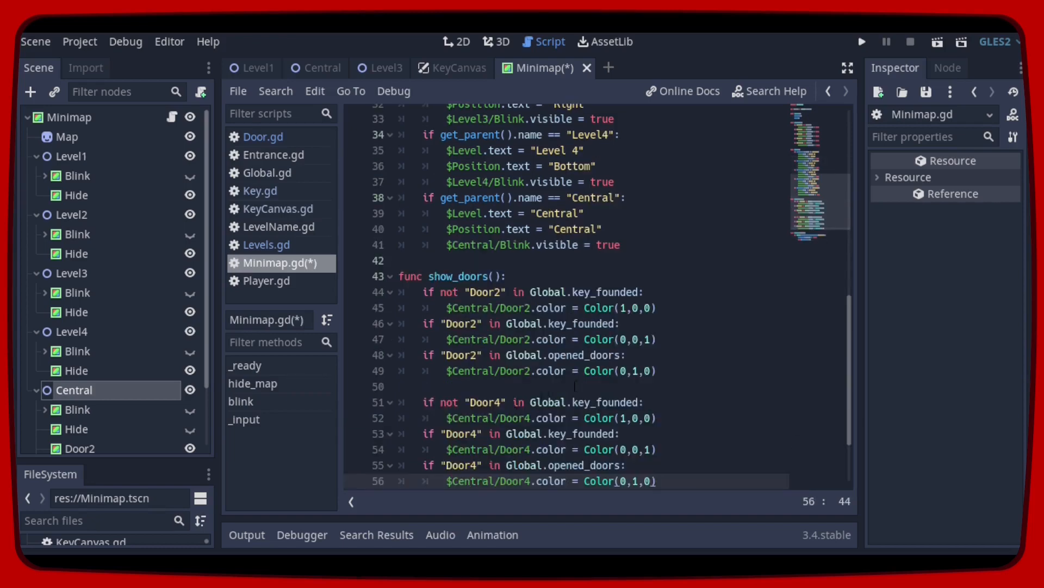
pyautogui.scroll(-3)
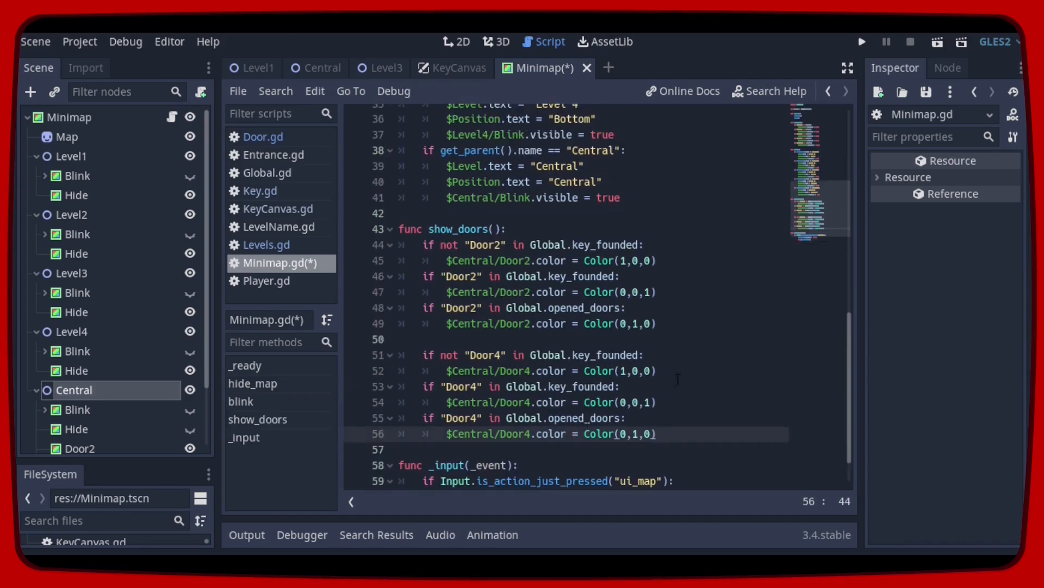
pyautogui.click(646, 244)
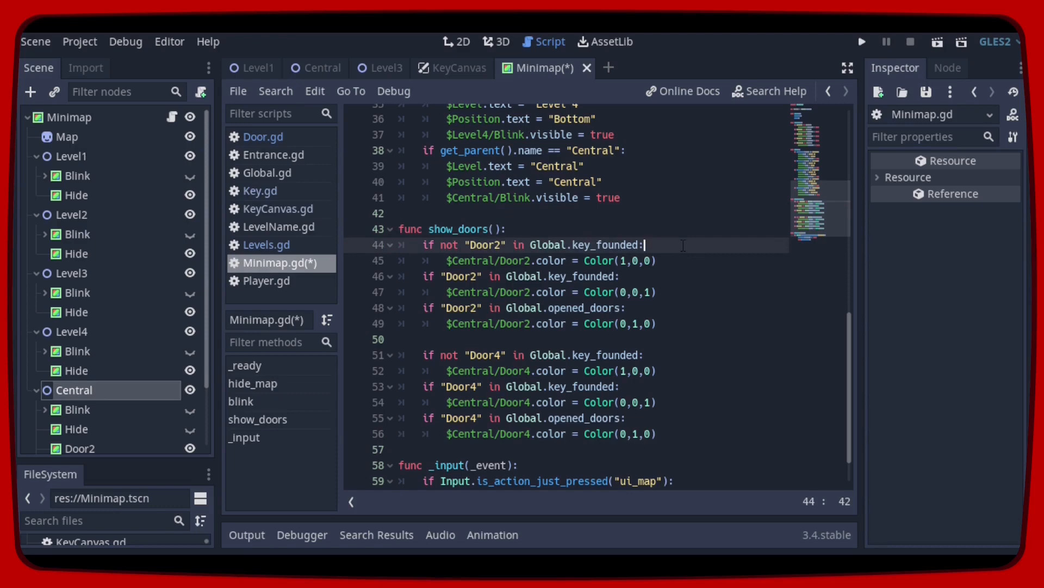
pyautogui.click(657, 260)
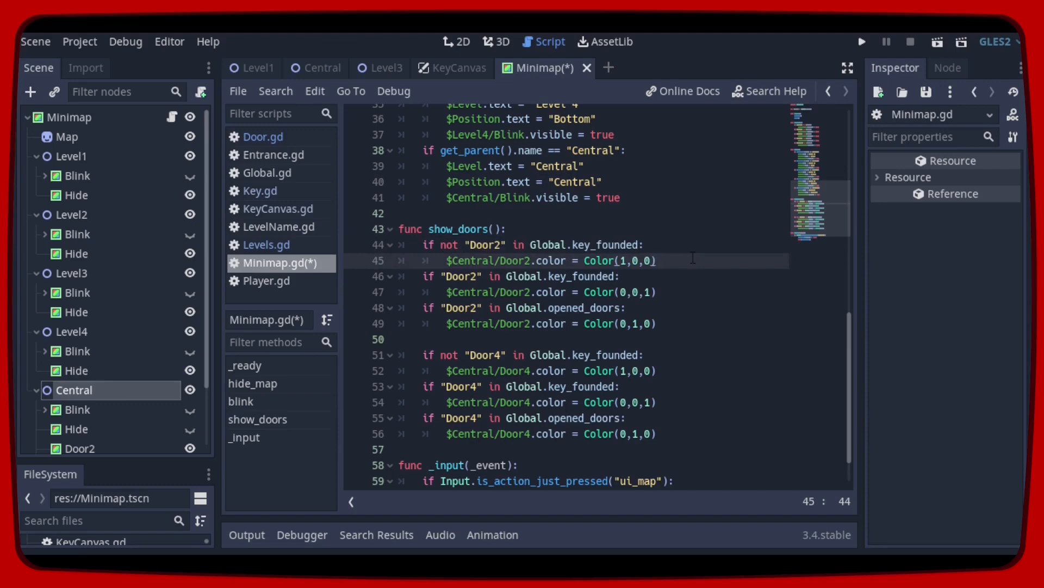
pyautogui.click(656, 260)
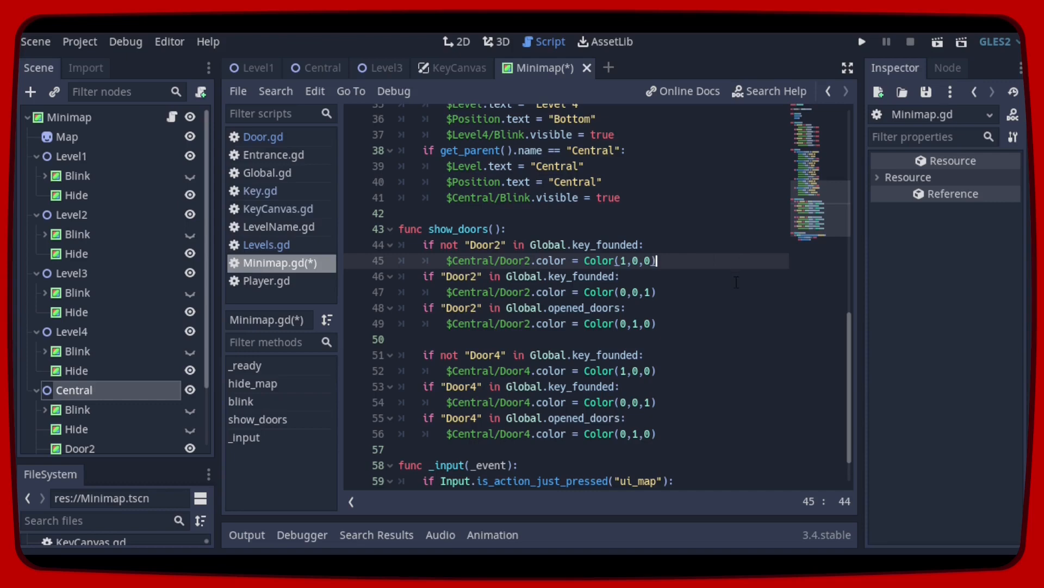
pyautogui.click(622, 276)
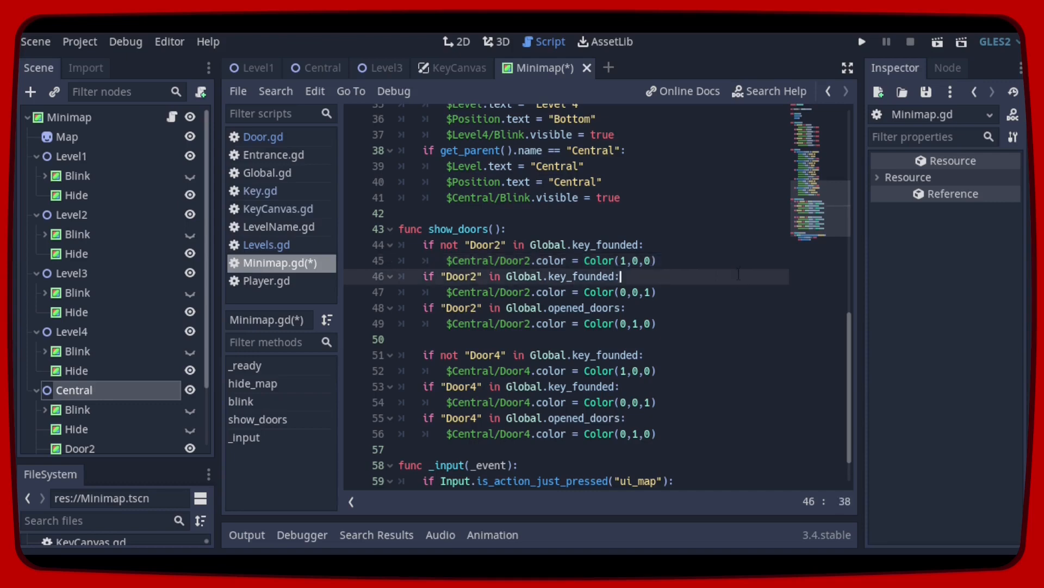
pyautogui.click(659, 292)
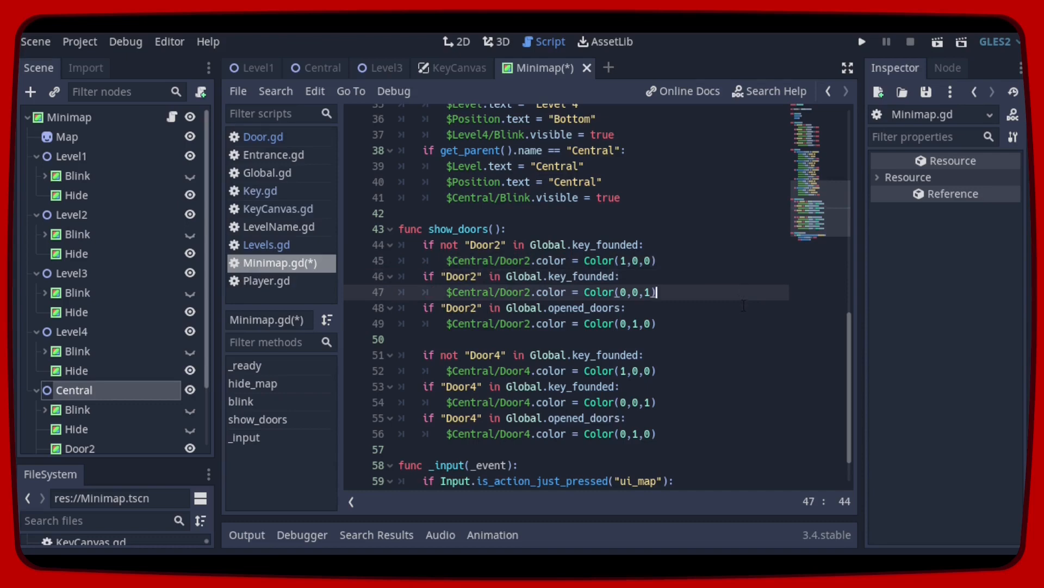
pyautogui.click(626, 307)
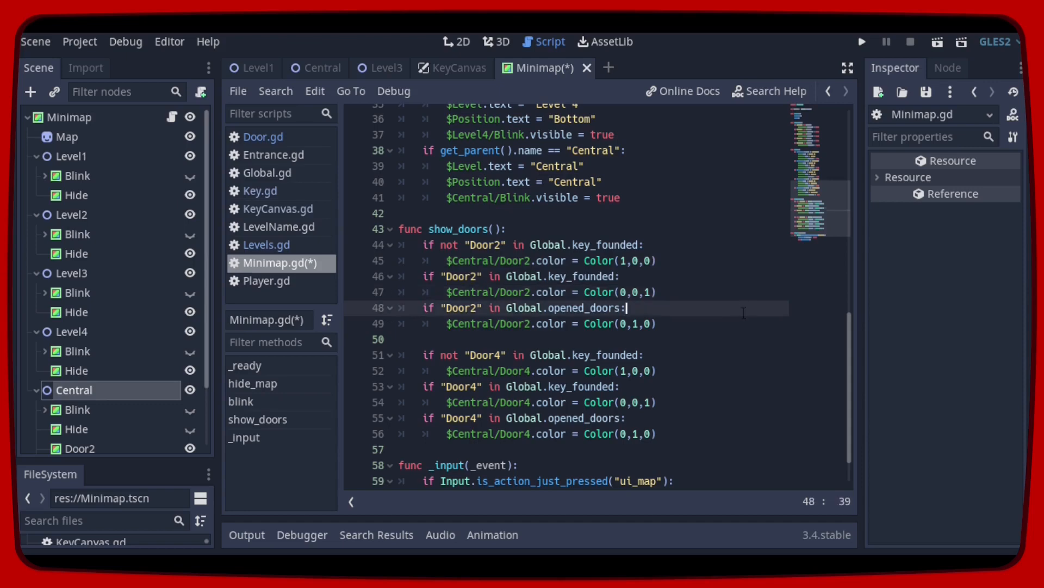
pyautogui.click(656, 323)
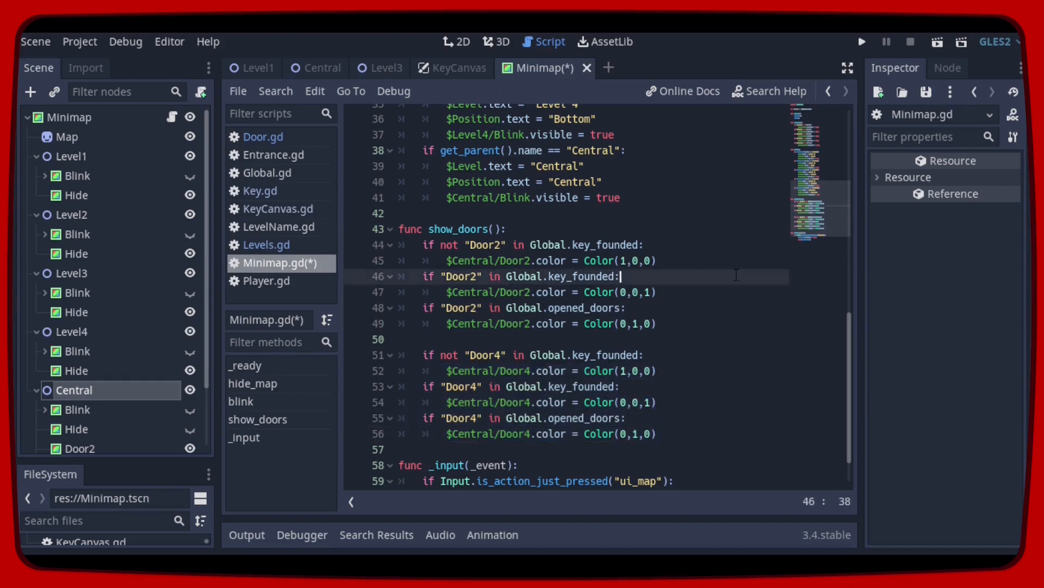
pyautogui.scroll(3)
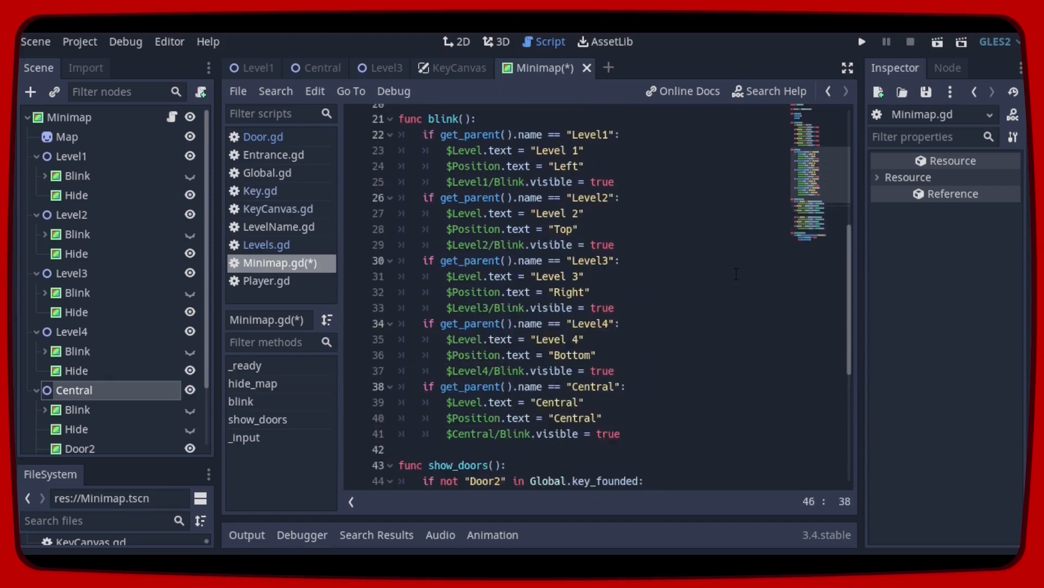
pyautogui.scroll(3)
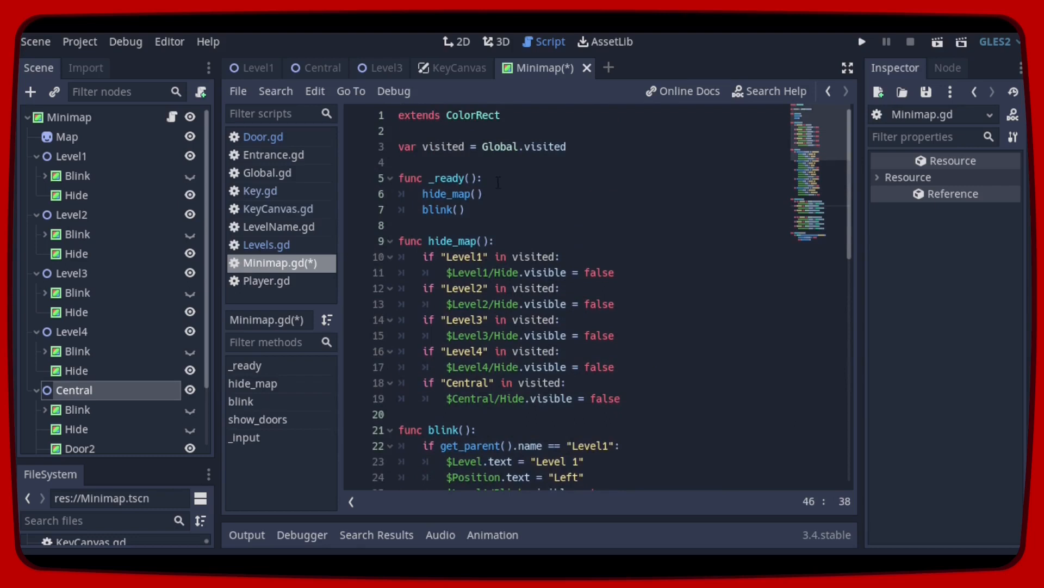
# Insert a show_doors() call at the top of _ready via autocomplete and save Minimap.gd.
pyautogui.write('s')
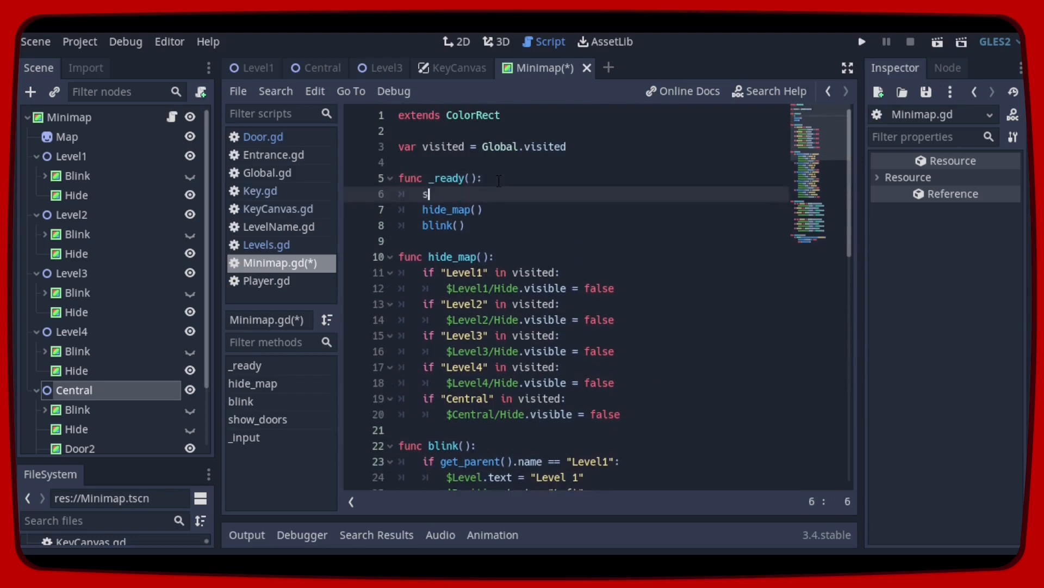
pyautogui.write('how_doors(')
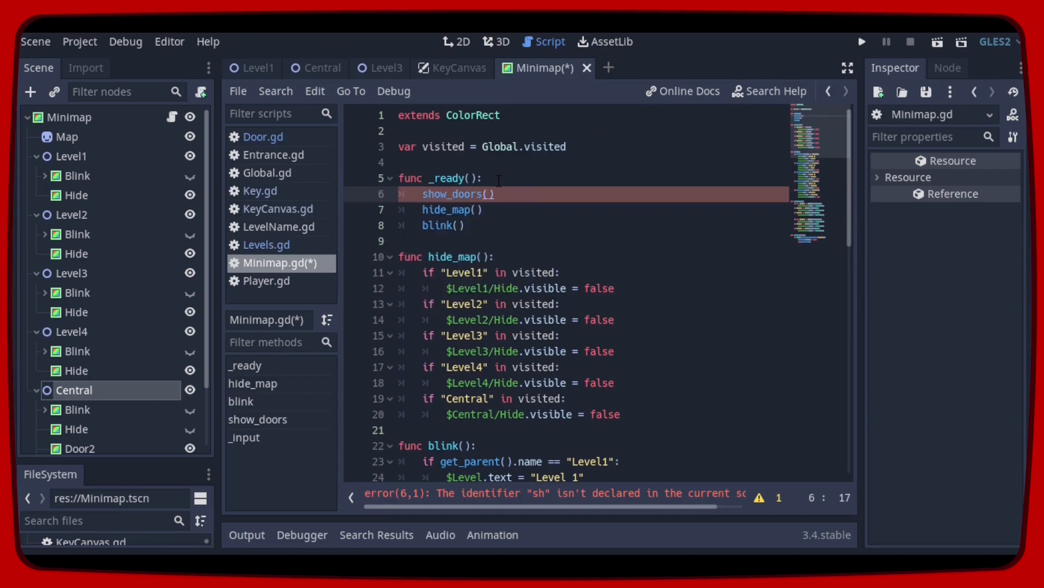
pyautogui.click(567, 194)
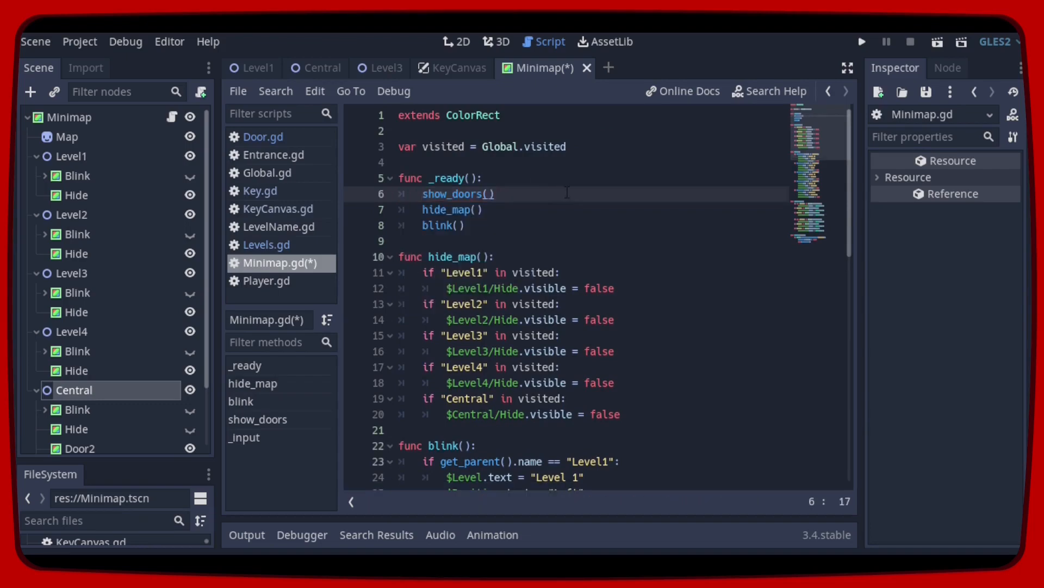
pyautogui.press('ctrl+s')
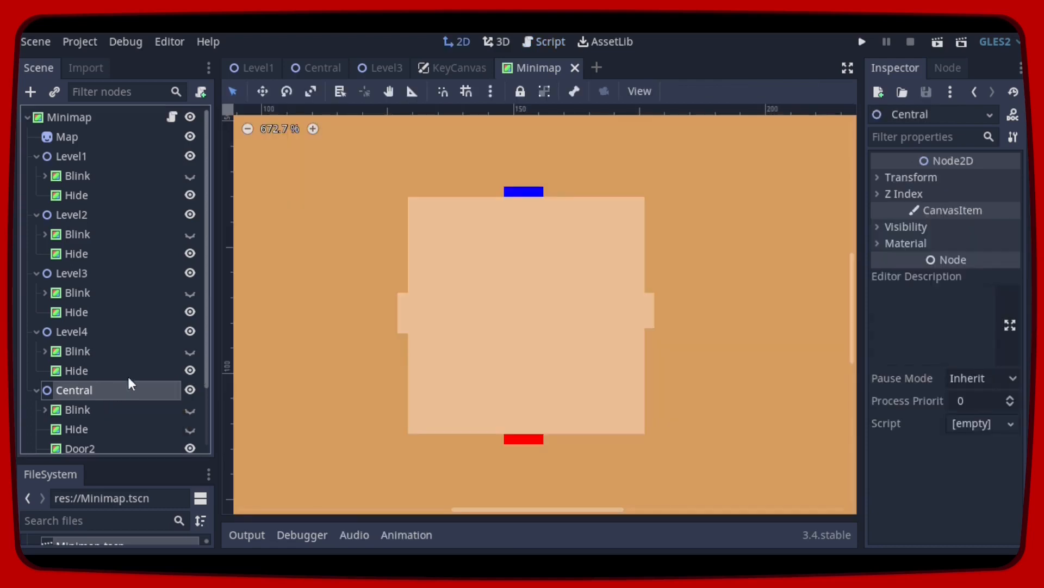
# Make Central's Hide cover visible and reorder it below Door4 in the node tree.
pyautogui.scroll(-3)
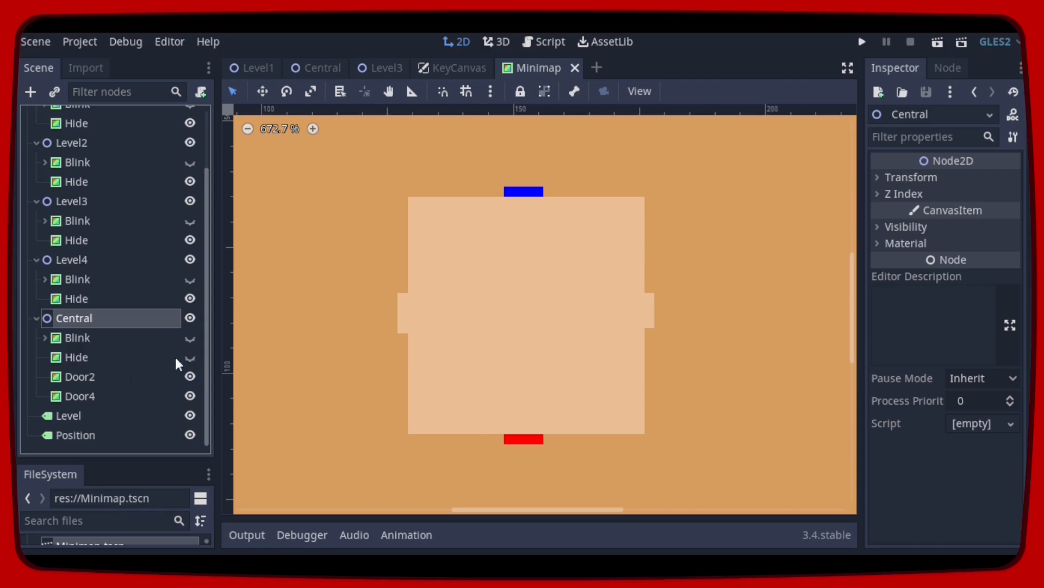
pyautogui.click(190, 357)
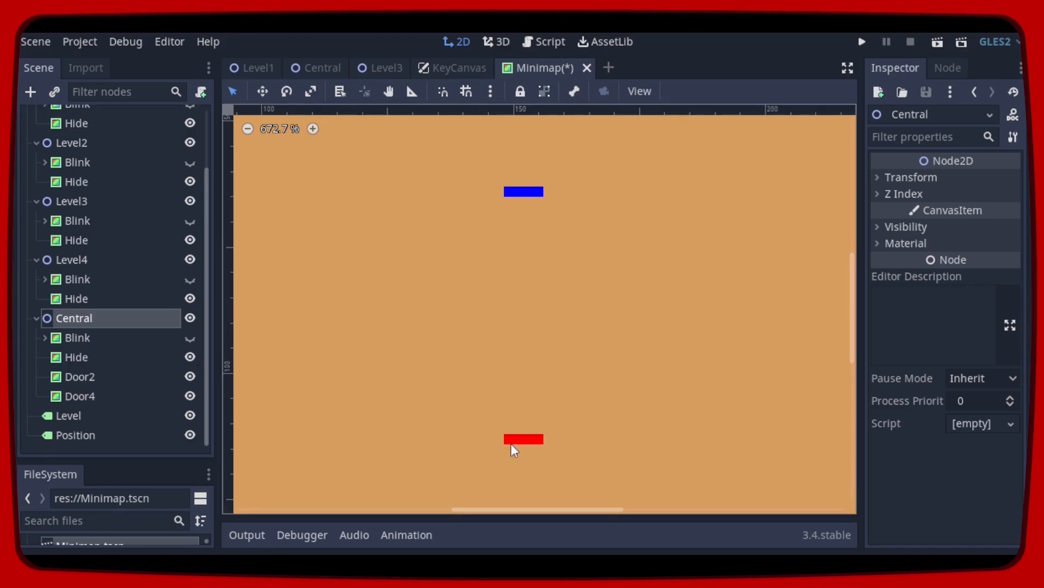
pyautogui.moveTo(78, 384)
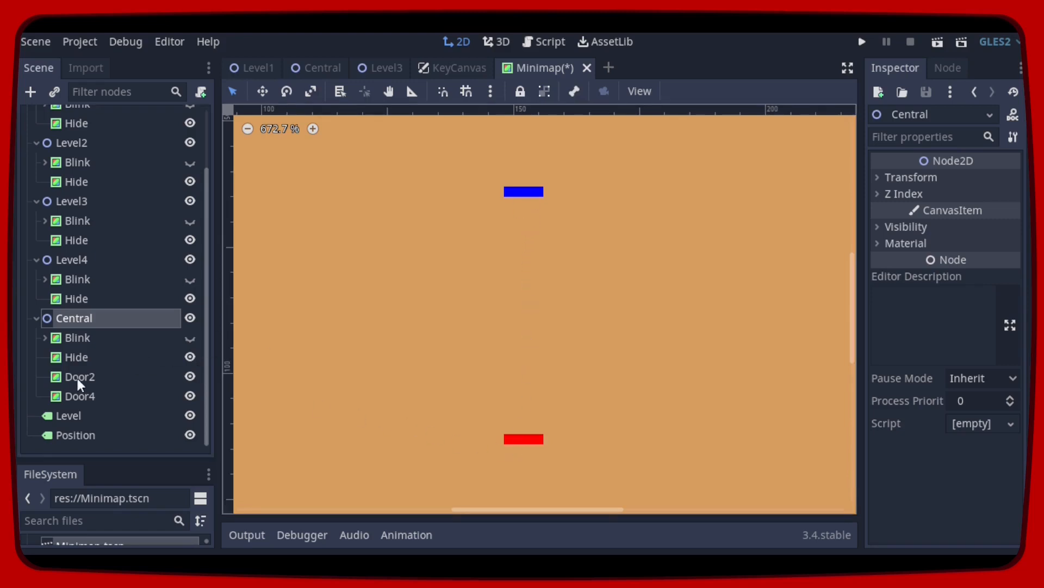
pyautogui.click(78, 377)
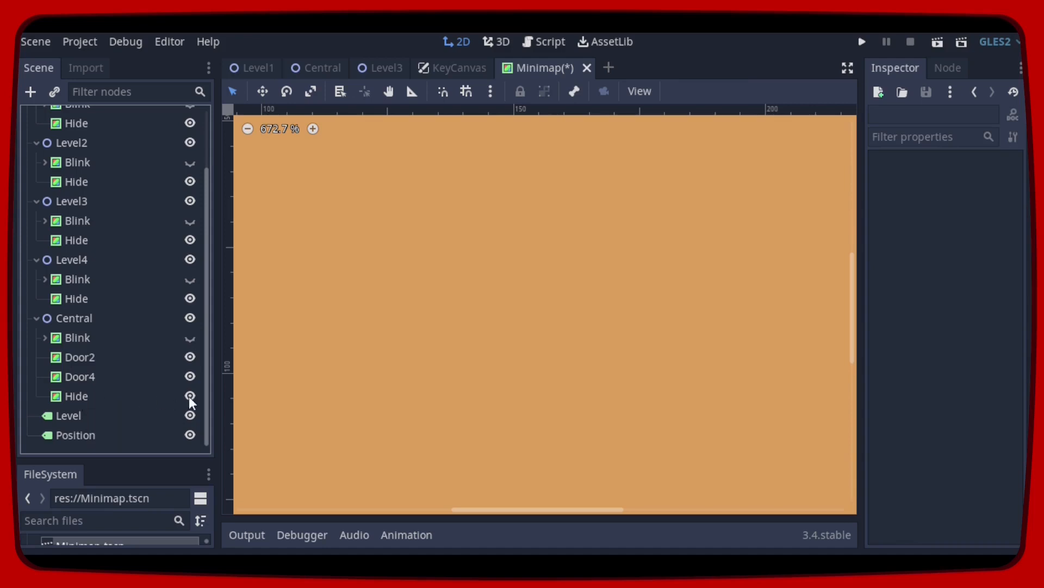
pyautogui.moveTo(189, 396)
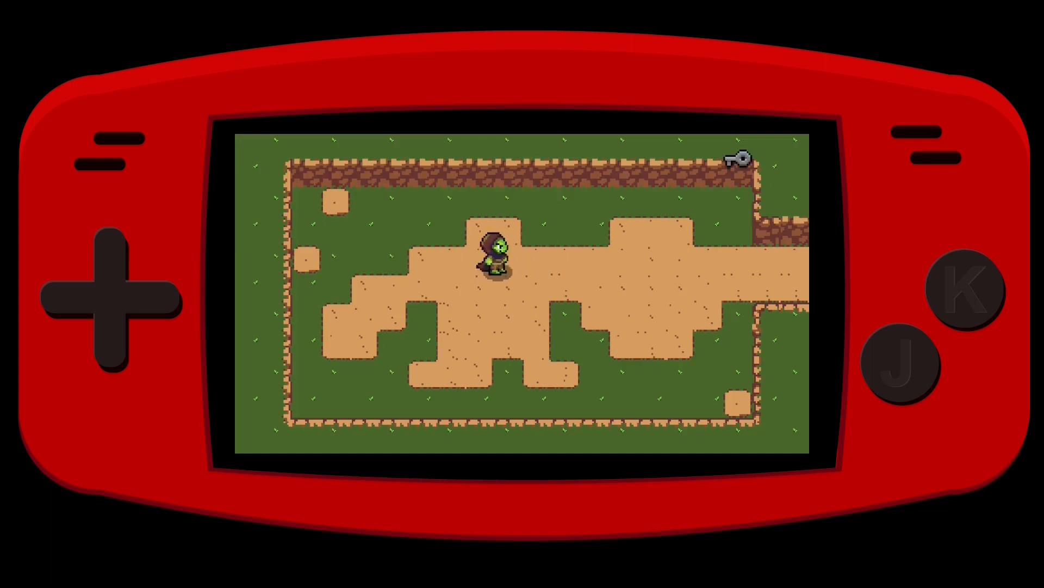
# Walk the player into the central room and open its top and bottom doors.
pyautogui.press('Right')
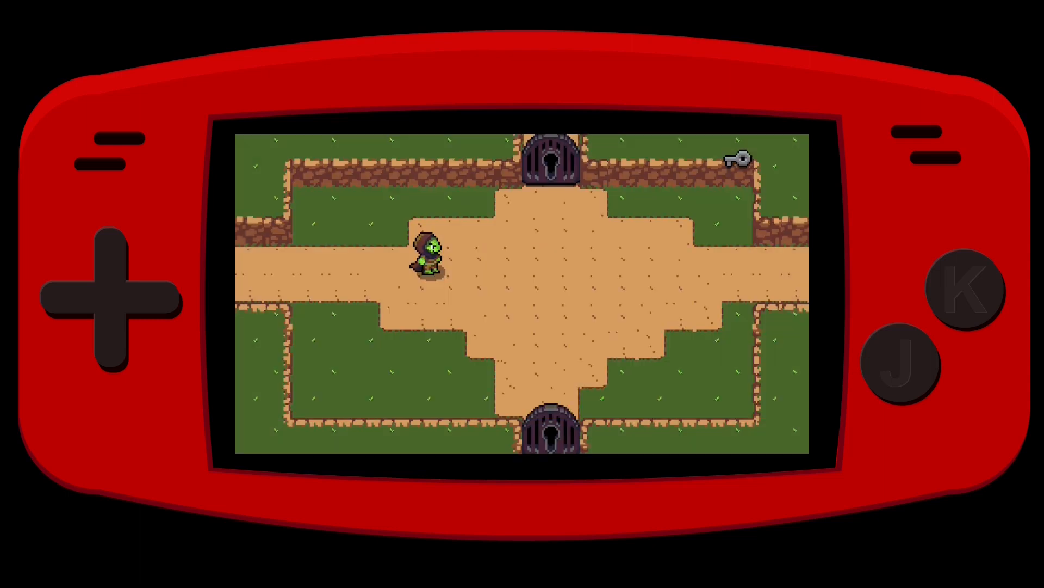
pyautogui.press('down')
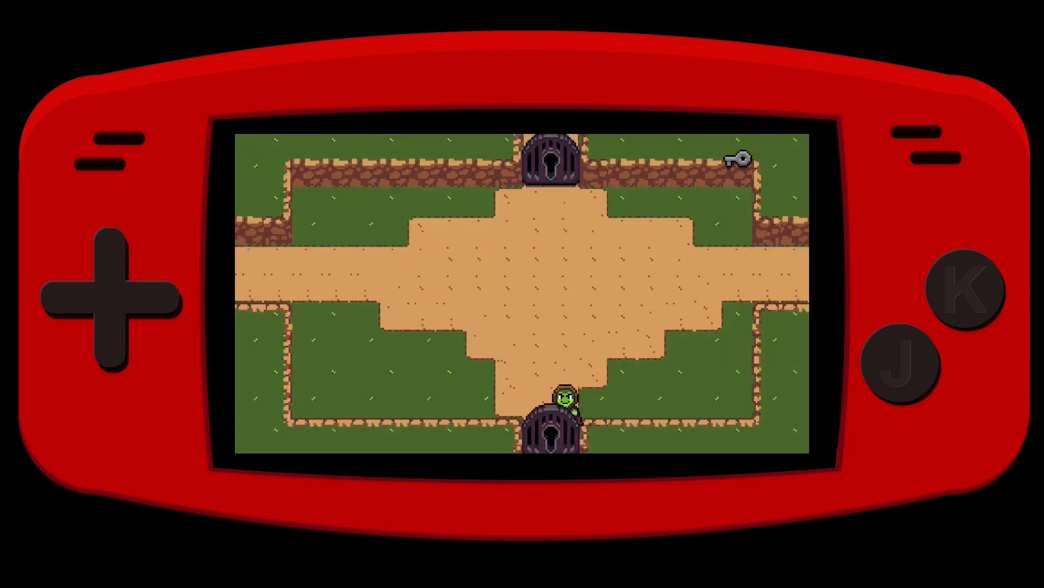
pyautogui.press('Up')
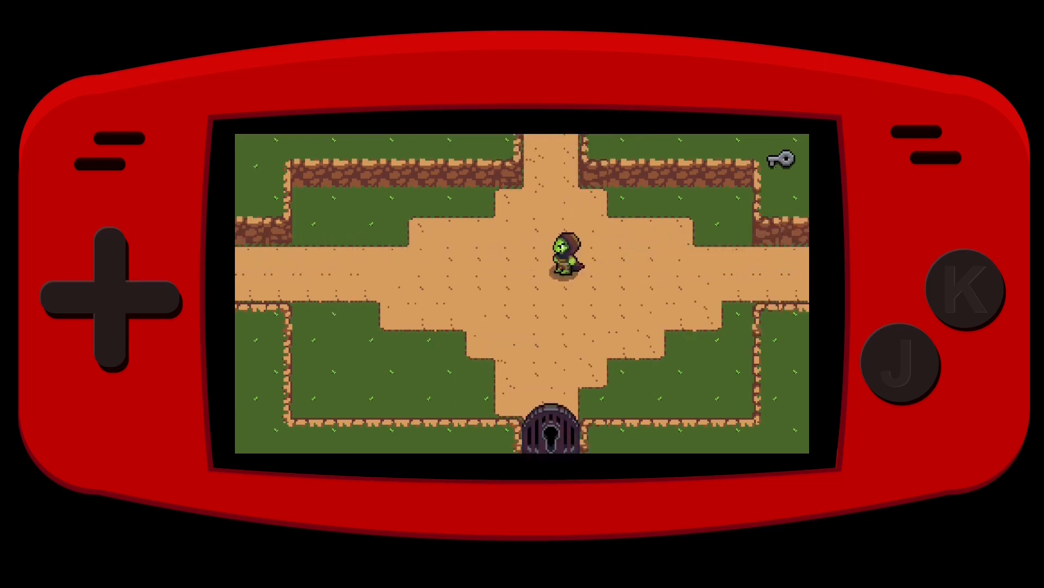
pyautogui.press('down')
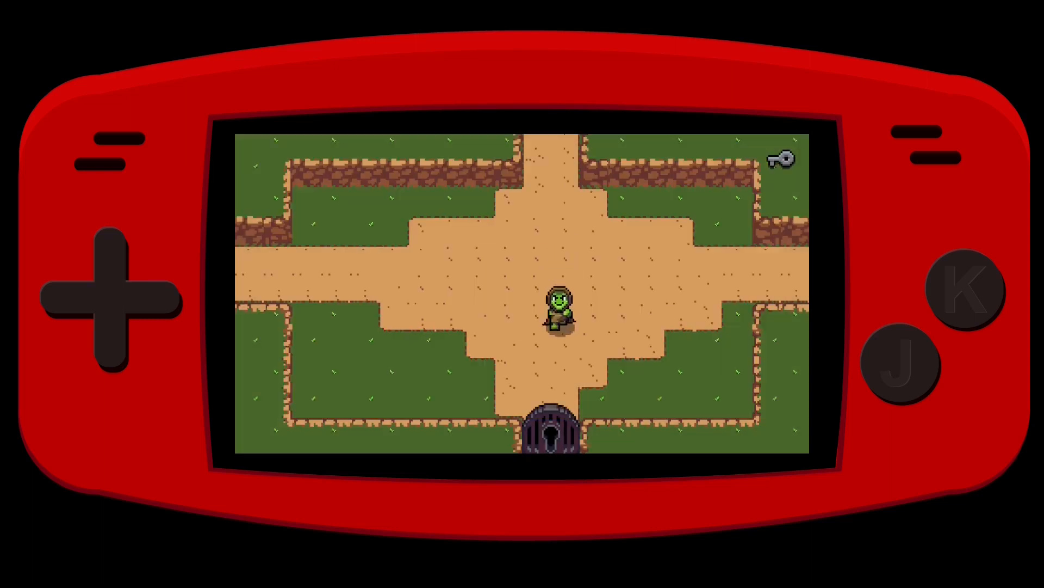
pyautogui.press('down')
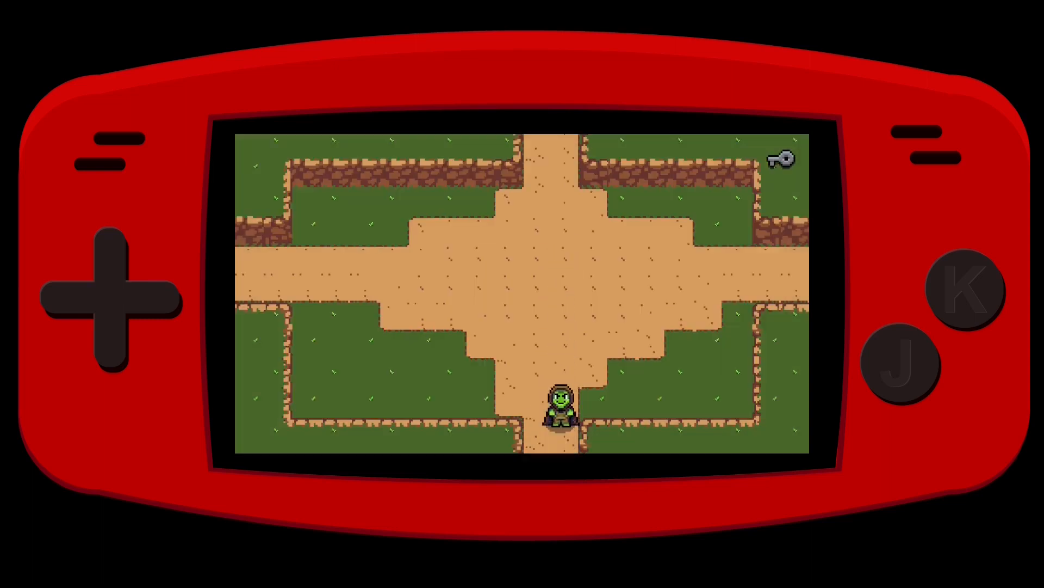